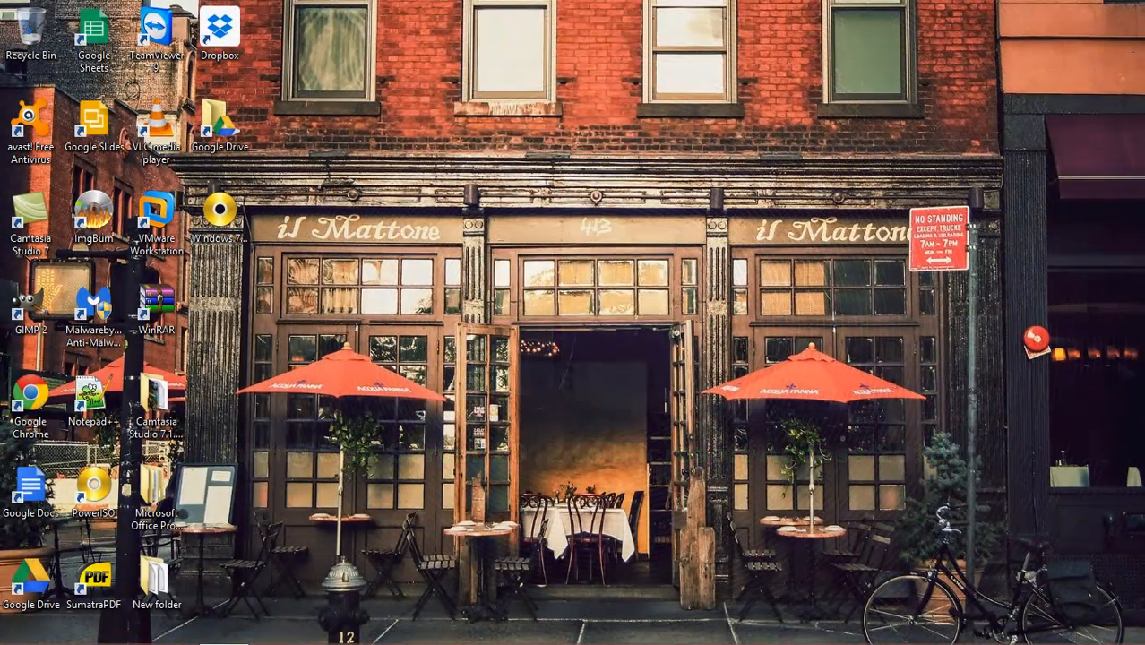
{"action": "mouse_move", "coordinate": [892, 380]}
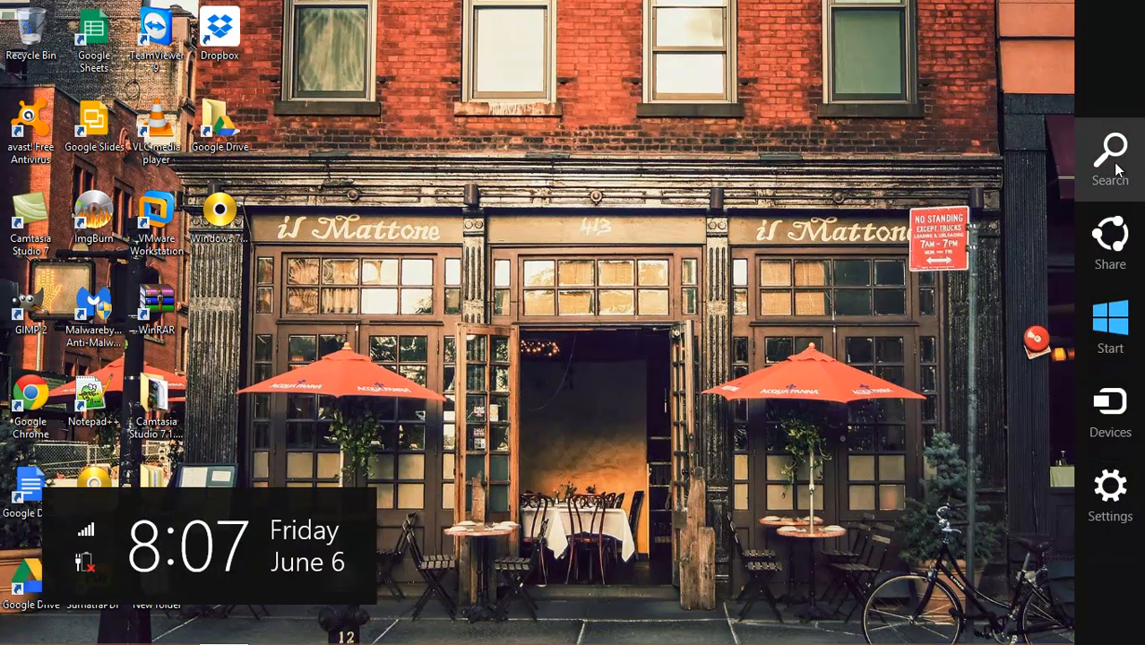
- Search Windows for 'sql' and launch SQL Server Management Studio
{"action": "left_click", "coordinate": [1109, 156]}
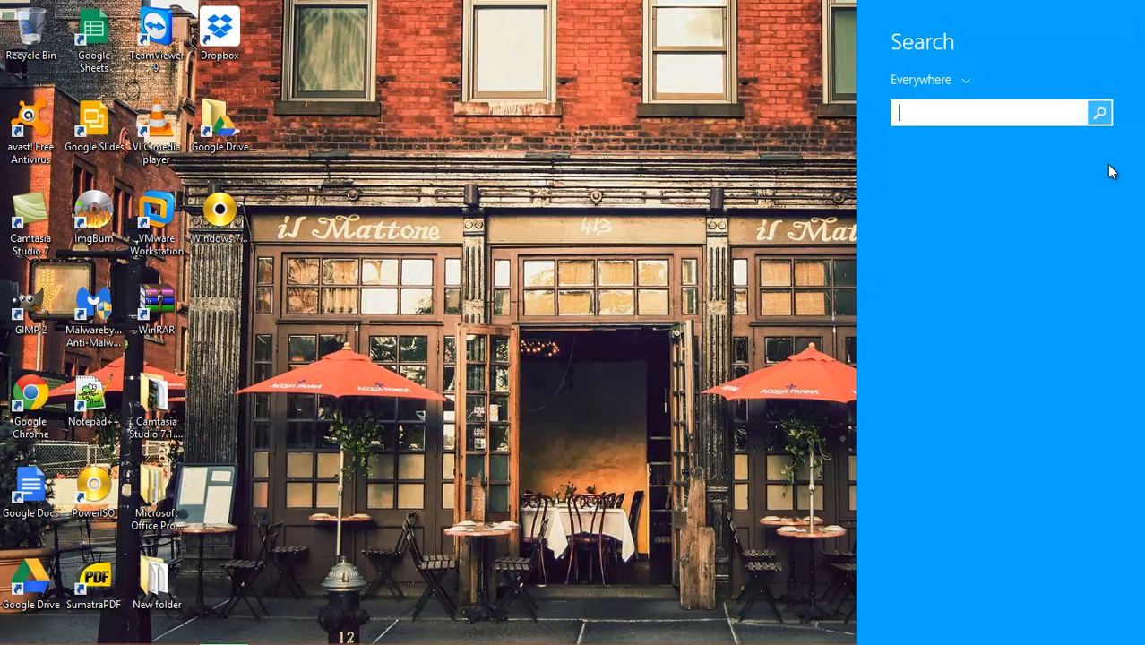
{"action": "type", "text": "sql"}
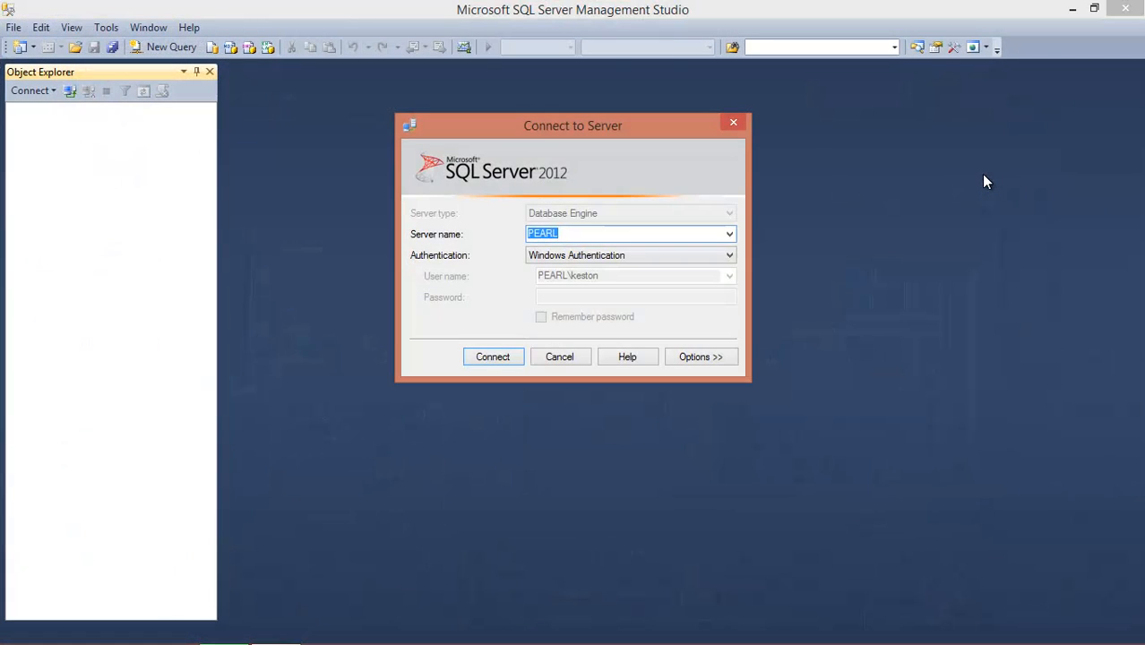
{"action": "mouse_move", "coordinate": [786, 338]}
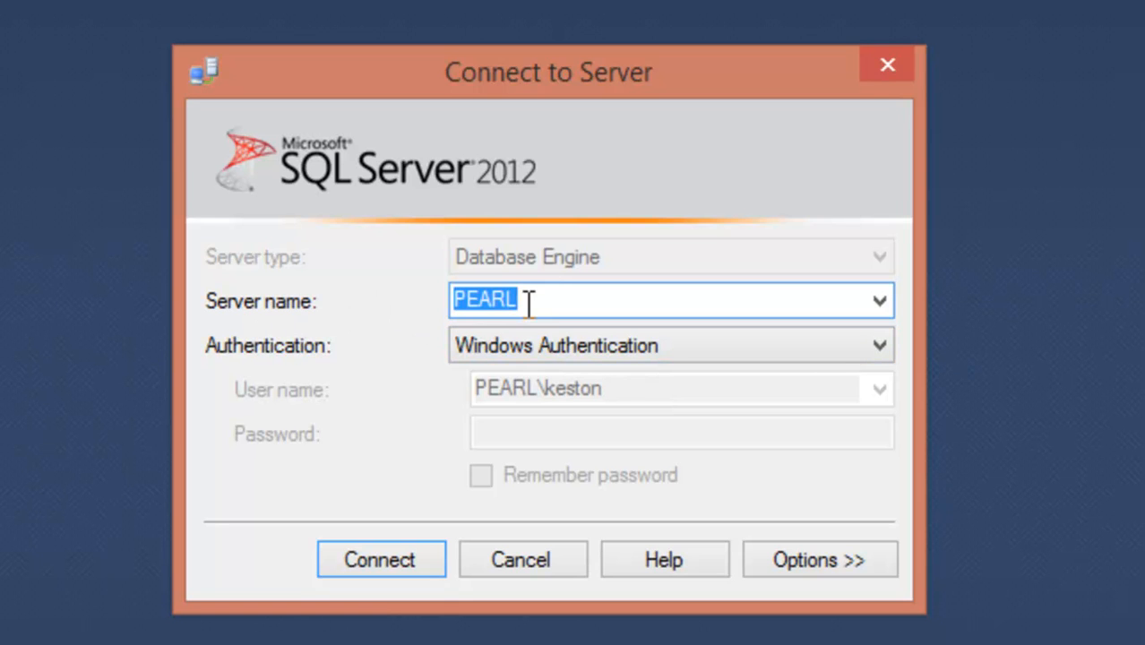
{"action": "mouse_move", "coordinate": [574, 350]}
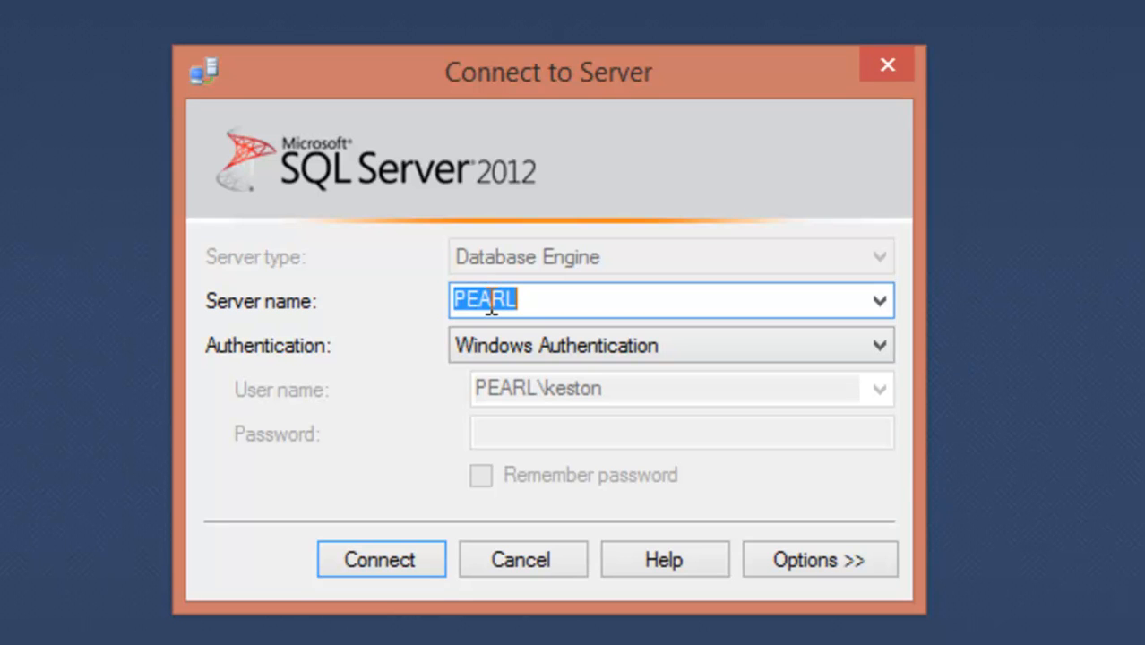
- Copy the server name PEARL from the Connect to Server dialog
{"action": "right_click", "coordinate": [484, 300]}
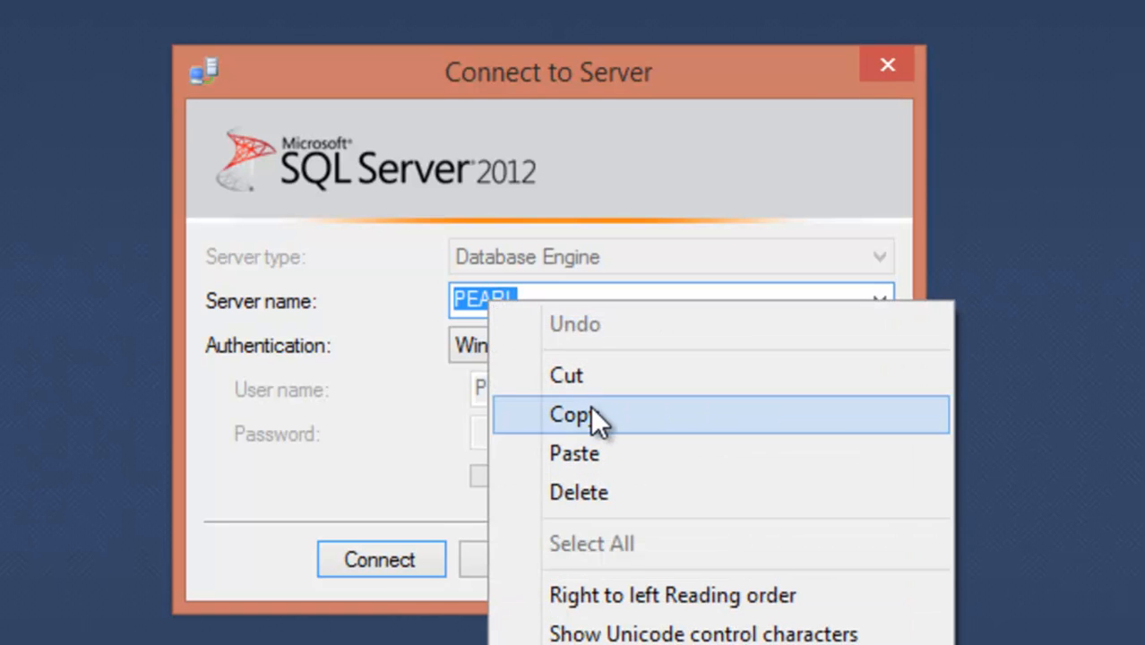
{"action": "left_click", "coordinate": [574, 413]}
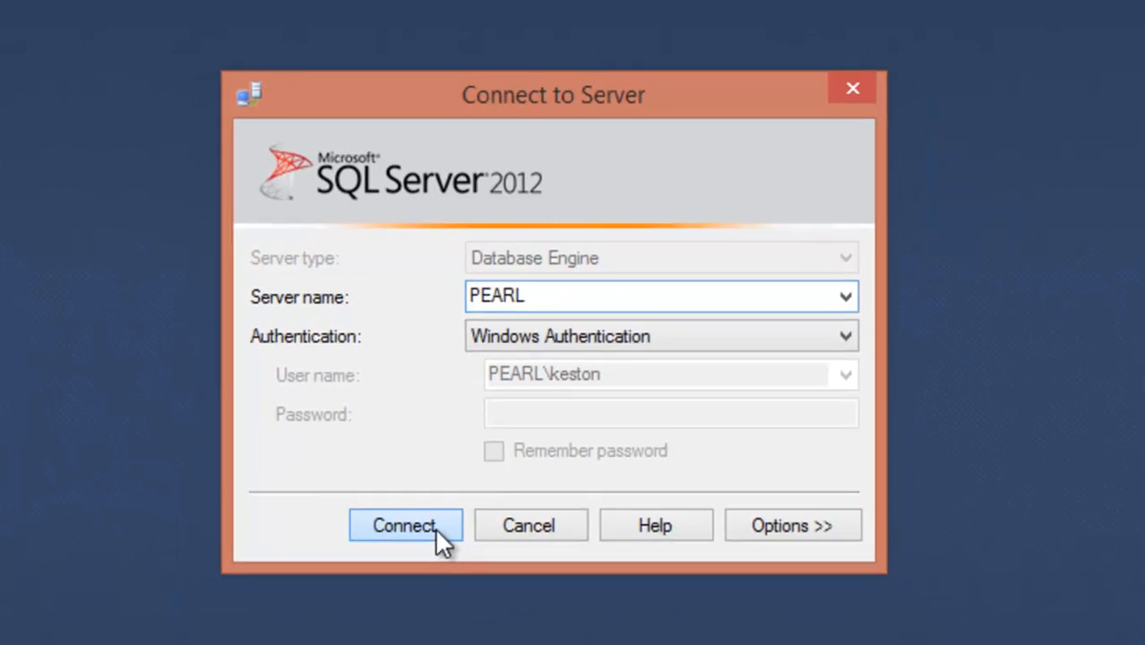
- Connect to PEARL, expand Databases, and bring up its New Database option
{"action": "left_click", "coordinate": [405, 525]}
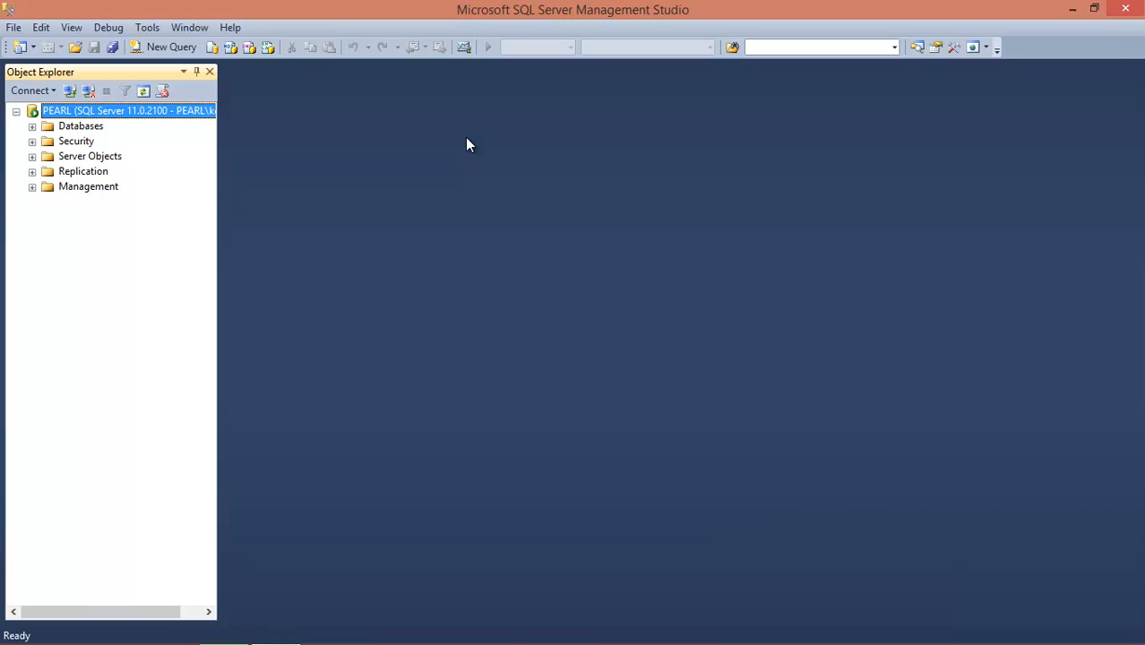
{"action": "mouse_move", "coordinate": [36, 161]}
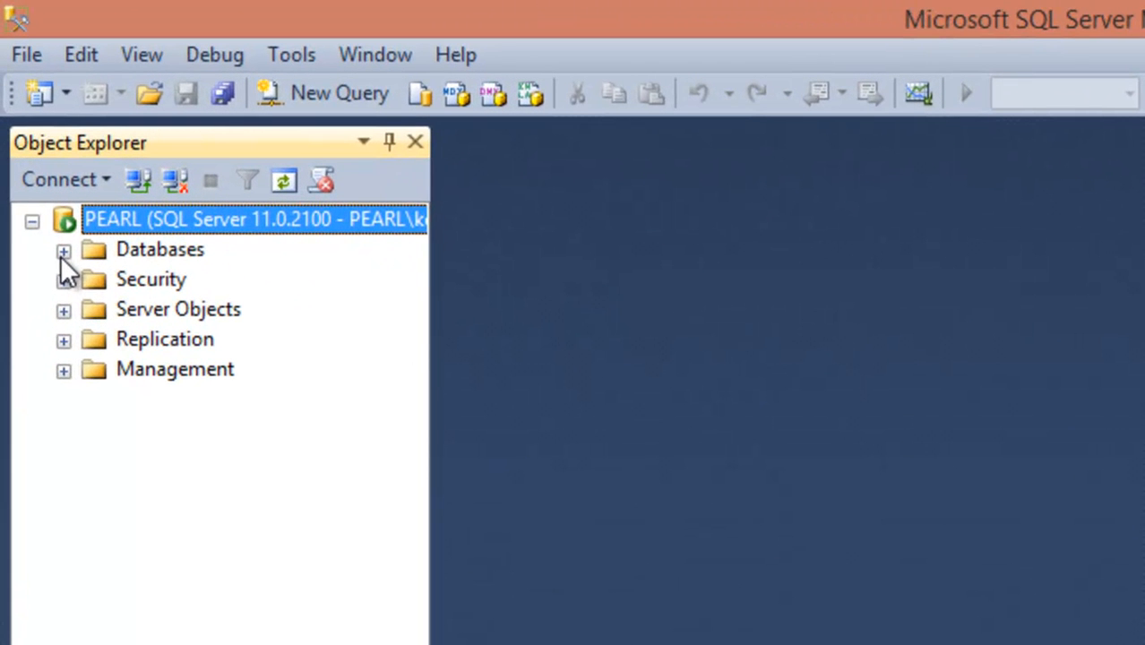
{"action": "left_click", "coordinate": [63, 249]}
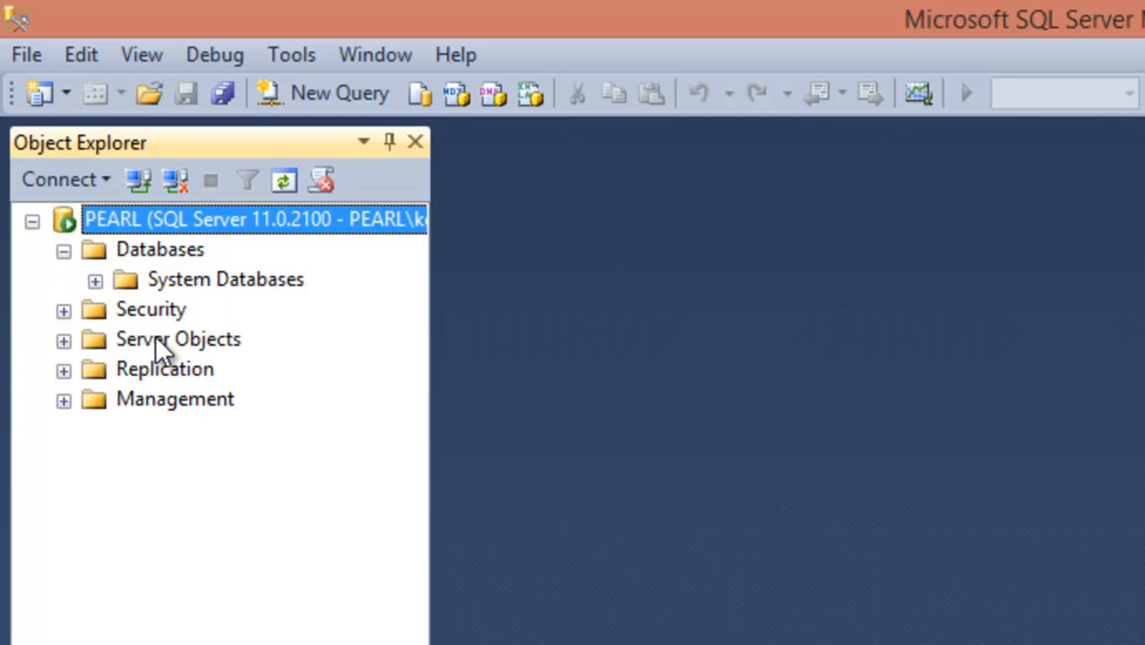
{"action": "mouse_move", "coordinate": [192, 297]}
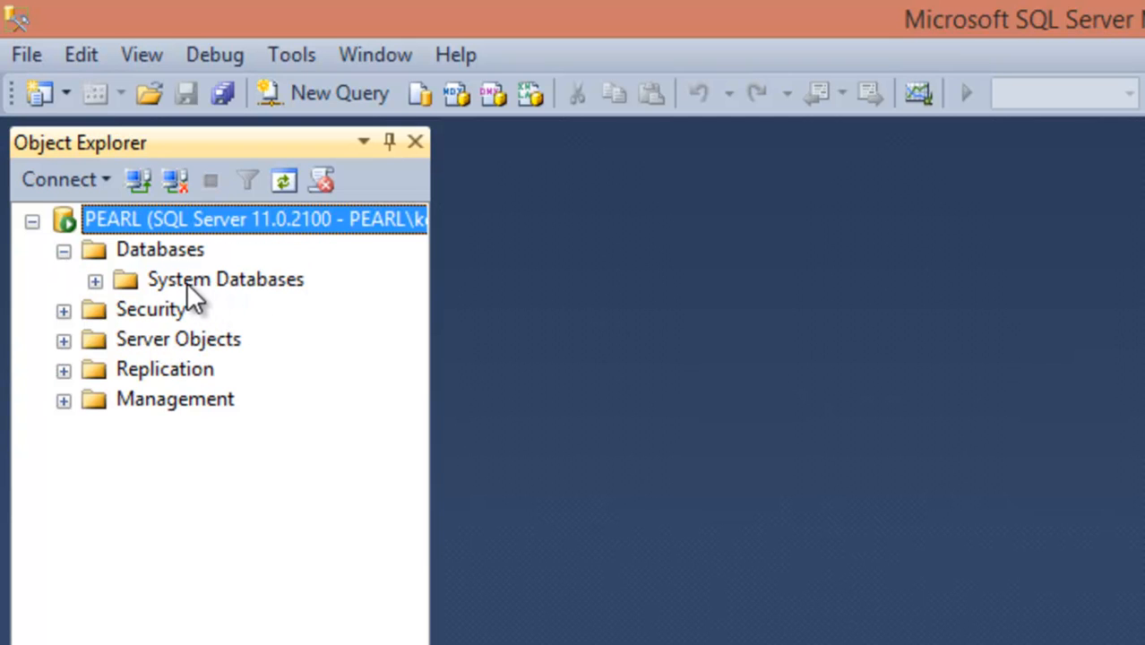
{"action": "mouse_move", "coordinate": [168, 259]}
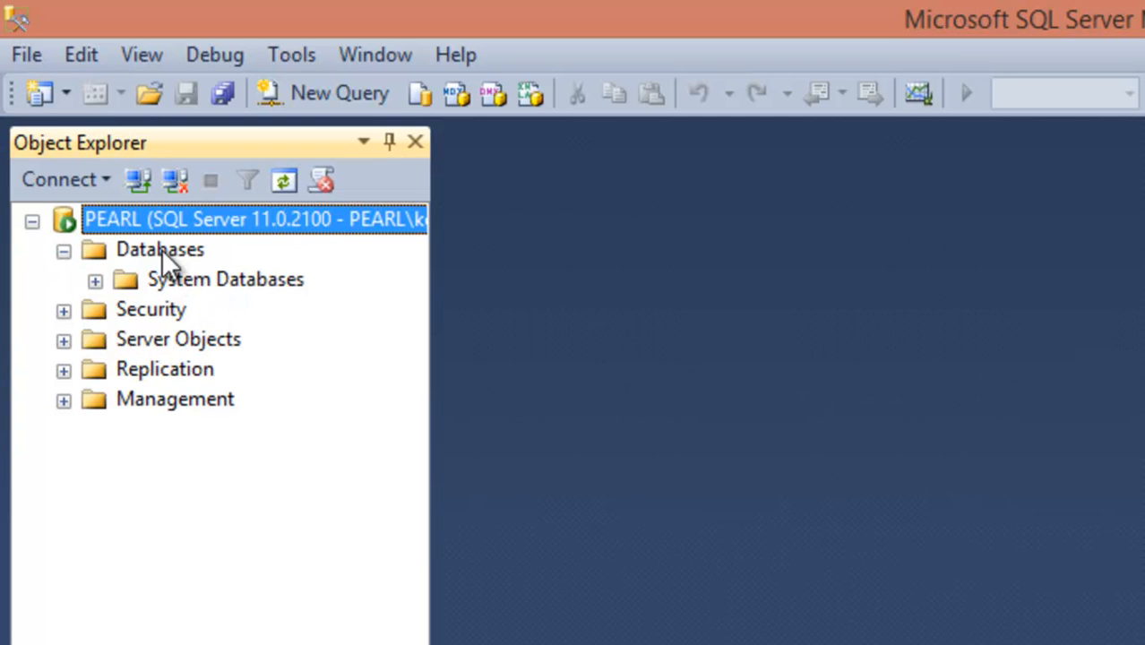
{"action": "right_click", "coordinate": [159, 249]}
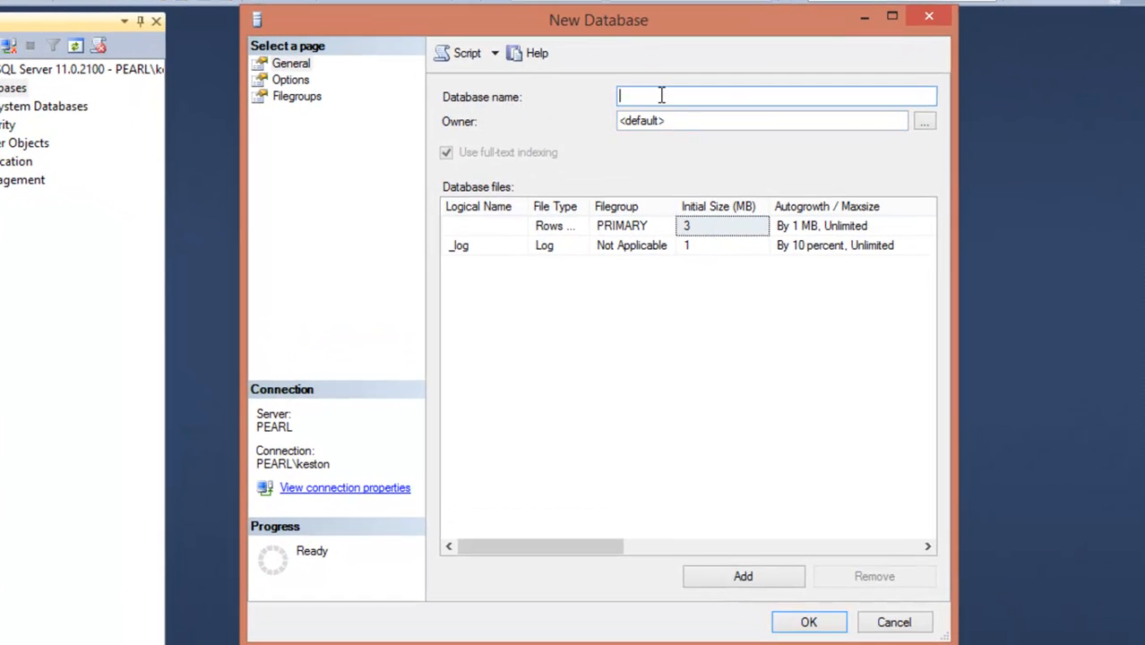
- Name the new database 'People' and create it
{"action": "type", "text": "People"}
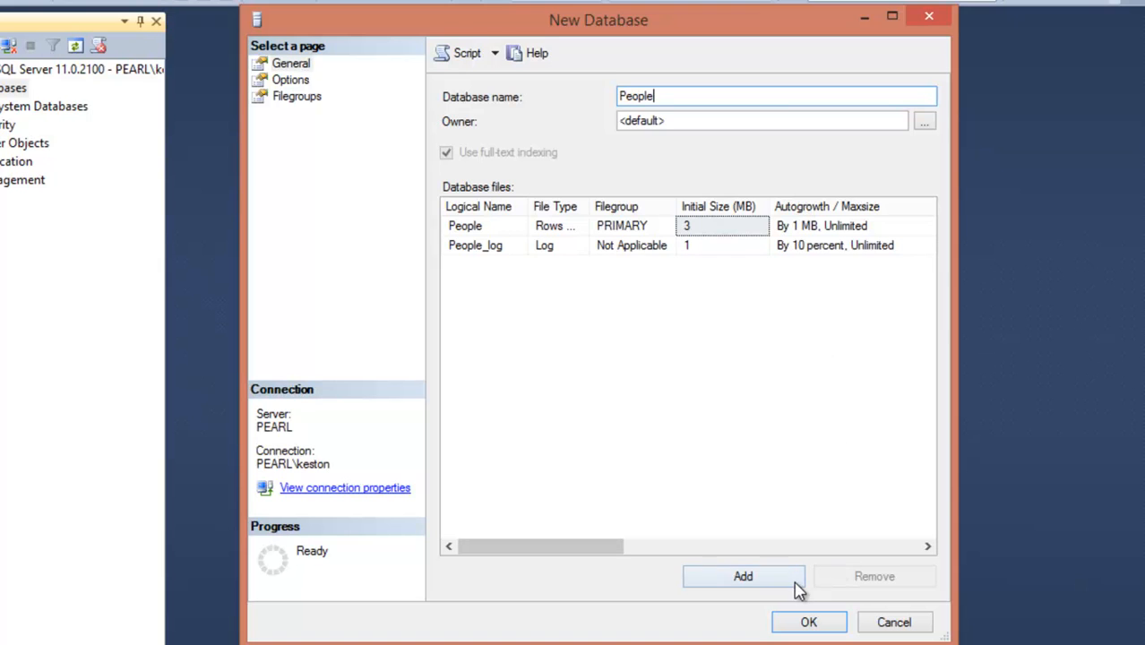
{"action": "mouse_move", "coordinate": [808, 622]}
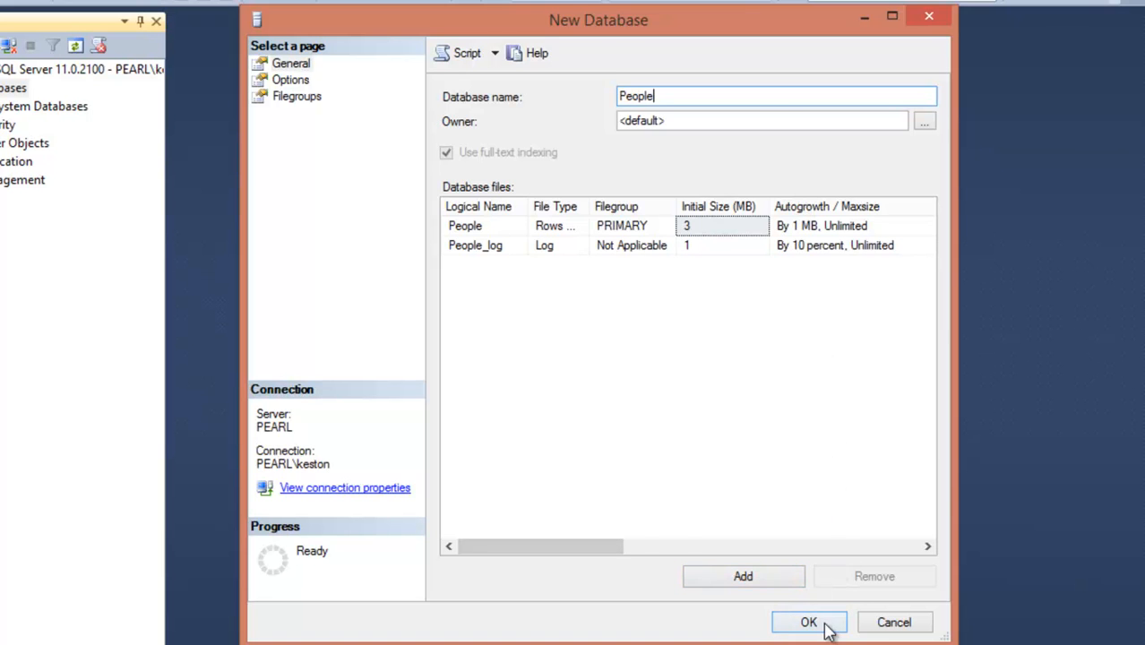
{"action": "left_click", "coordinate": [808, 621]}
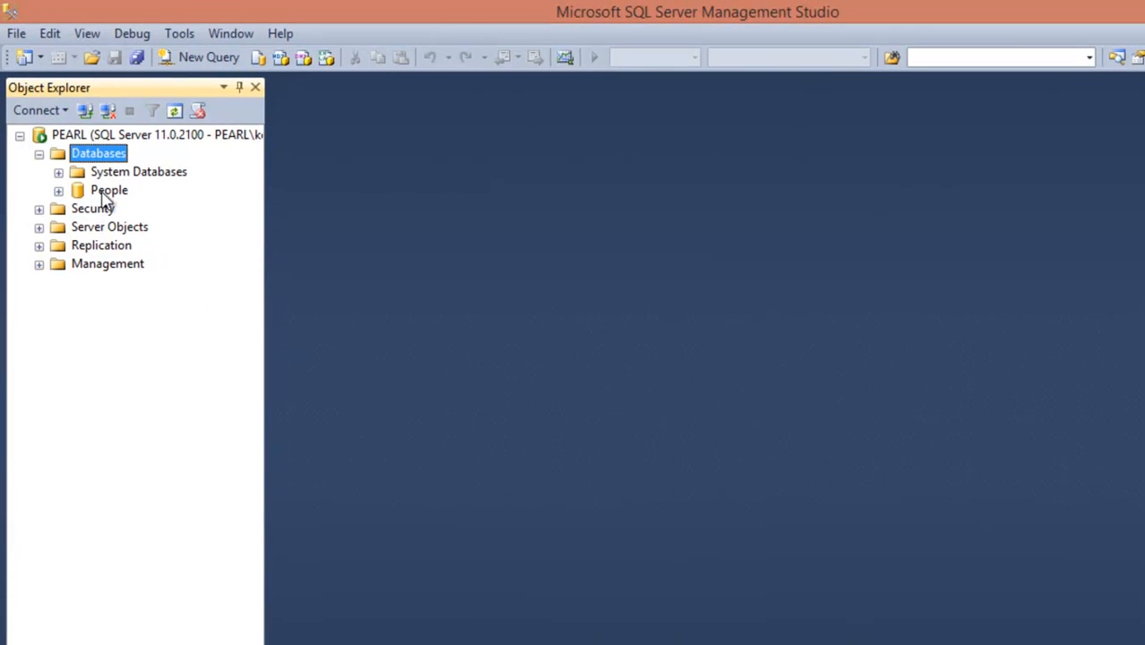
- Expand the People database and start a new table from its Tables folder
{"action": "left_click", "coordinate": [108, 190]}
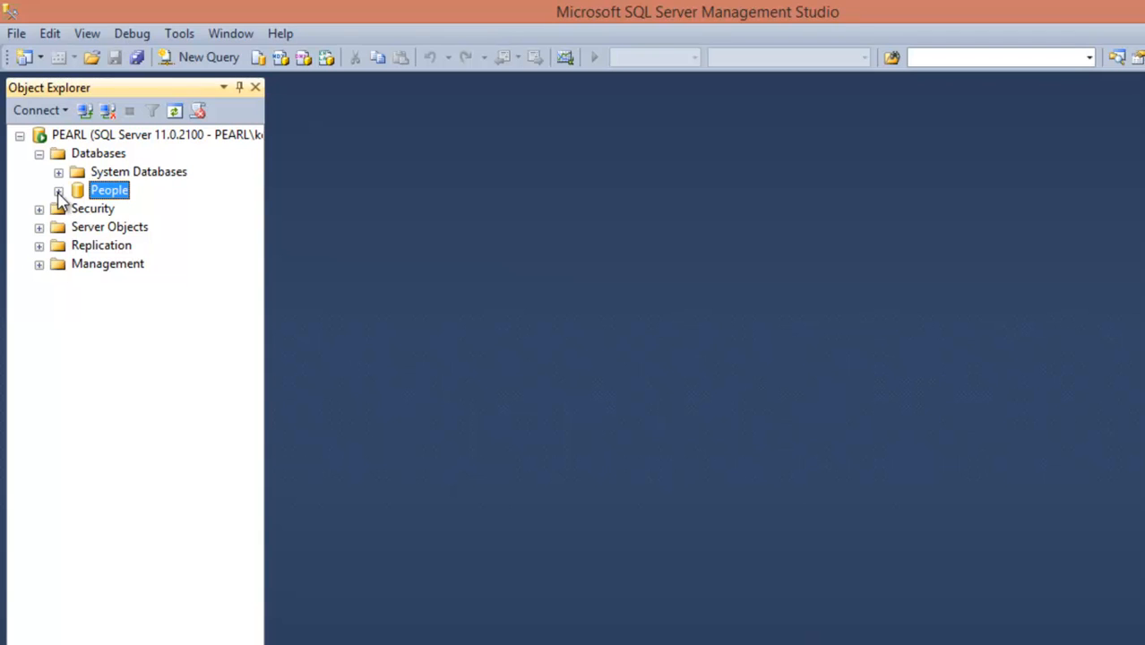
{"action": "left_click", "coordinate": [58, 190]}
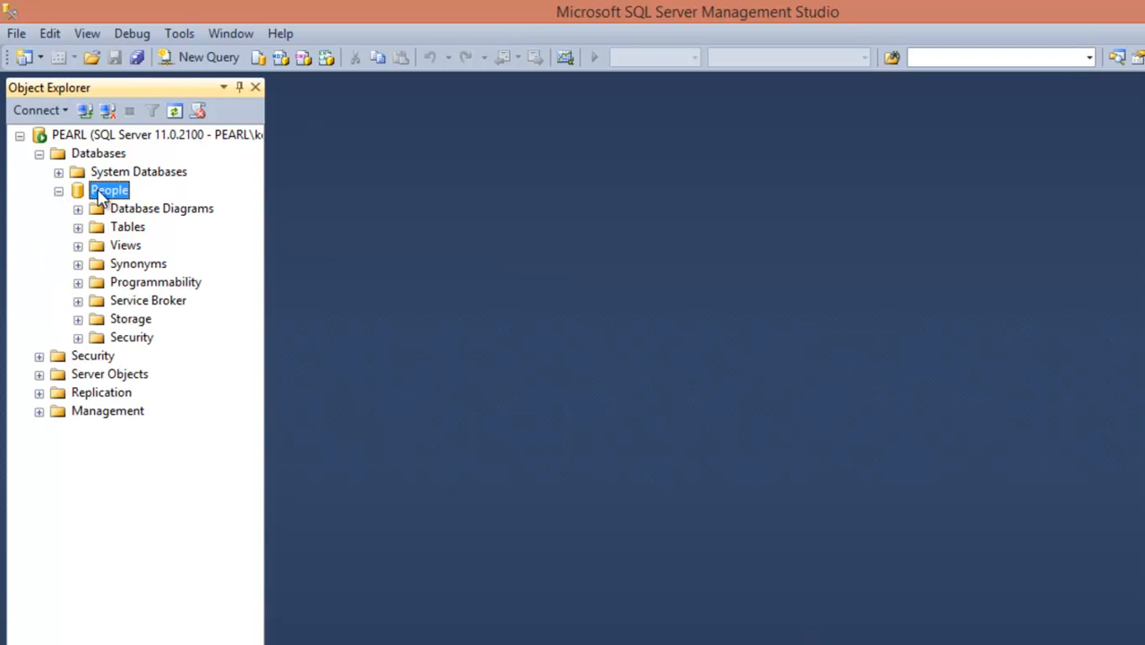
{"action": "mouse_move", "coordinate": [117, 233]}
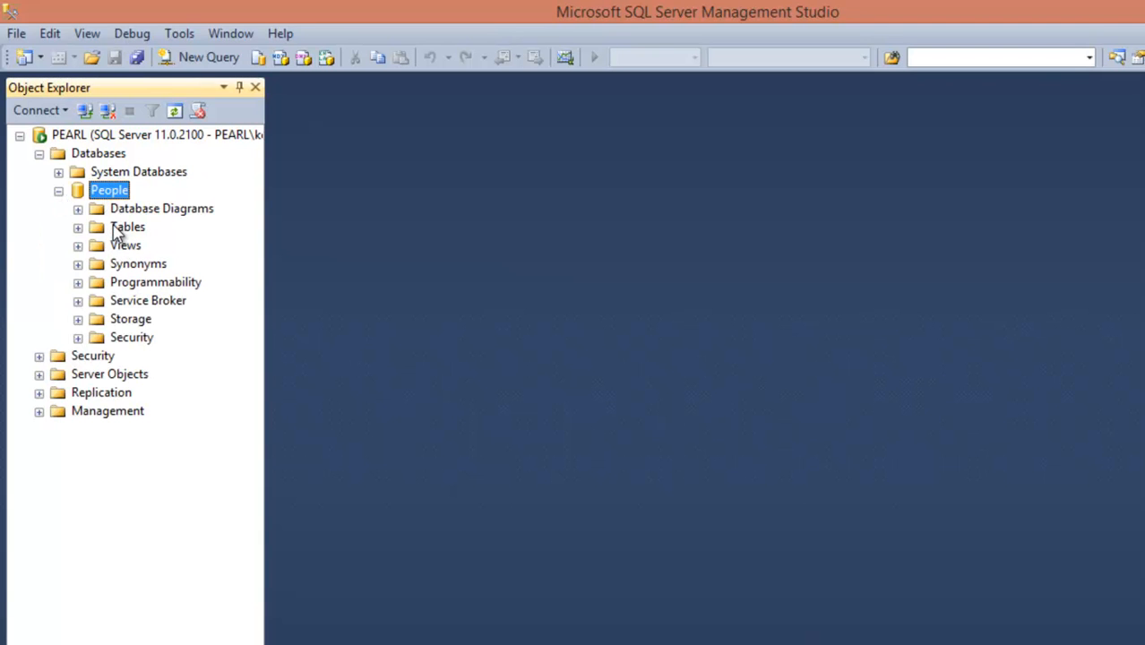
{"action": "left_click", "coordinate": [127, 226]}
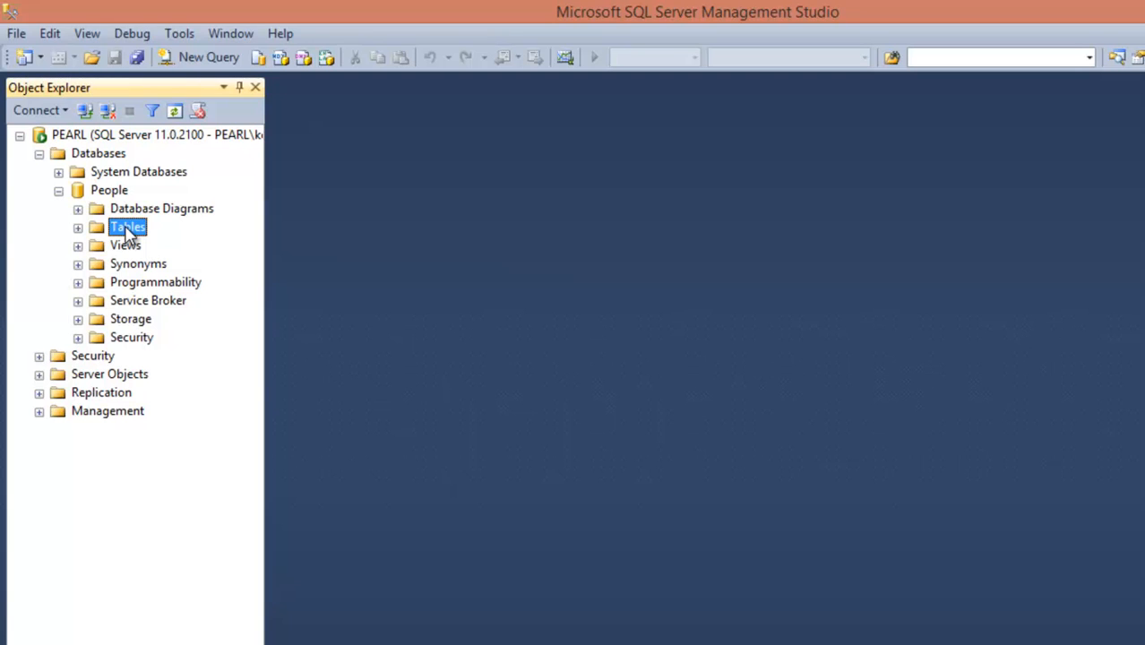
{"action": "right_click", "coordinate": [128, 226]}
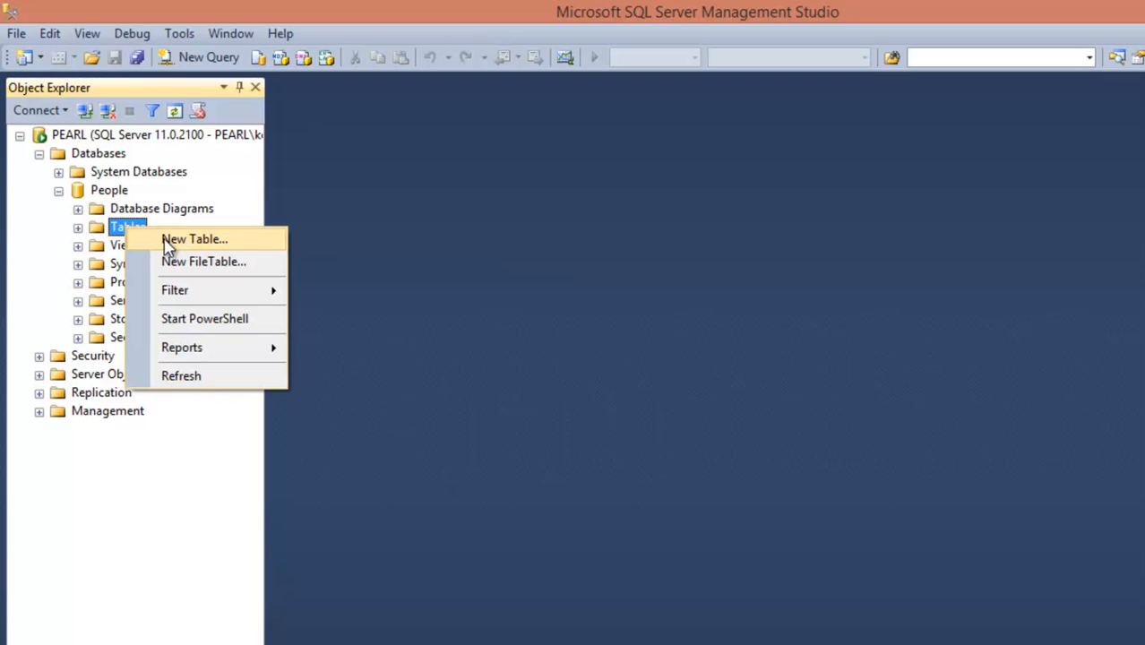
{"action": "mouse_move", "coordinate": [189, 248]}
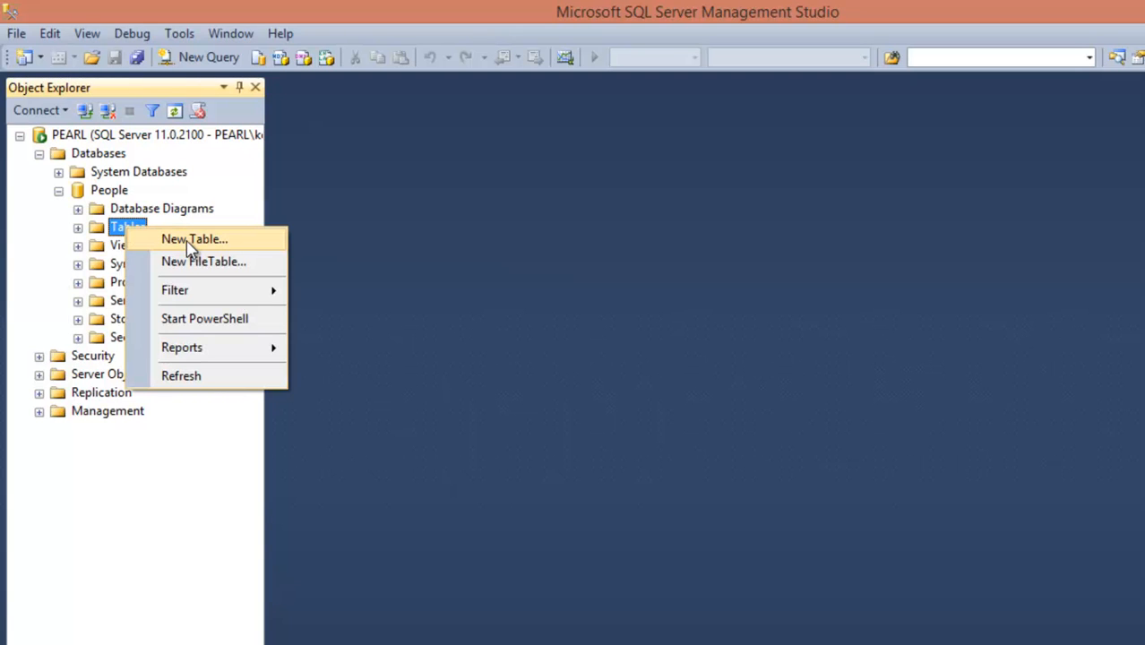
{"action": "left_click", "coordinate": [195, 238]}
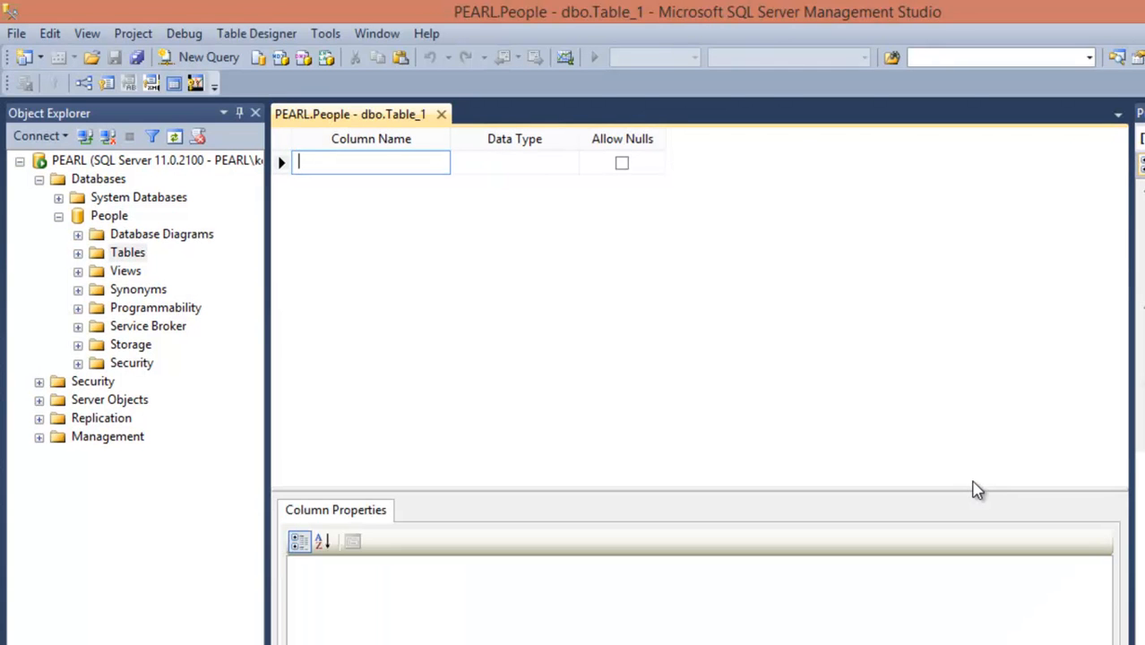
{"action": "mouse_move", "coordinate": [779, 251]}
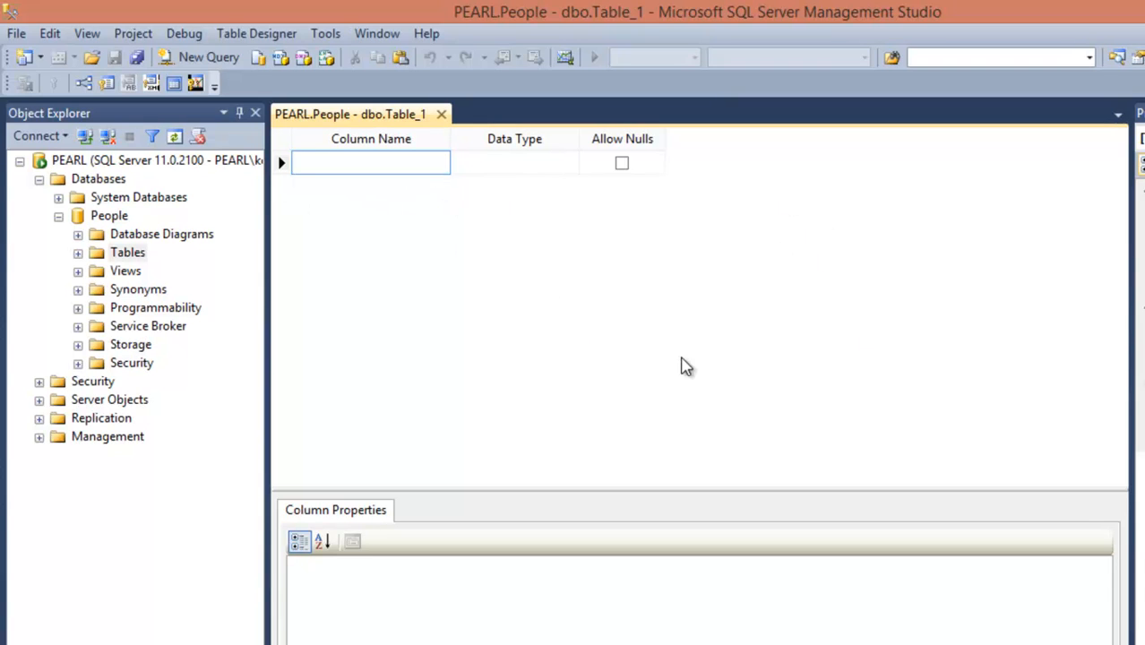
{"action": "mouse_move", "coordinate": [707, 362]}
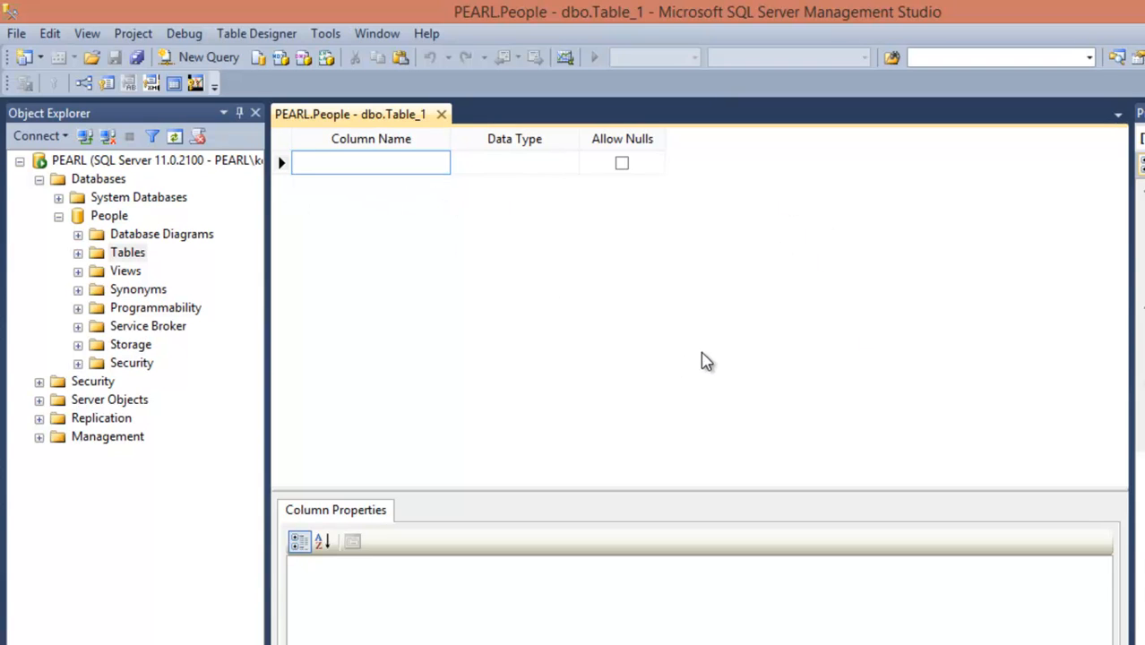
{"action": "mouse_move", "coordinate": [708, 368]}
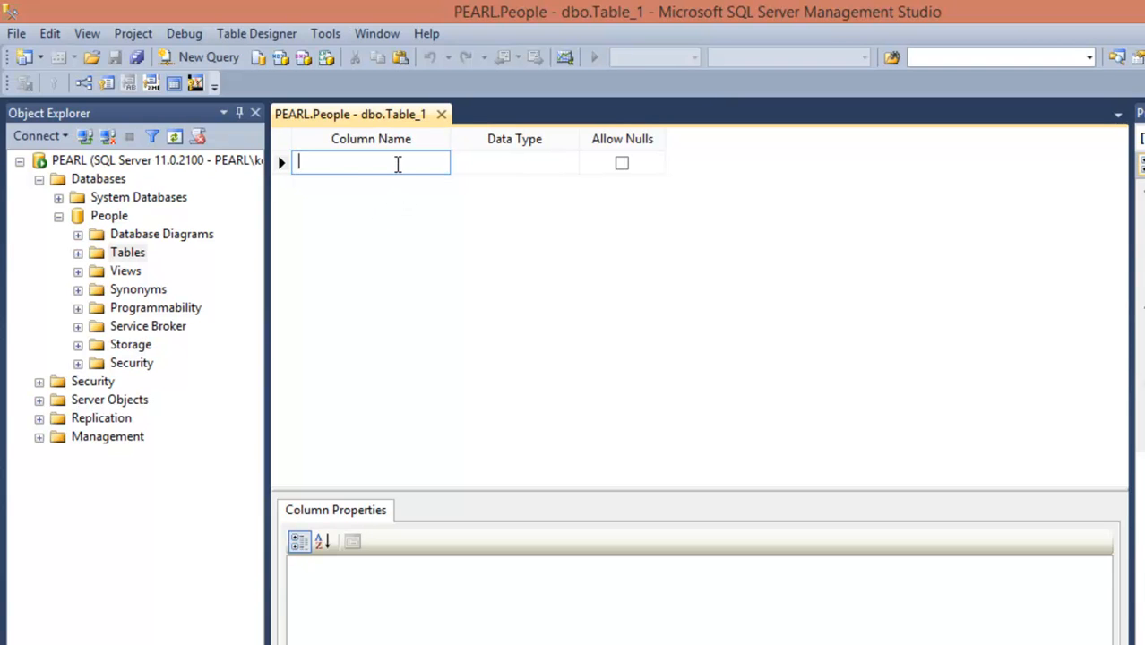
- Add the F_Name column with data type nvarchar(50)
{"action": "type", "text": "F_"}
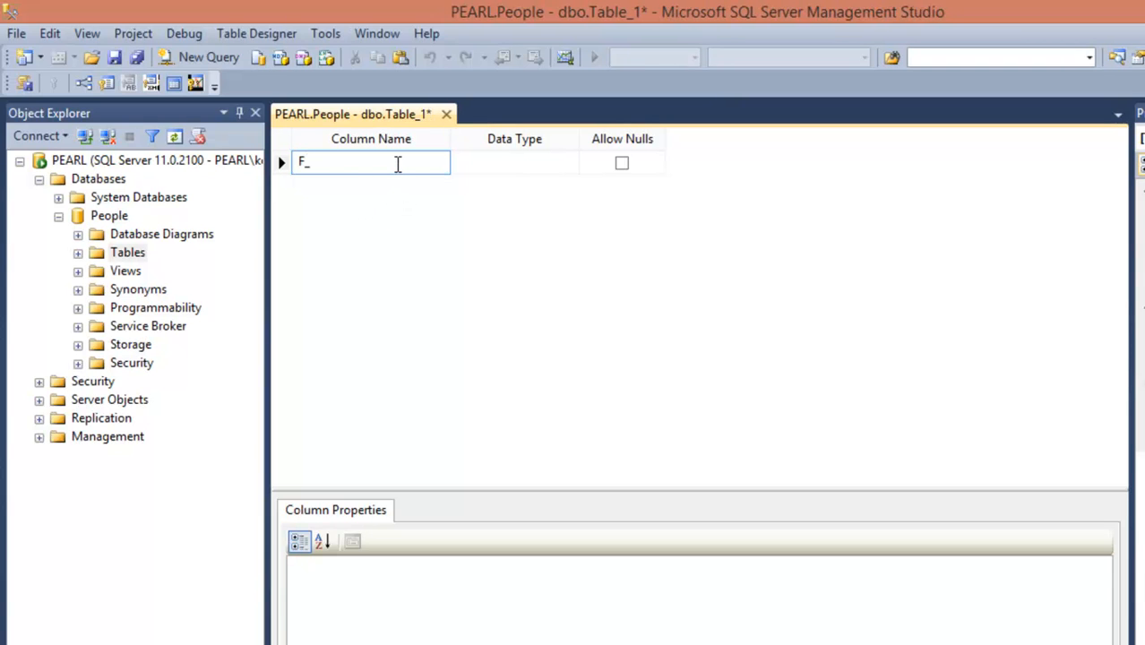
{"action": "type", "text": "Name"}
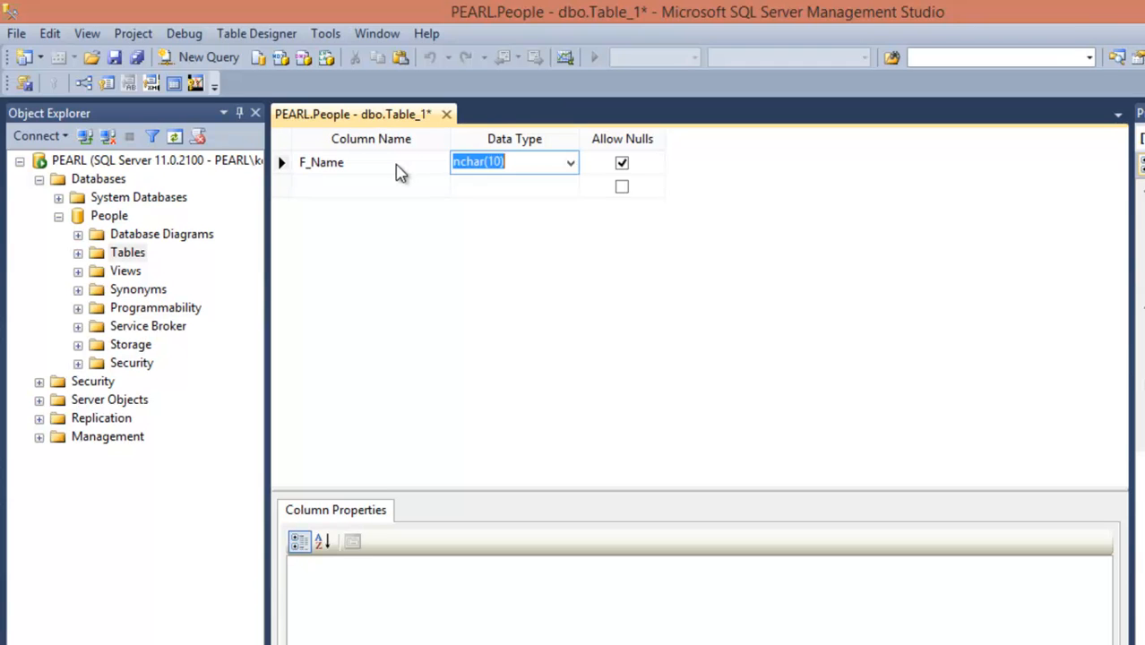
{"action": "left_click", "coordinate": [321, 162]}
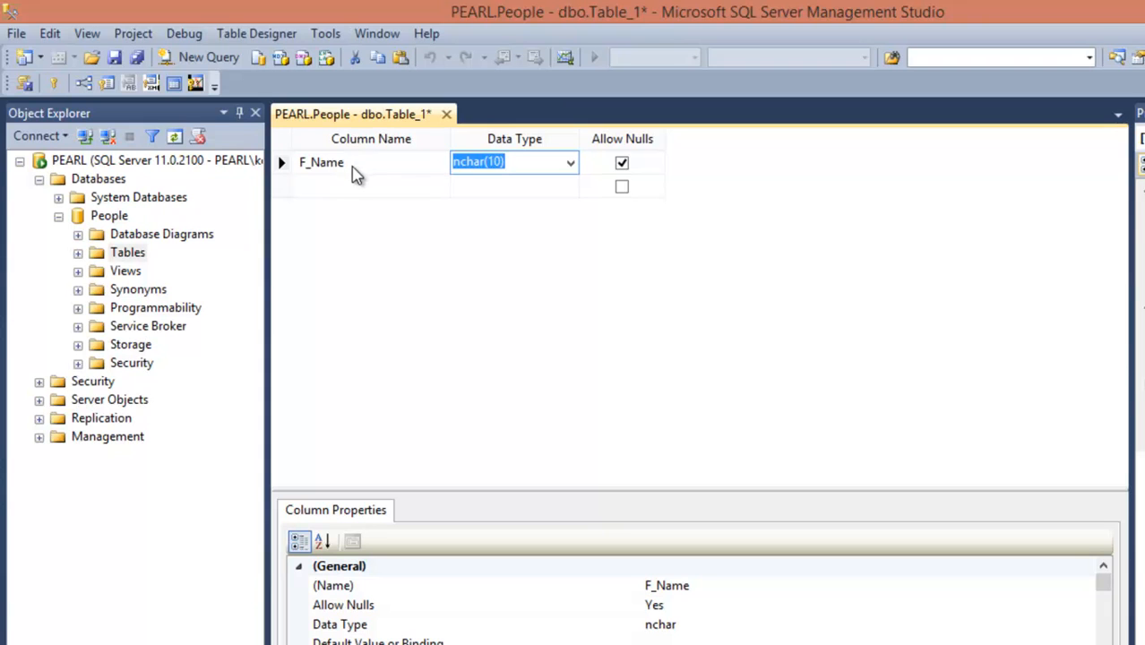
{"action": "mouse_move", "coordinate": [577, 192]}
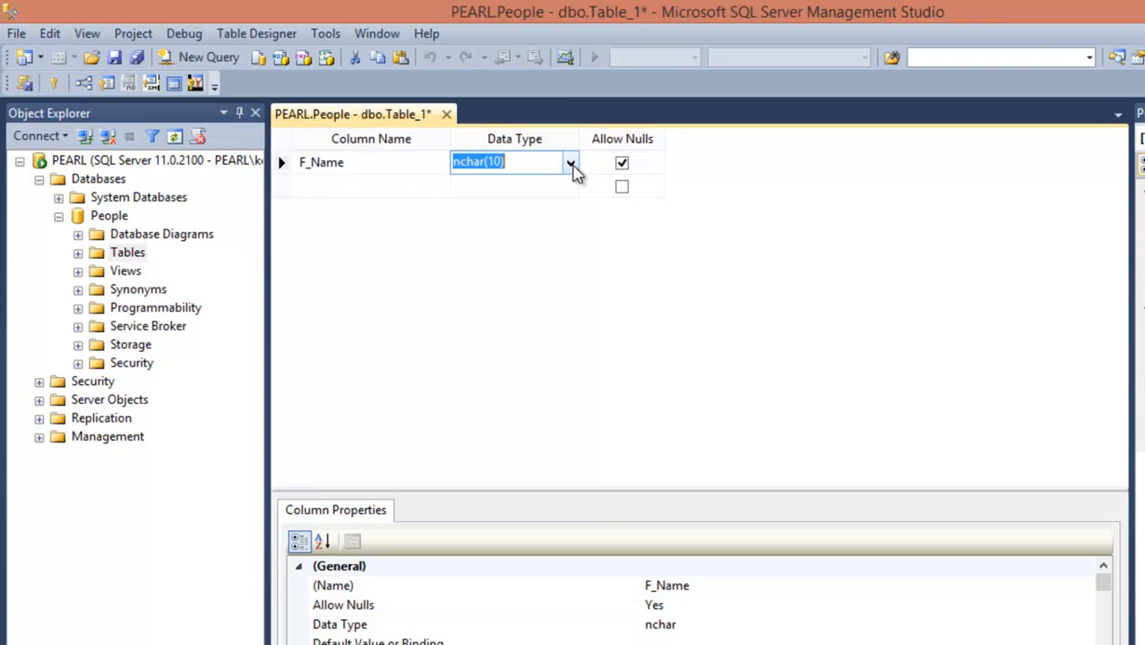
{"action": "left_click", "coordinate": [569, 162]}
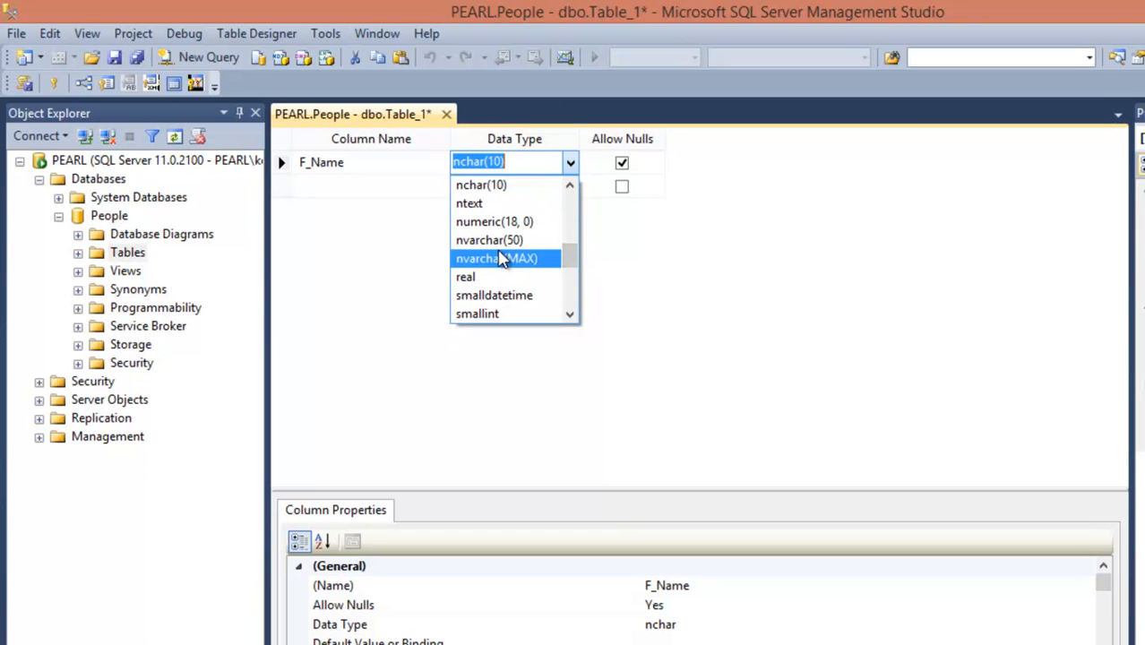
{"action": "left_click", "coordinate": [489, 240]}
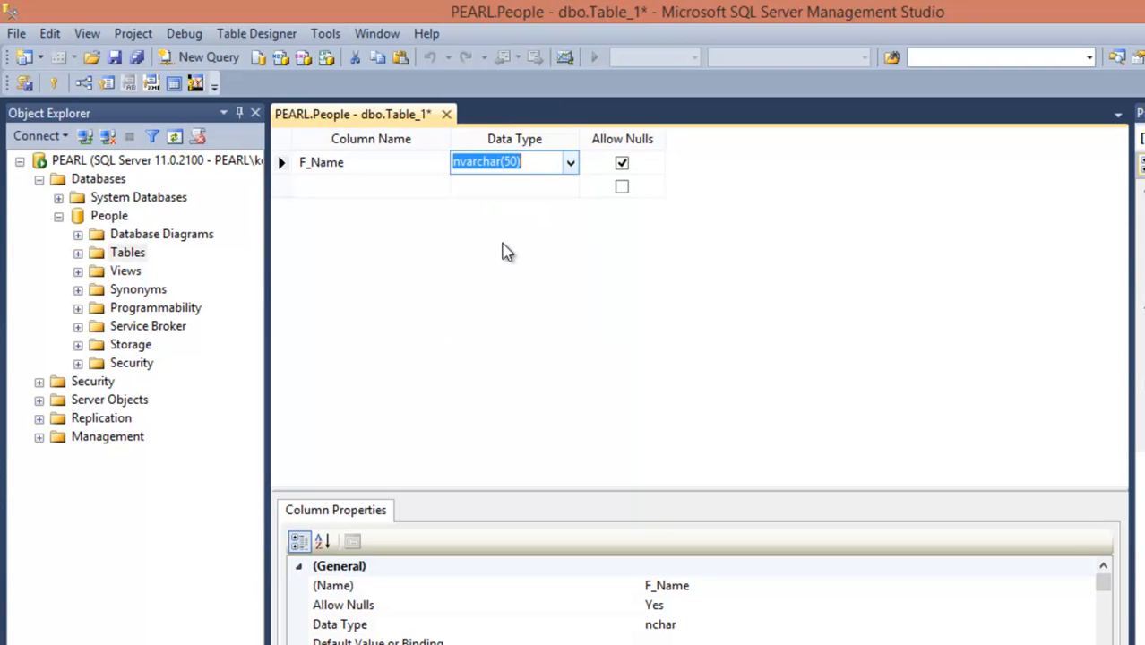
{"action": "mouse_move", "coordinate": [325, 199]}
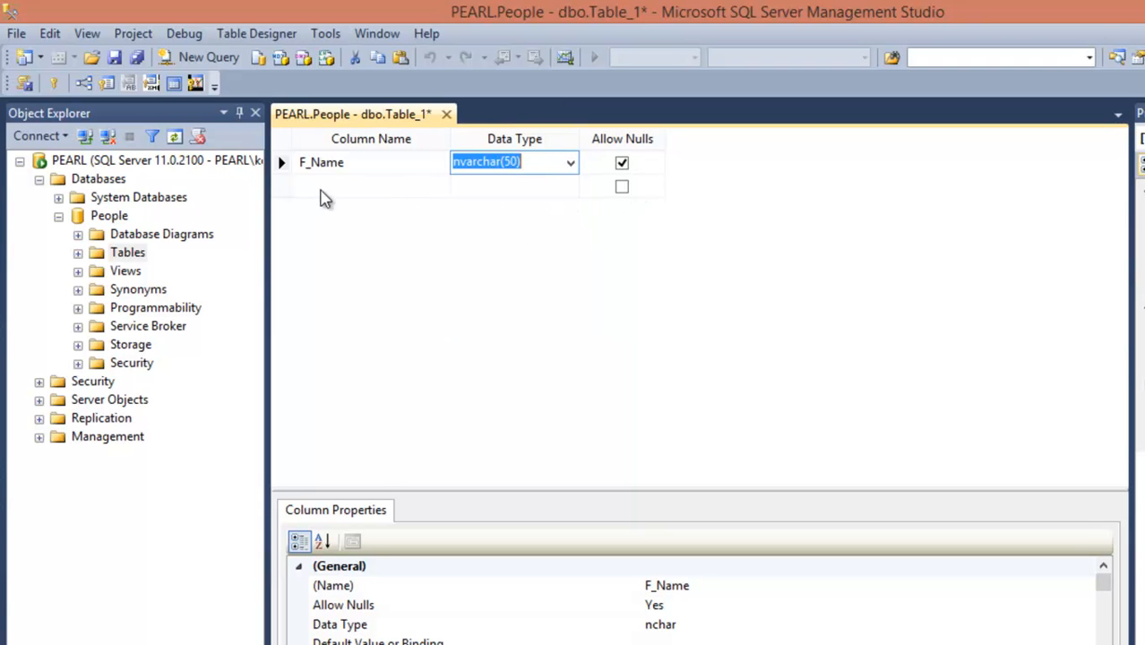
- Add L_Name and Gender columns, both nvarchar(50)
{"action": "left_click", "coordinate": [370, 185]}
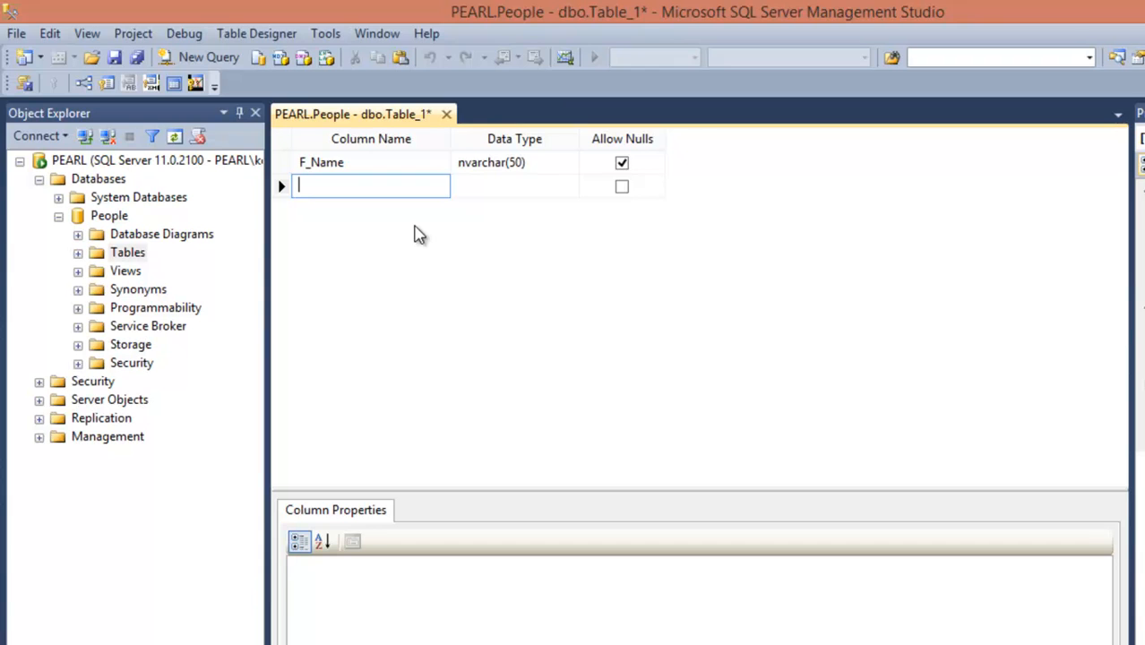
{"action": "type", "text": "L"}
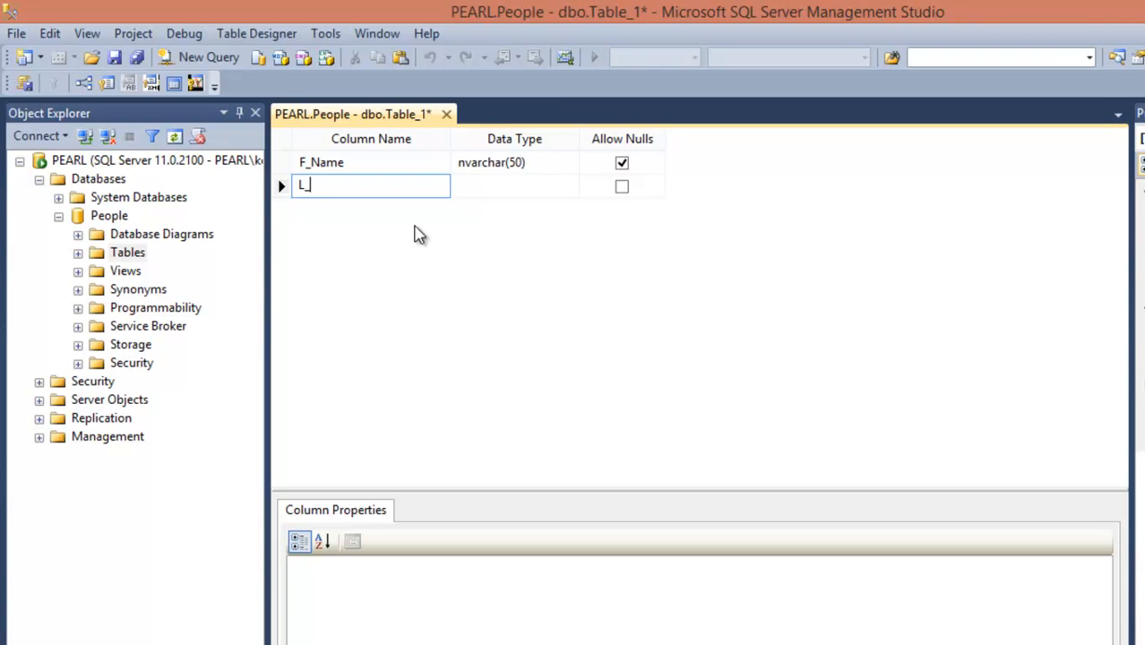
{"action": "type", "text": "_Name"}
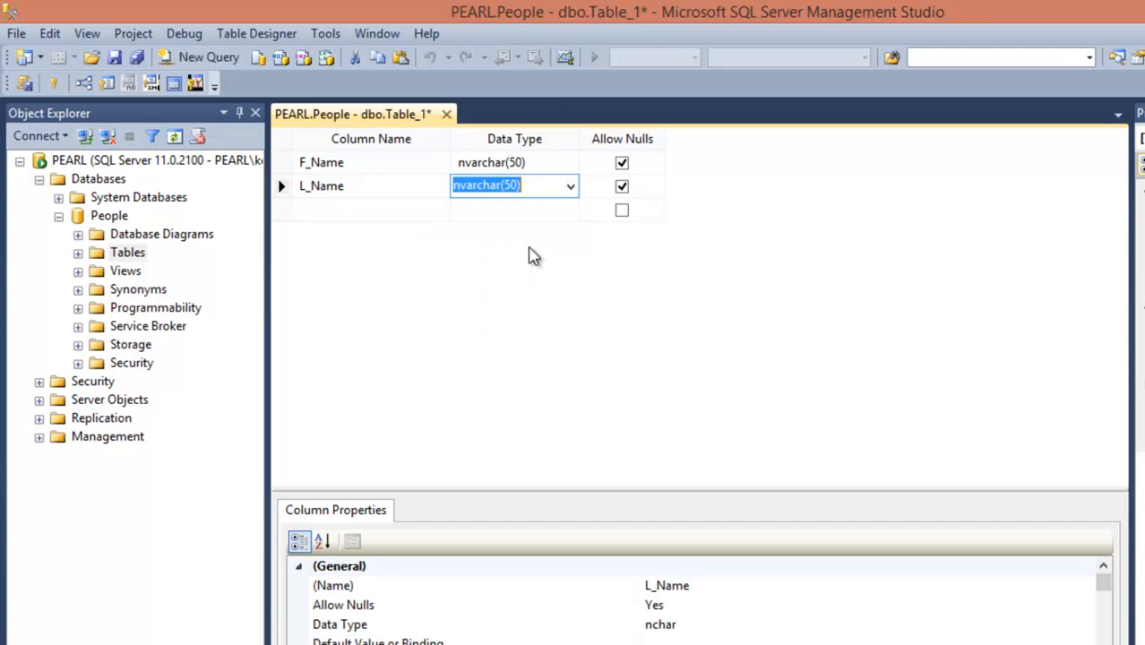
{"action": "left_click", "coordinate": [367, 209]}
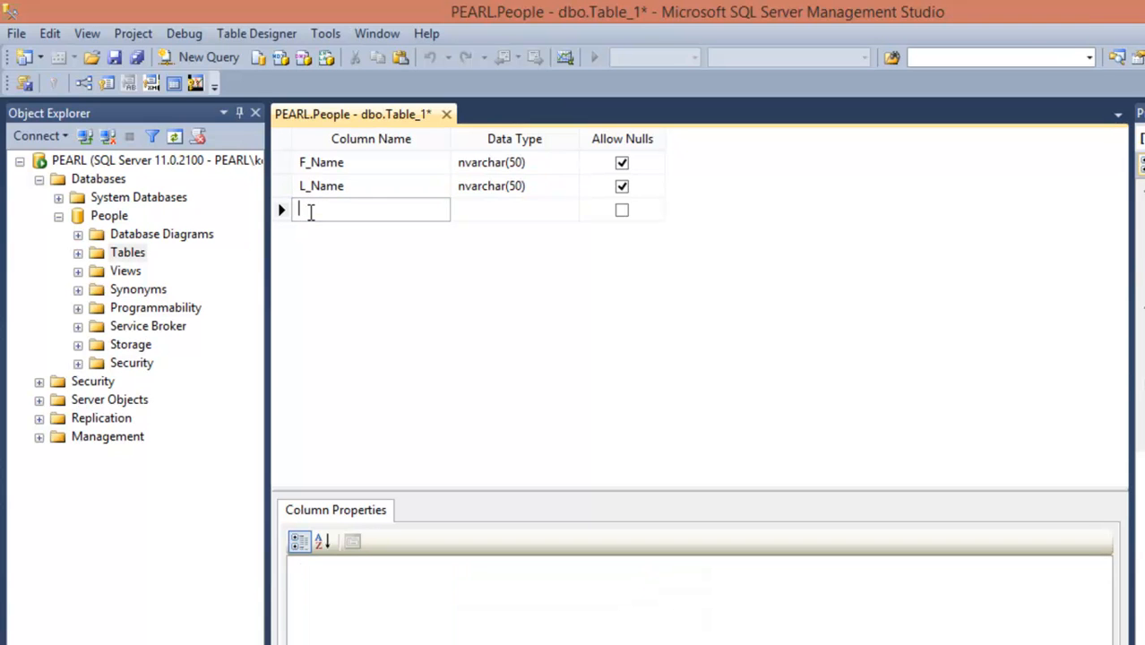
{"action": "type", "text": "G"}
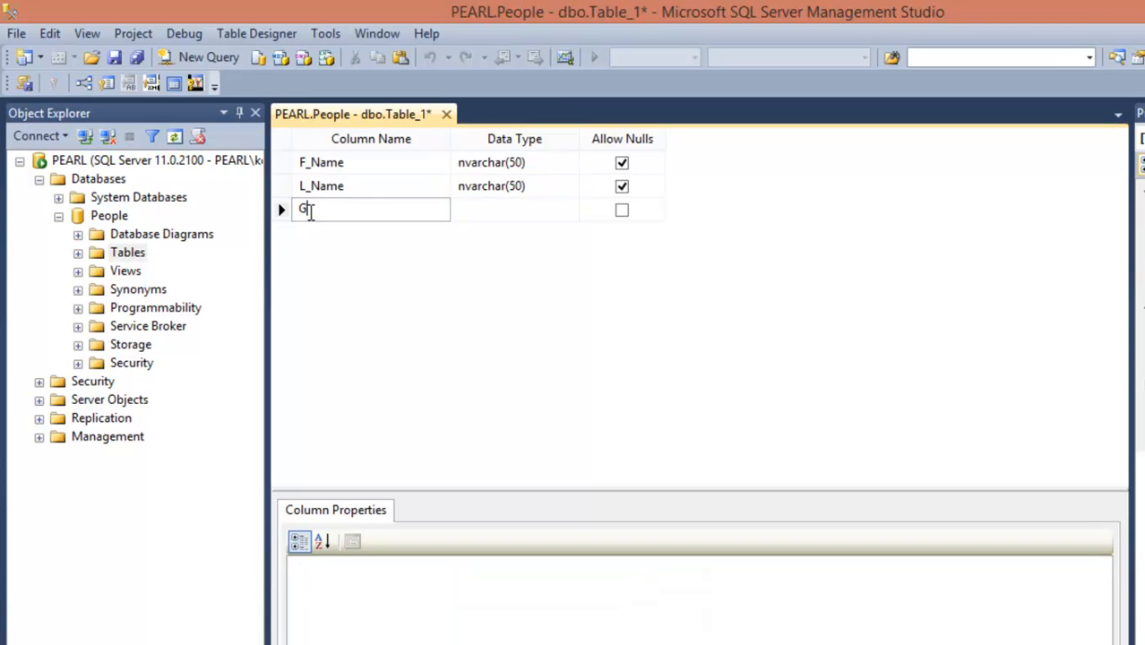
{"action": "type", "text": "ender"}
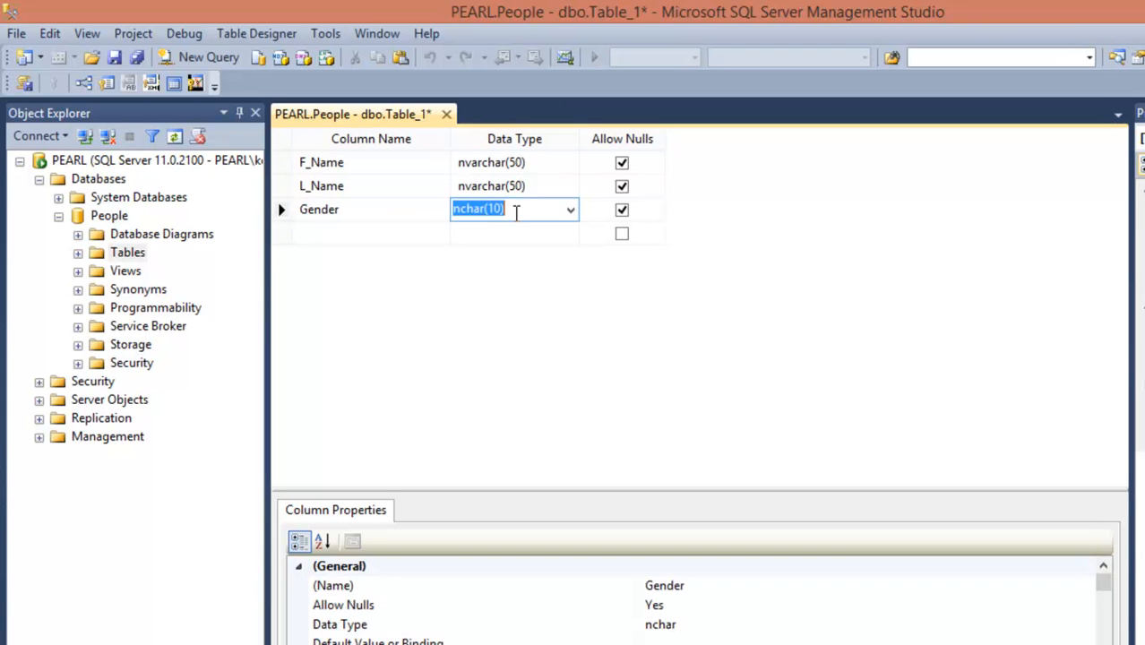
{"action": "left_click", "coordinate": [570, 209]}
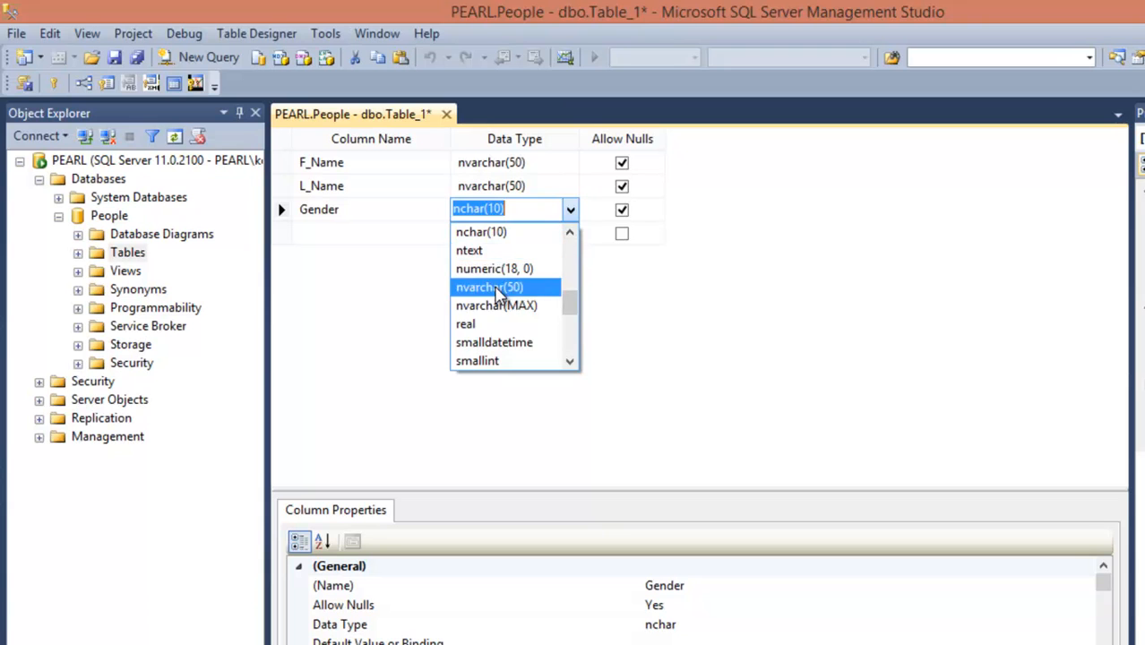
{"action": "left_click", "coordinate": [489, 287]}
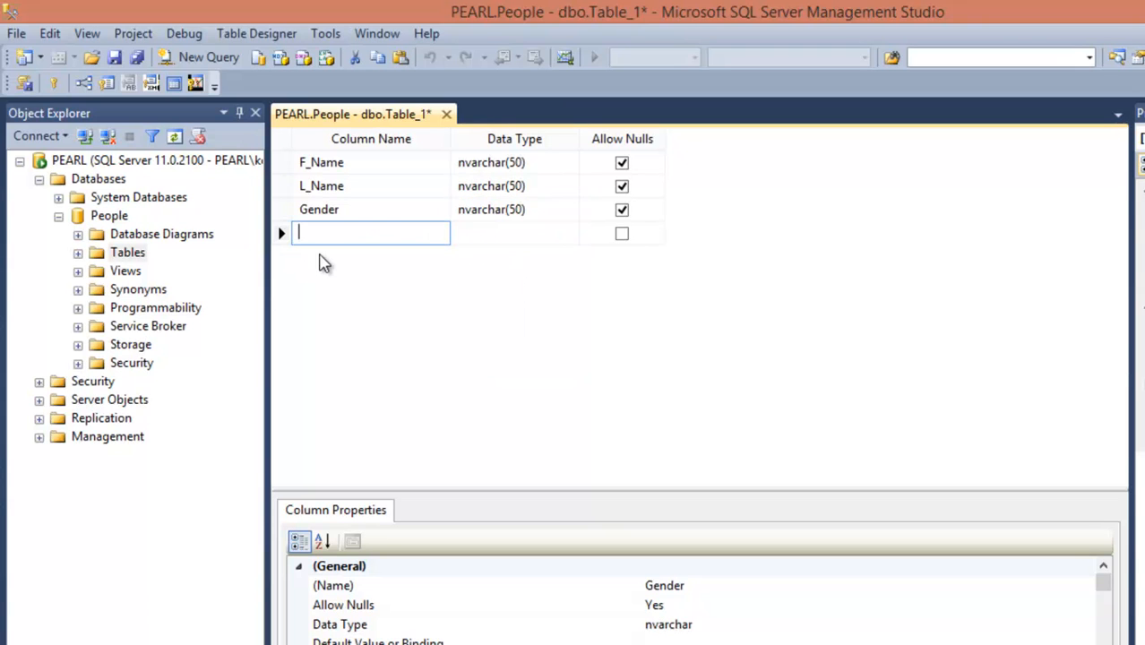
- Add the Age column with data type int
{"action": "type", "text": "Age"}
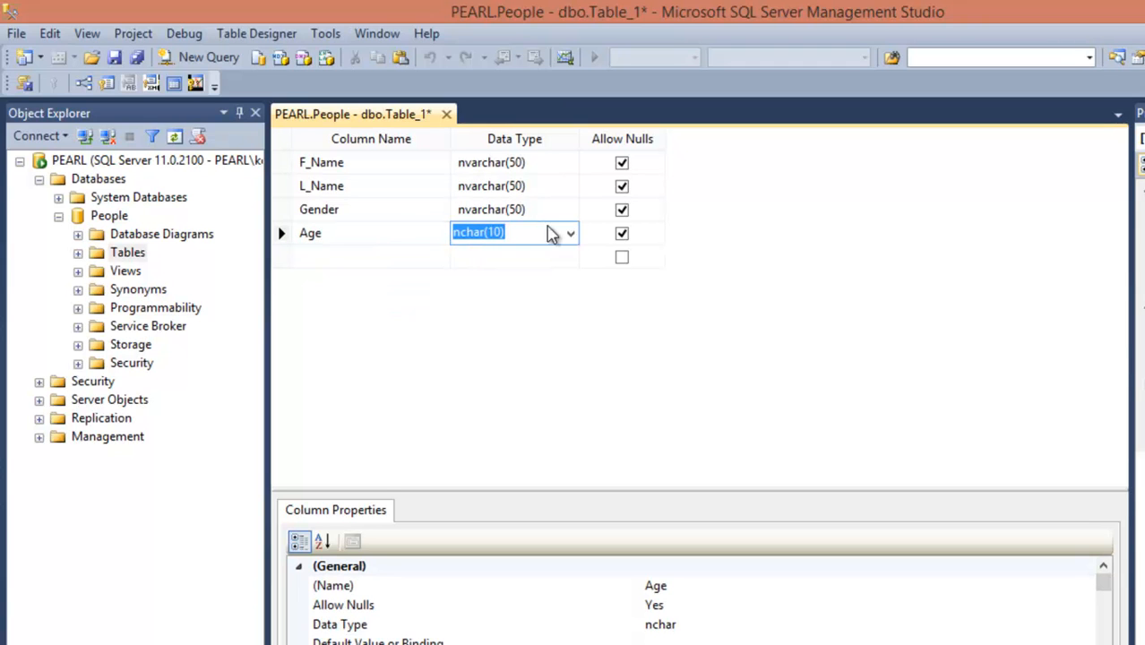
{"action": "left_click", "coordinate": [569, 233]}
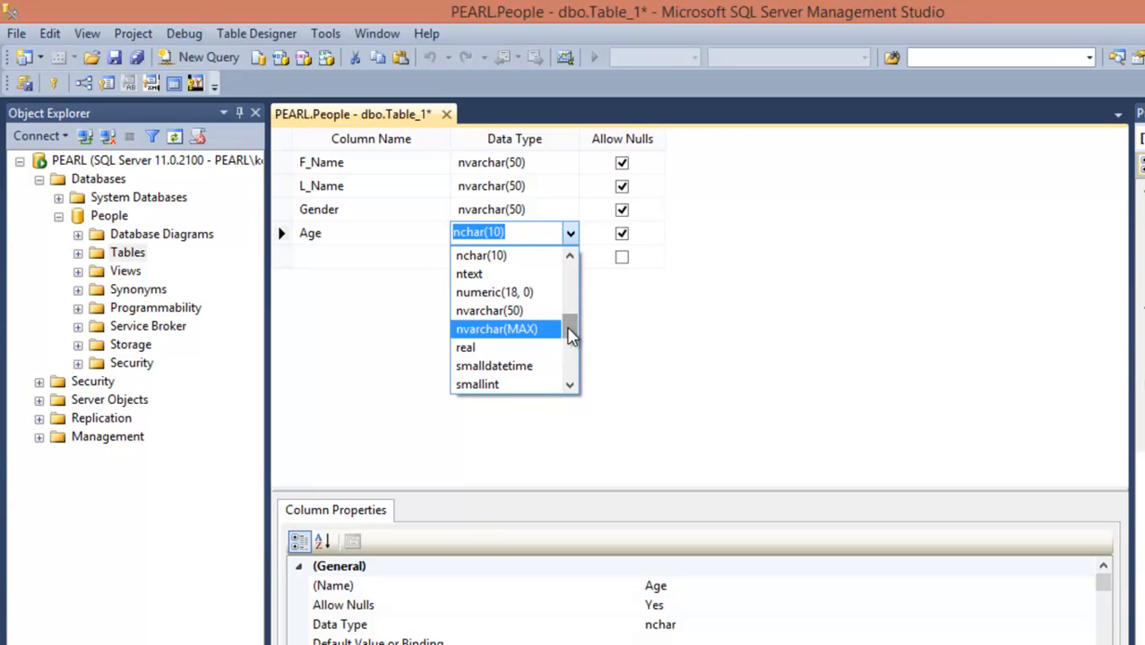
{"action": "mouse_move", "coordinate": [576, 338]}
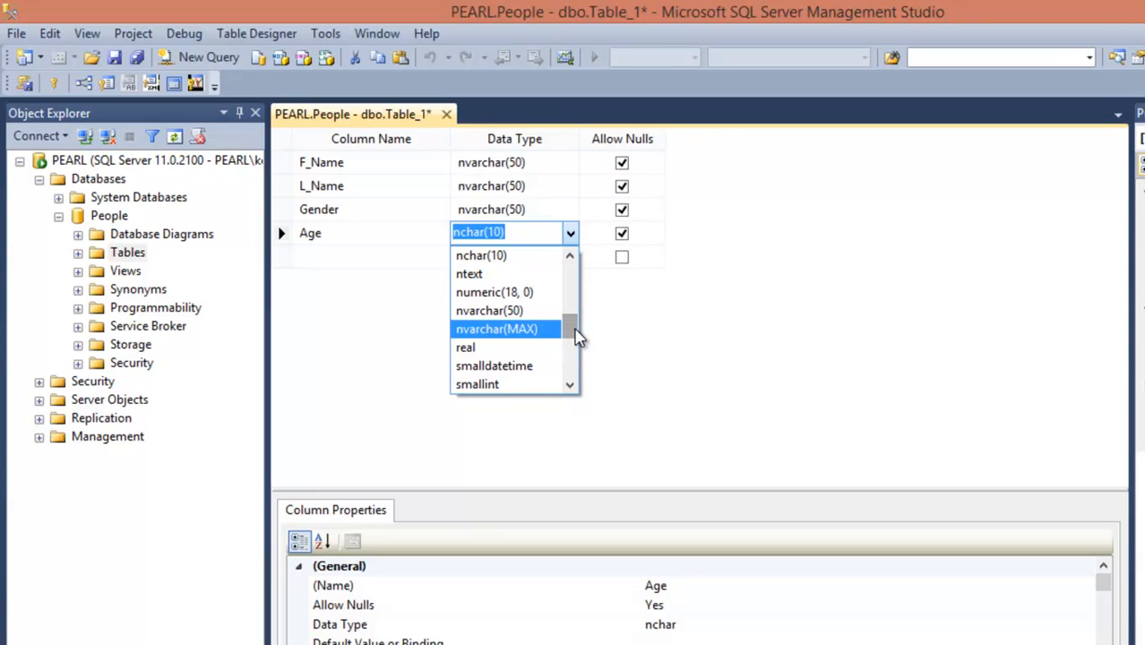
{"action": "mouse_move", "coordinate": [581, 333]}
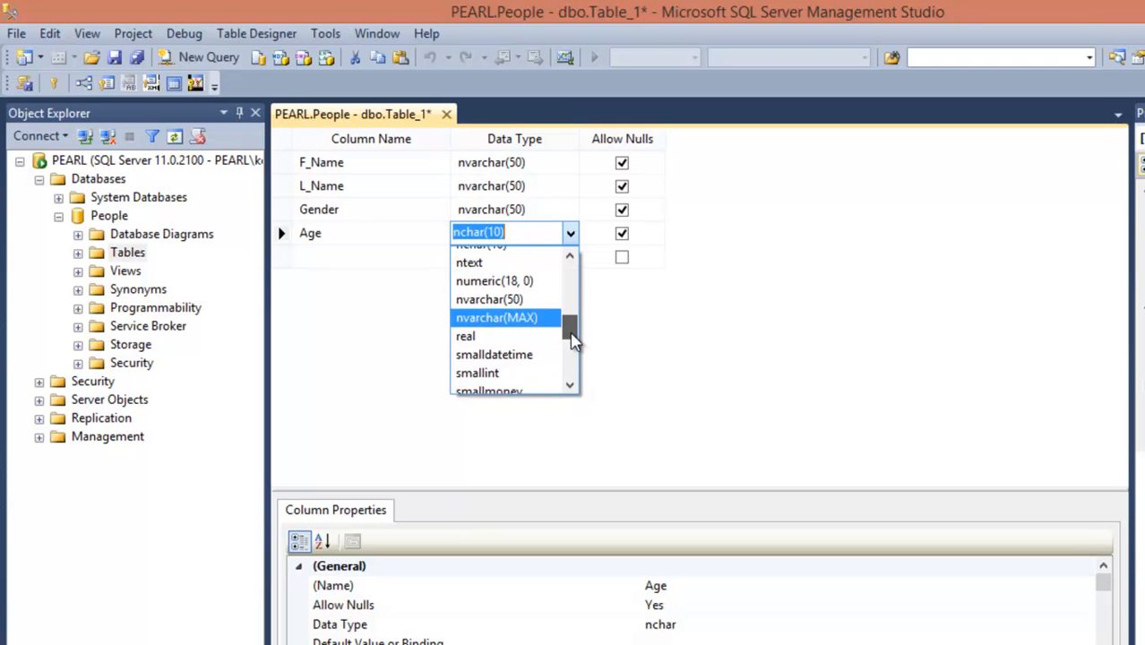
{"action": "scroll", "scroll_direction": "down", "scroll_amount": 3}
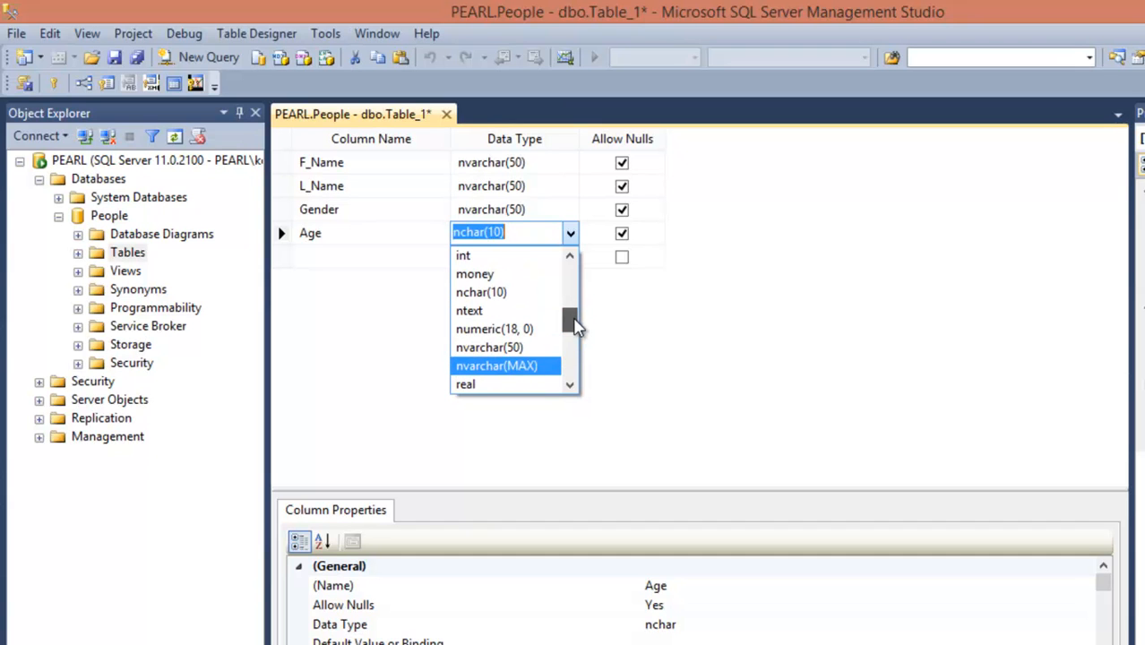
{"action": "left_click", "coordinate": [463, 255]}
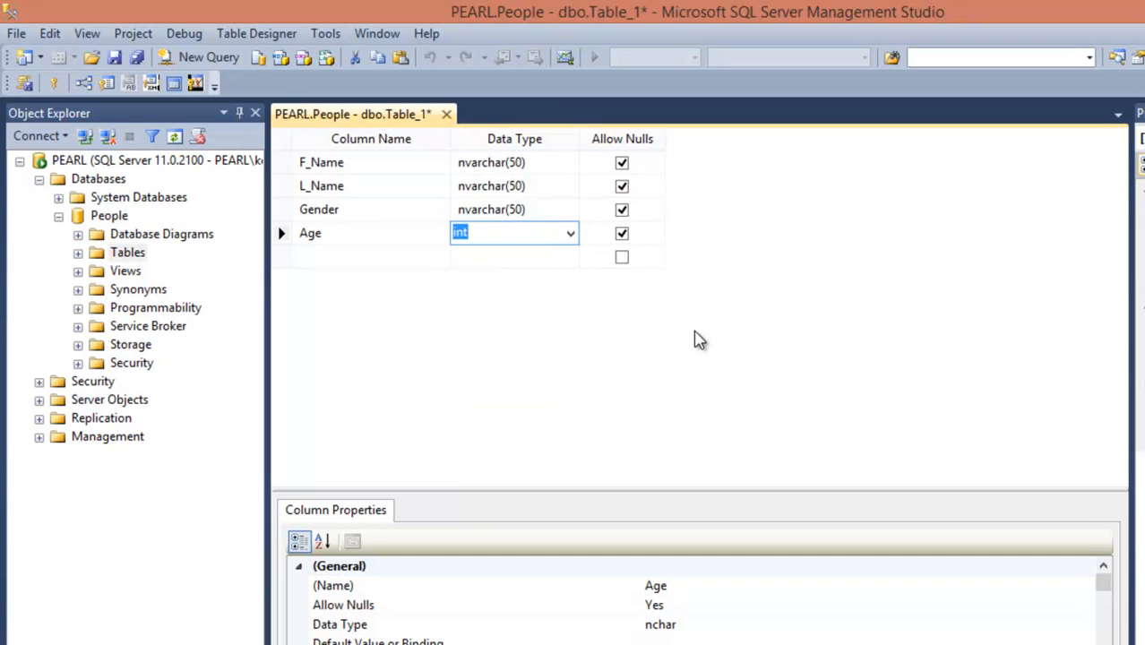
{"action": "mouse_move", "coordinate": [389, 302]}
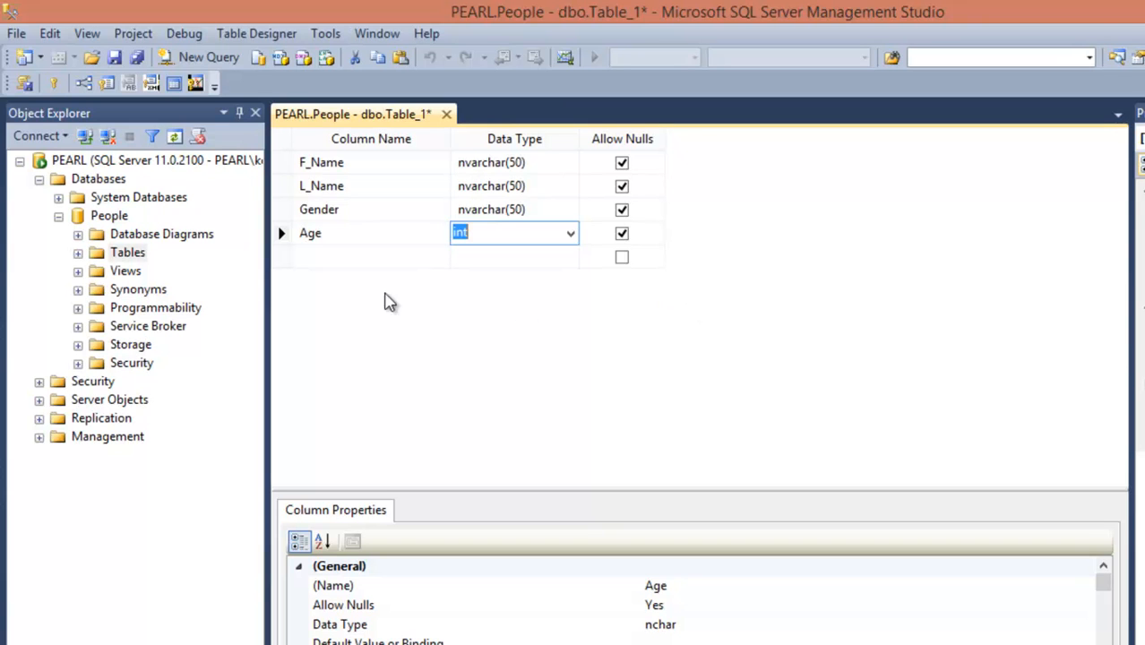
{"action": "mouse_move", "coordinate": [390, 194]}
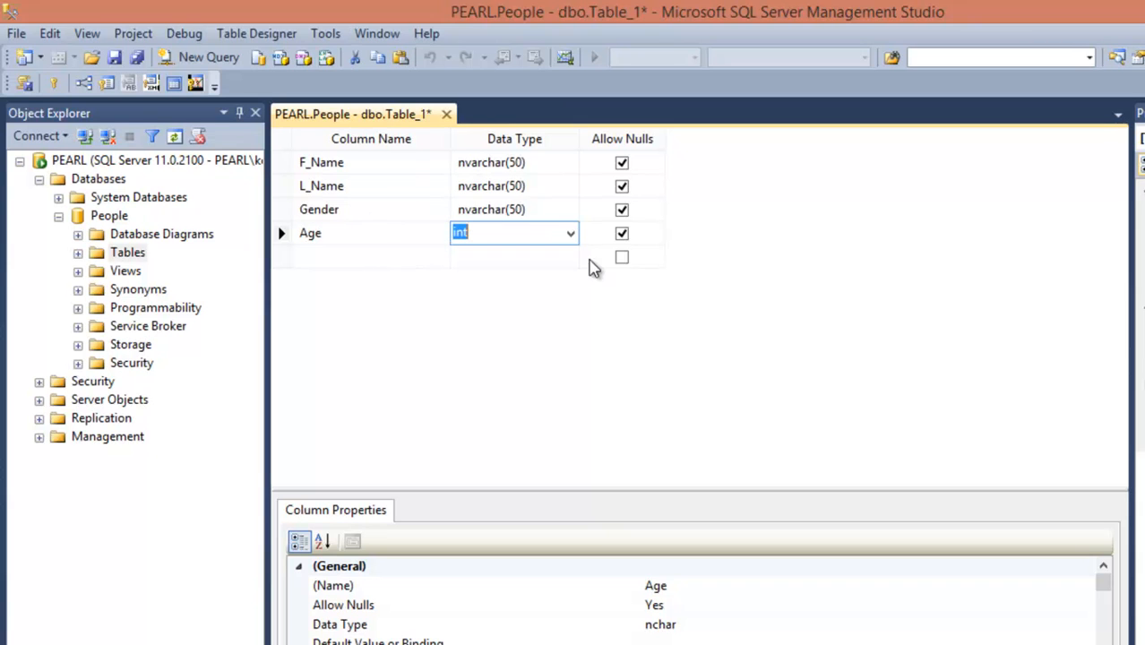
{"action": "mouse_move", "coordinate": [114, 57]}
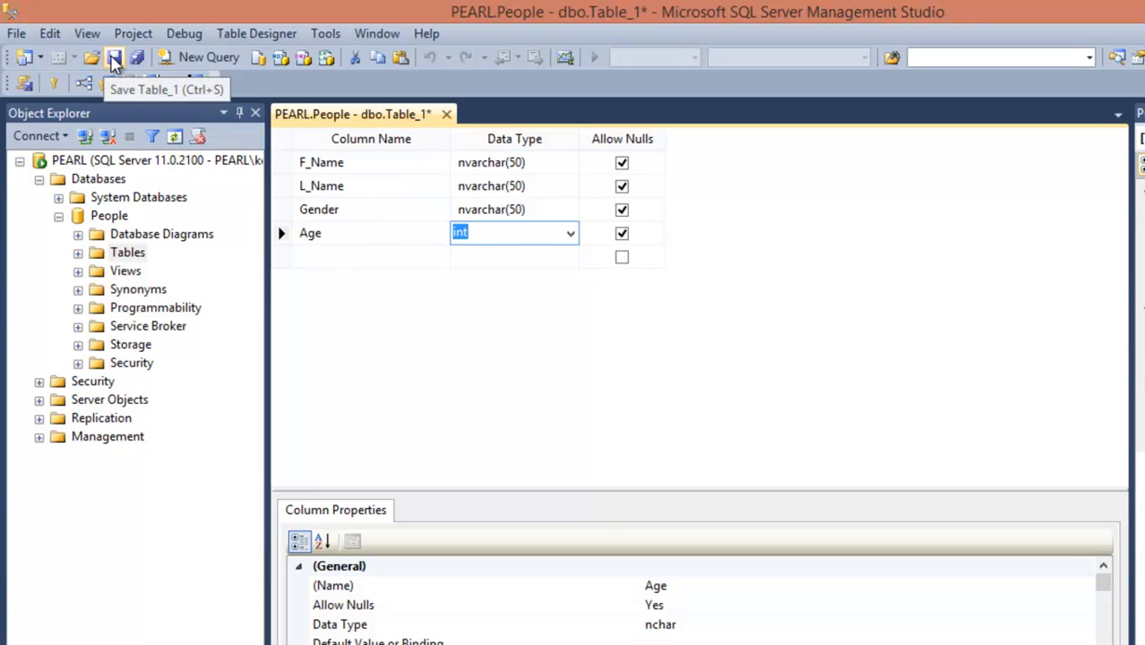
- Save the table as Table_1 and select dbo.Table_1 under People's Tables
{"action": "left_click", "coordinate": [115, 58]}
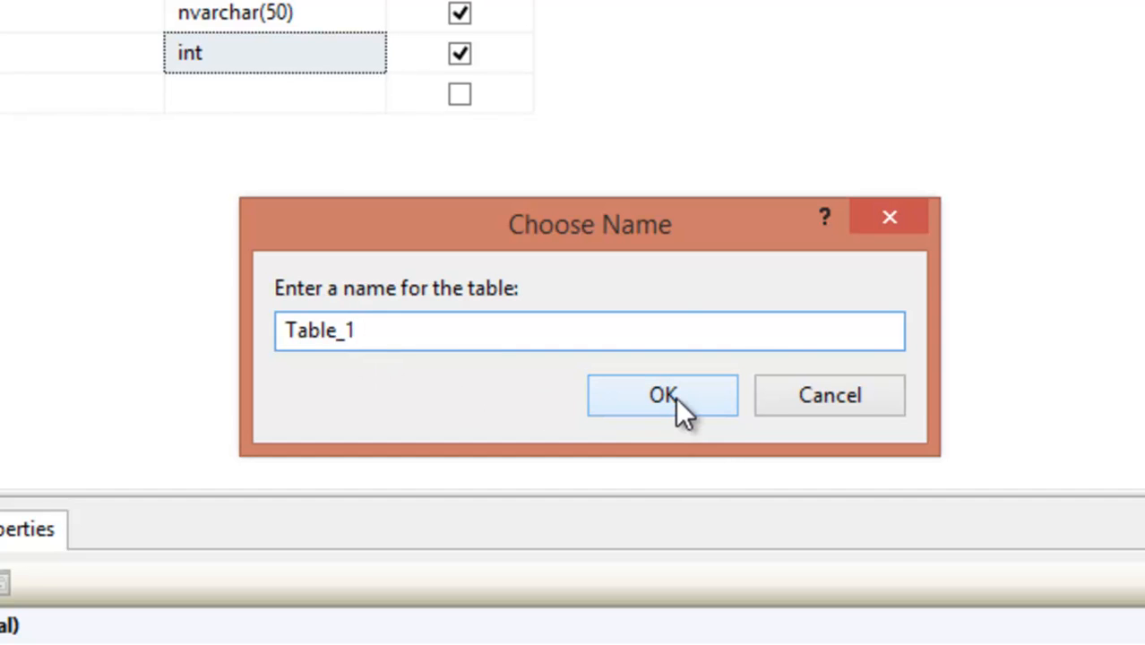
{"action": "left_click", "coordinate": [662, 395]}
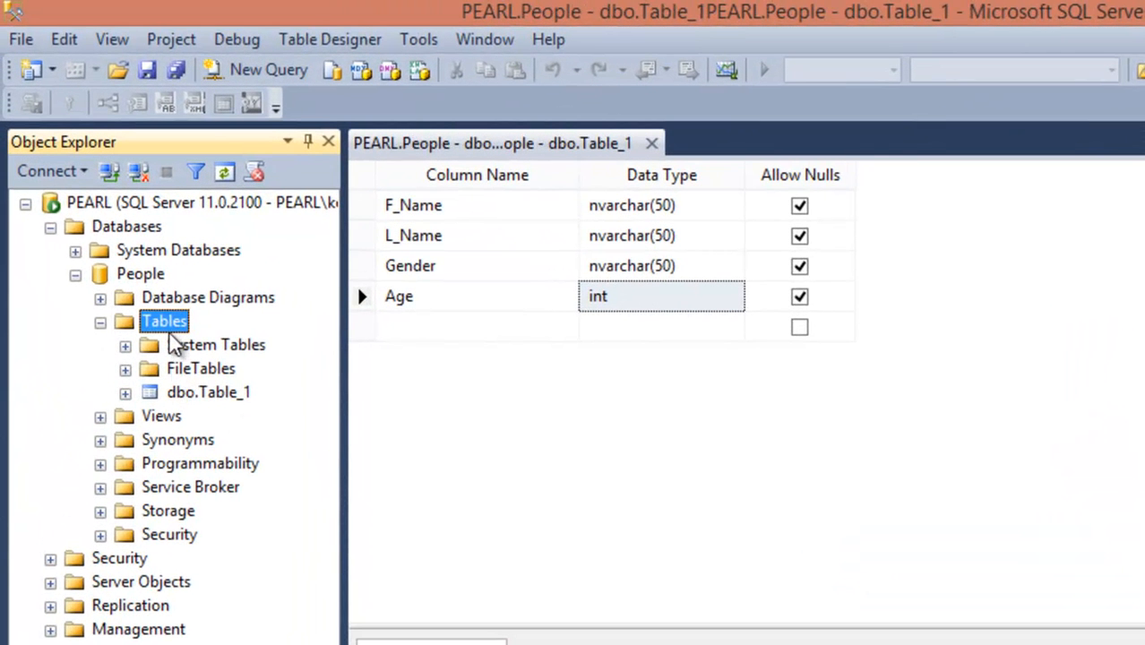
{"action": "mouse_move", "coordinate": [217, 405]}
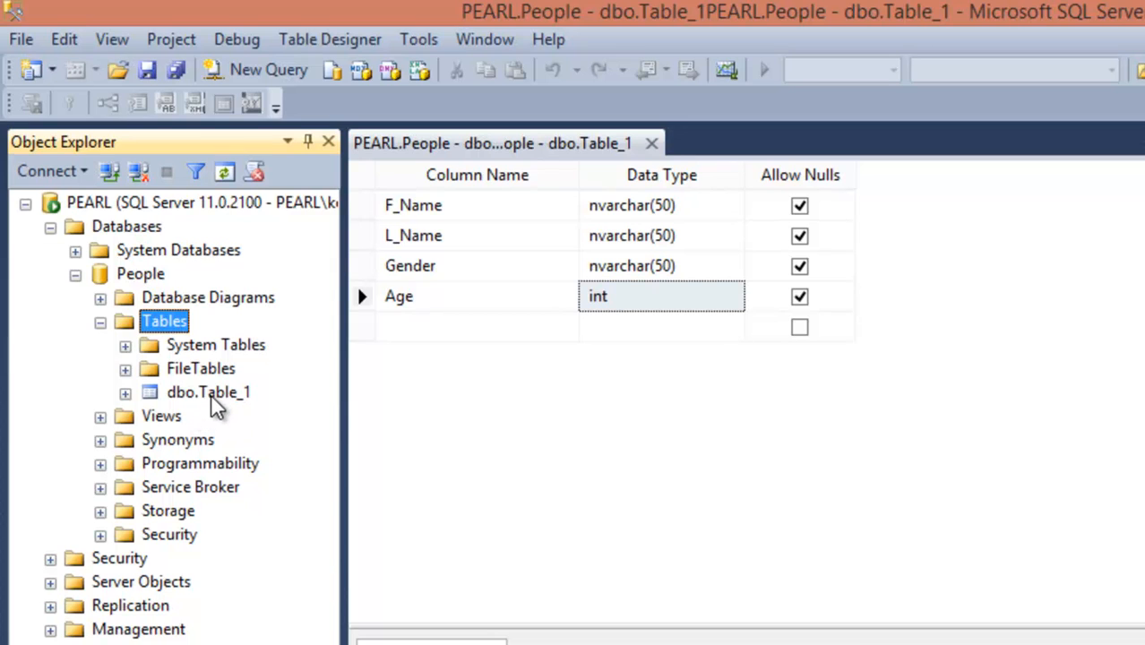
{"action": "left_click", "coordinate": [209, 392]}
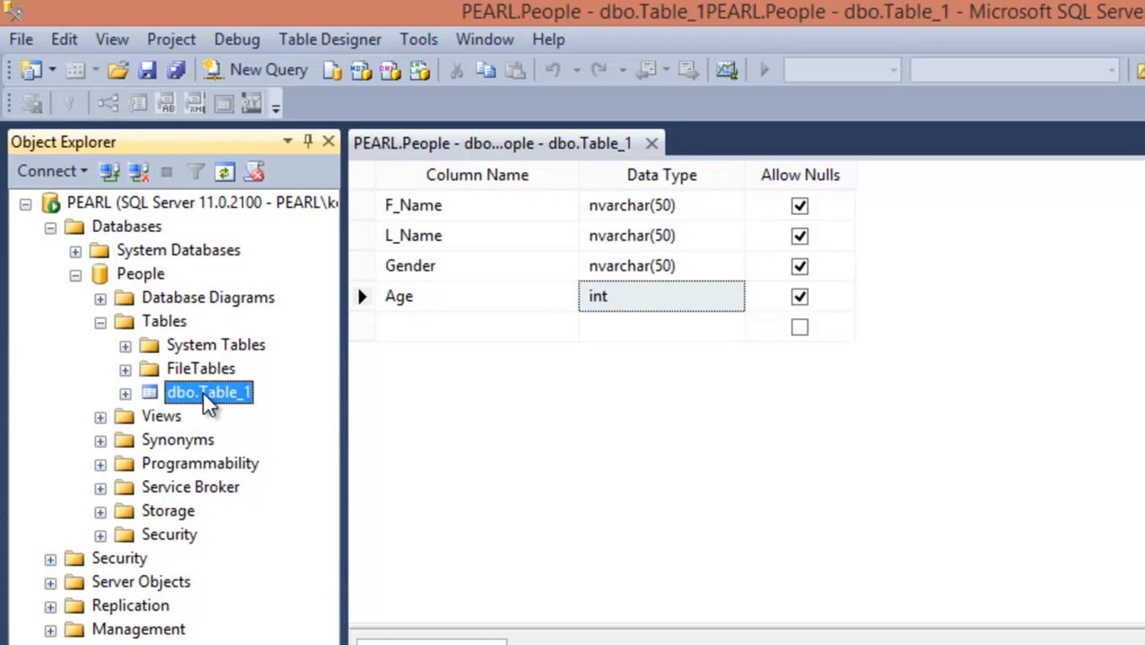
{"action": "mouse_move", "coordinate": [229, 408]}
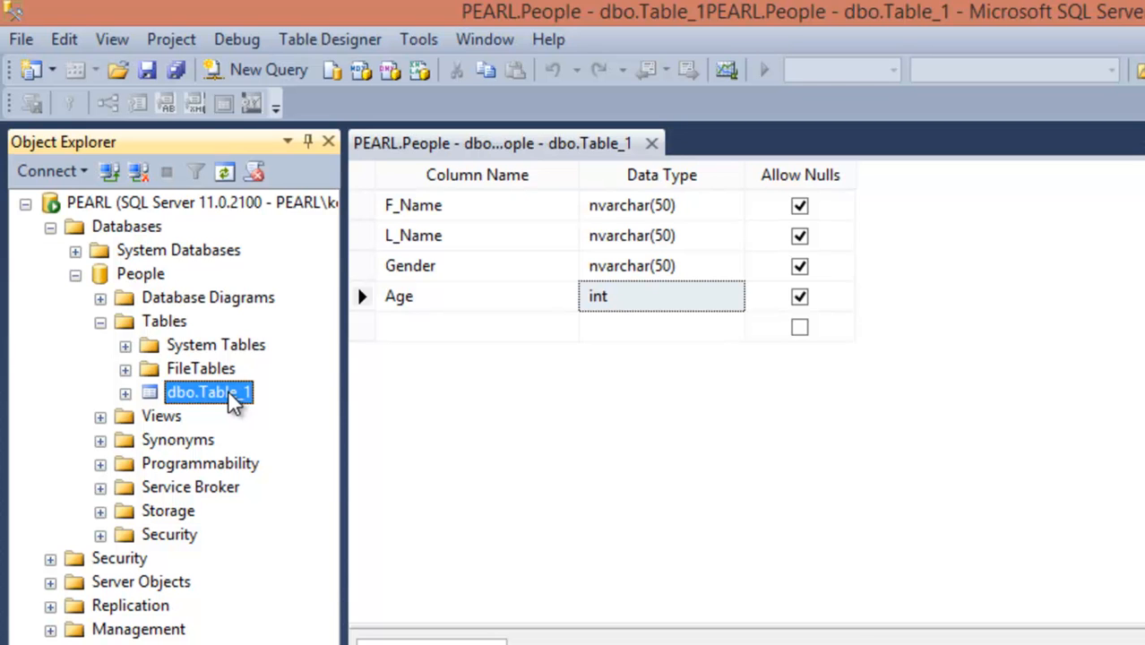
- Open dbo.Table_1 with Edit Top 200 Rows
{"action": "right_click", "coordinate": [208, 392]}
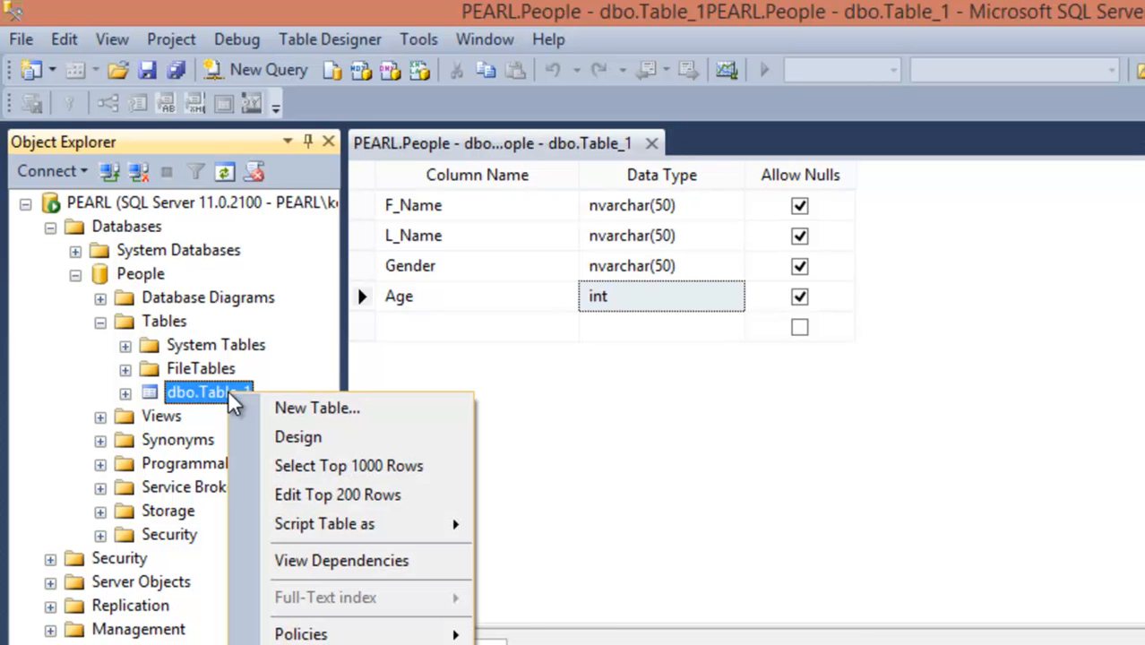
{"action": "mouse_move", "coordinate": [338, 494]}
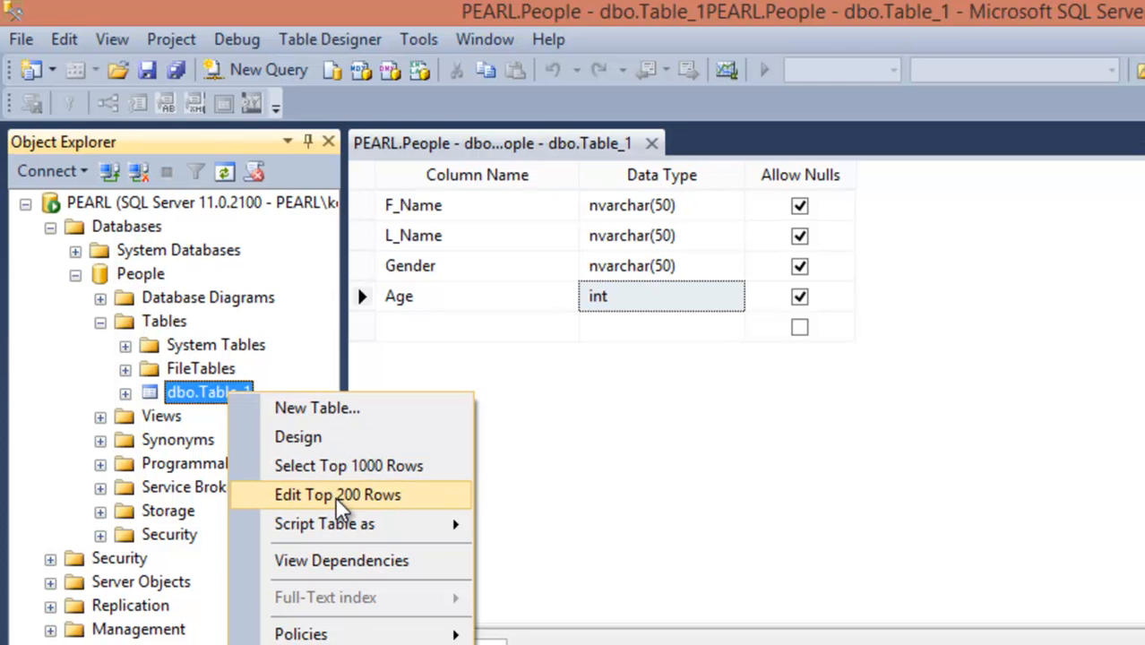
{"action": "left_click", "coordinate": [338, 494]}
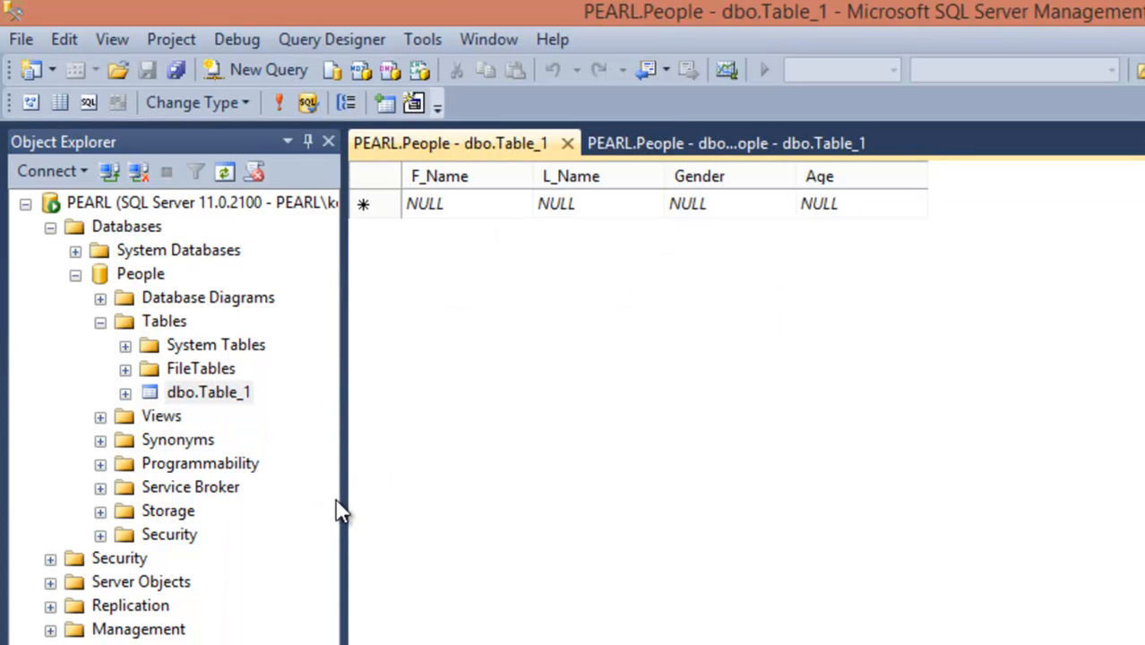
{"action": "mouse_move", "coordinate": [394, 219]}
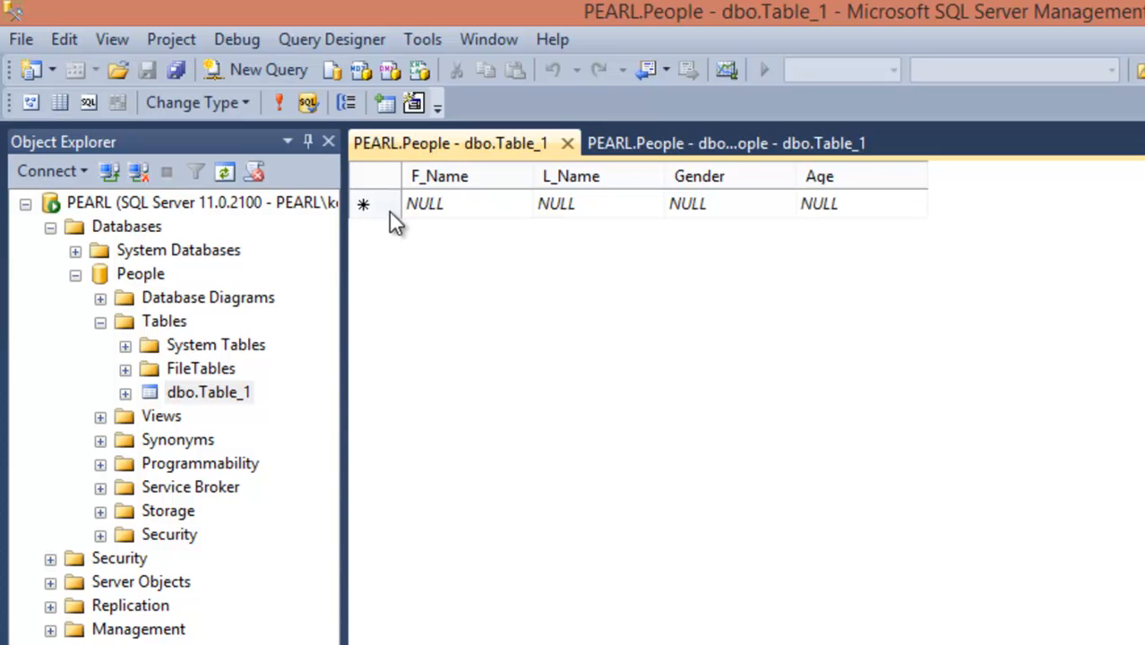
{"action": "mouse_move", "coordinate": [668, 221]}
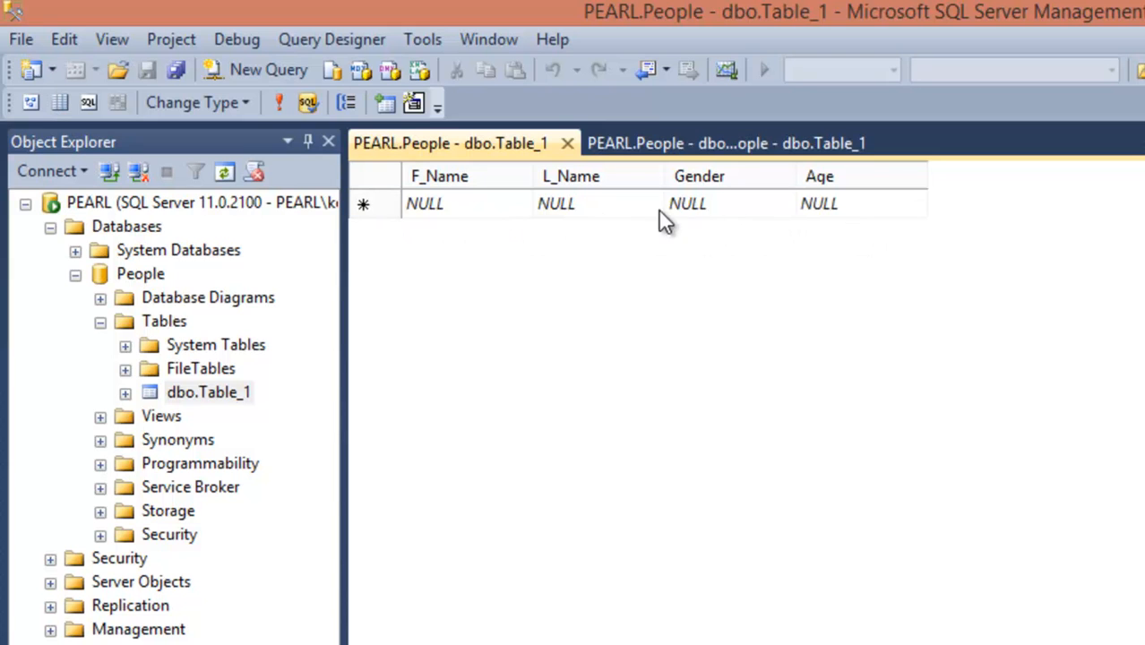
{"action": "mouse_move", "coordinate": [423, 203]}
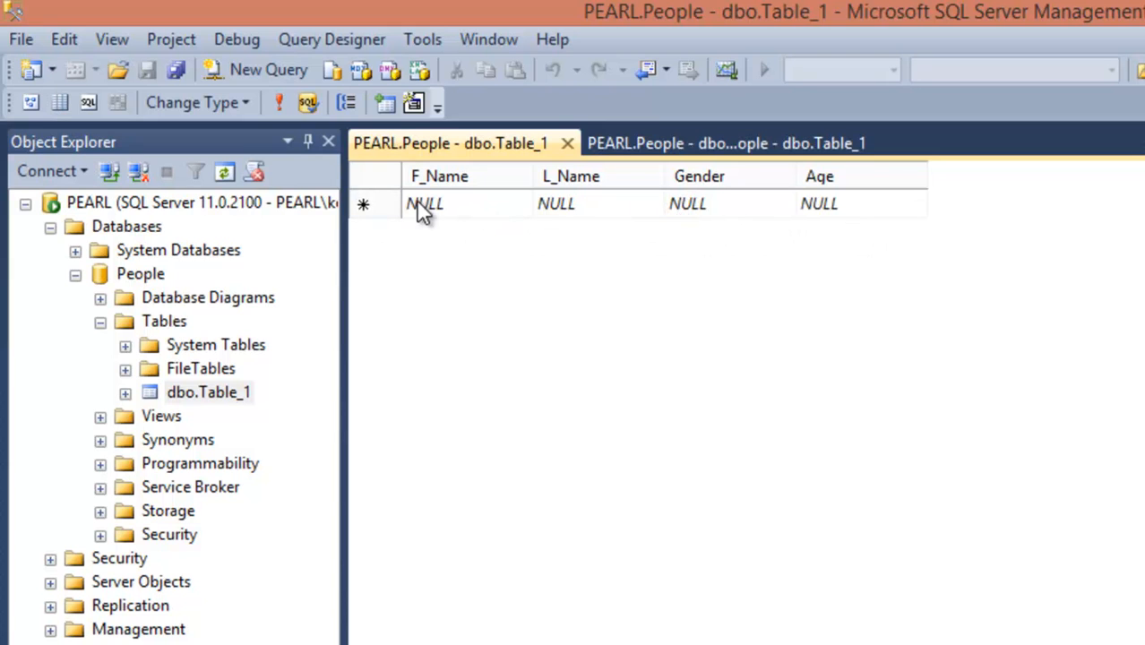
{"action": "mouse_move", "coordinate": [835, 231]}
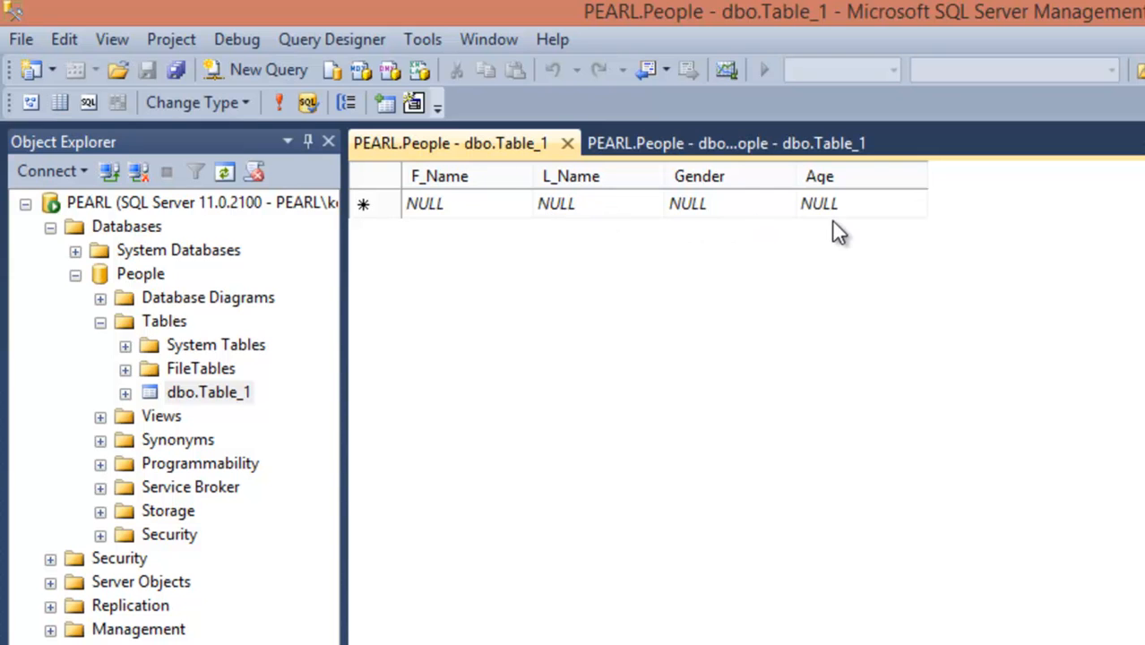
{"action": "mouse_move", "coordinate": [103, 560]}
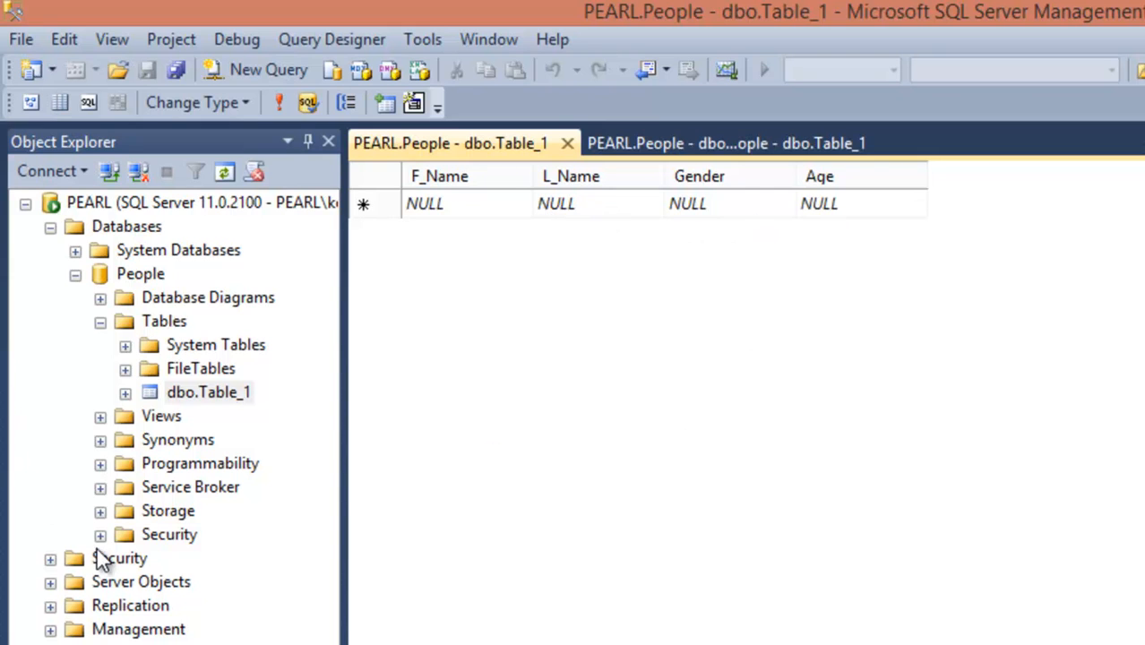
{"action": "mouse_move", "coordinate": [524, 394]}
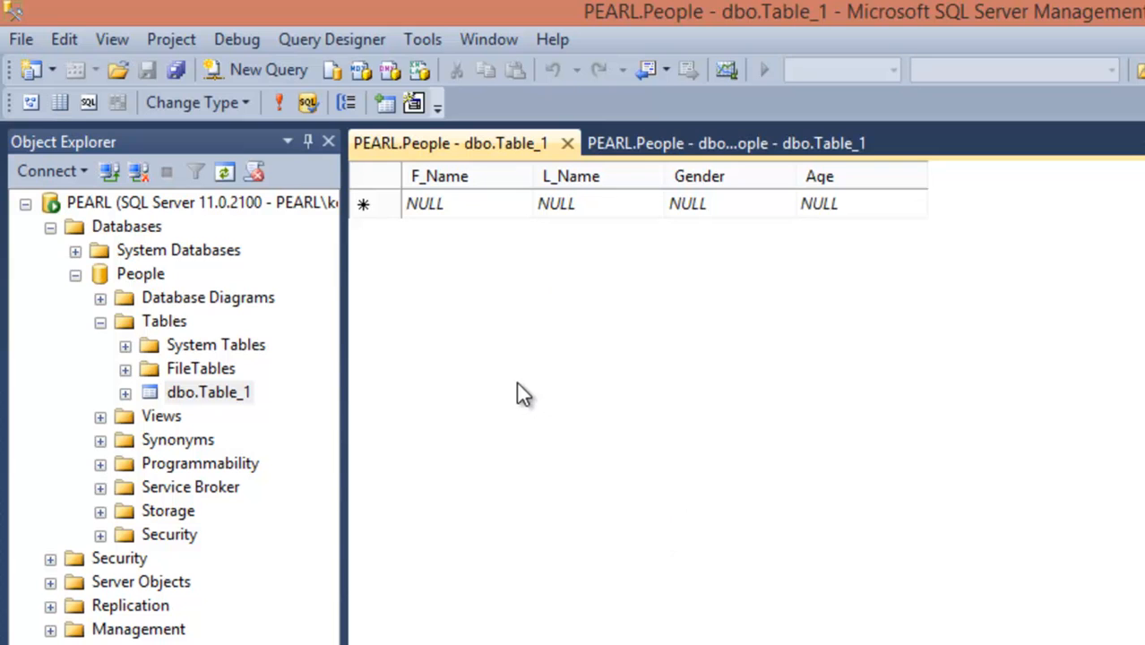
{"action": "mouse_move", "coordinate": [447, 398]}
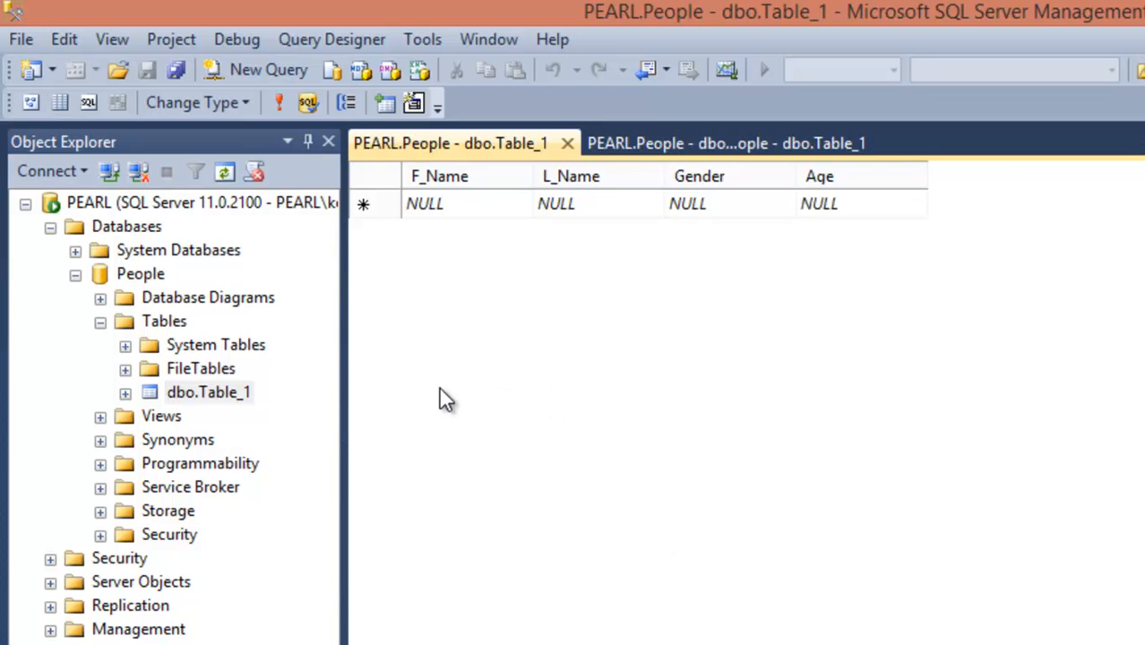
{"action": "mouse_move", "coordinate": [925, 269]}
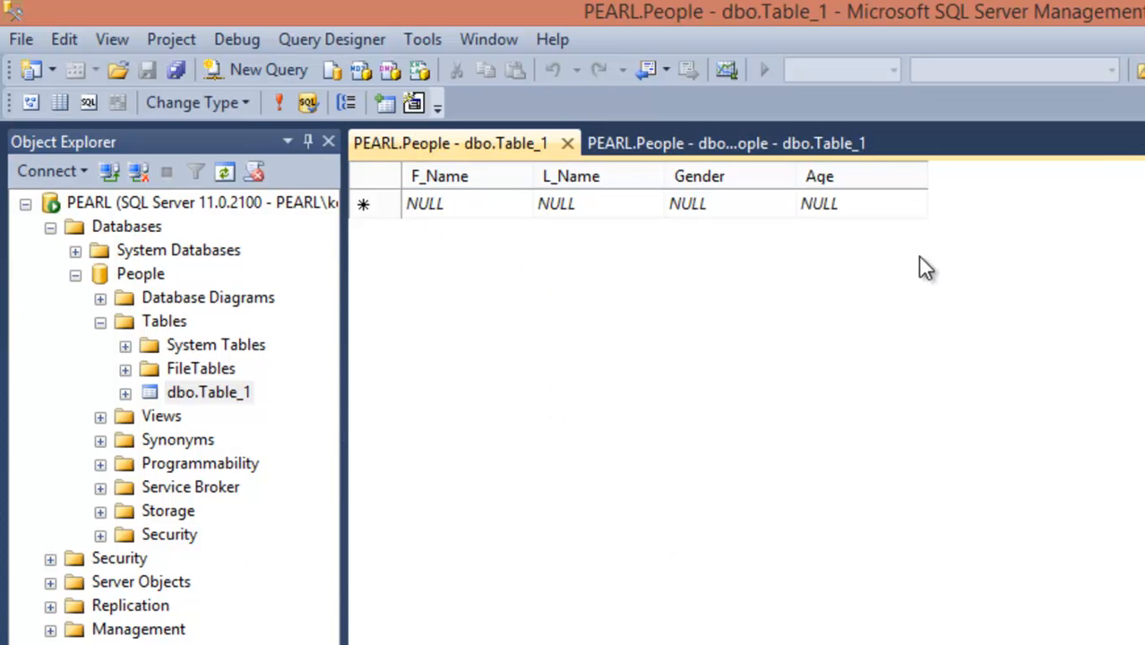
{"action": "mouse_move", "coordinate": [172, 334]}
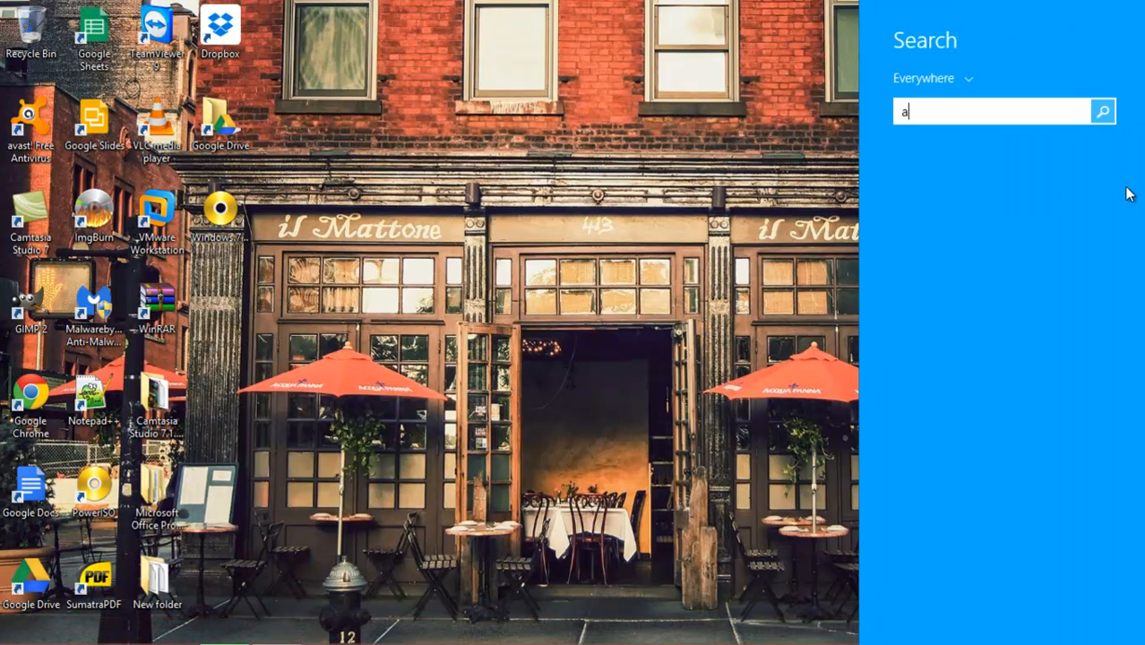
- Launch Access 2013 and create a blank desktop database, Database2
{"action": "type", "text": "ccess 2013"}
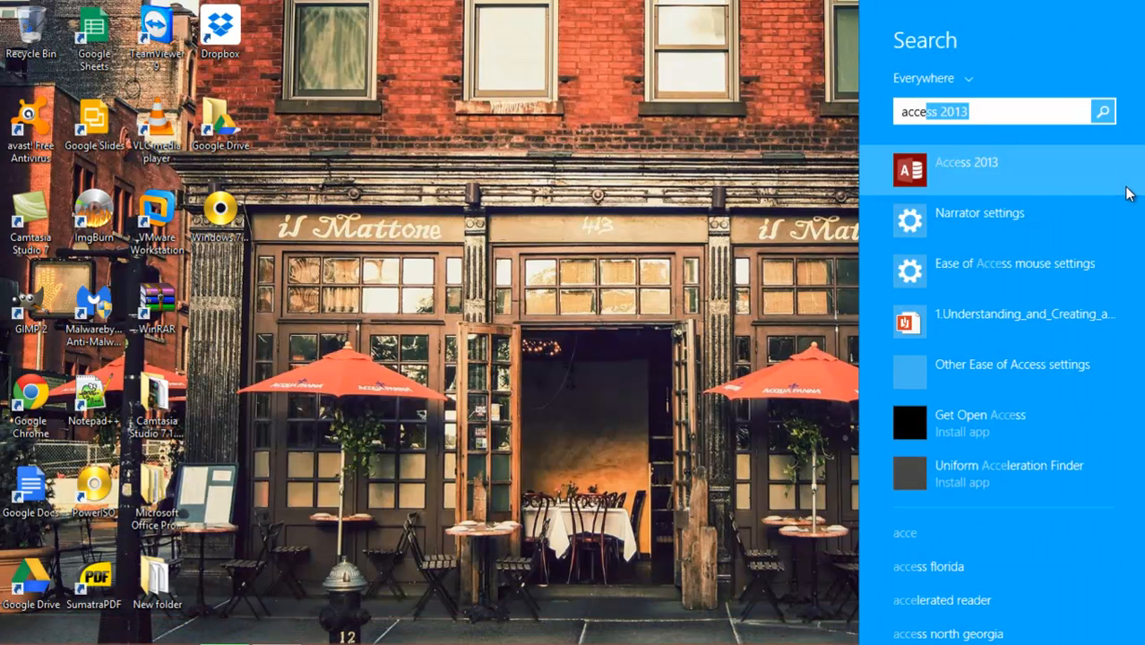
{"action": "left_click", "coordinate": [965, 169]}
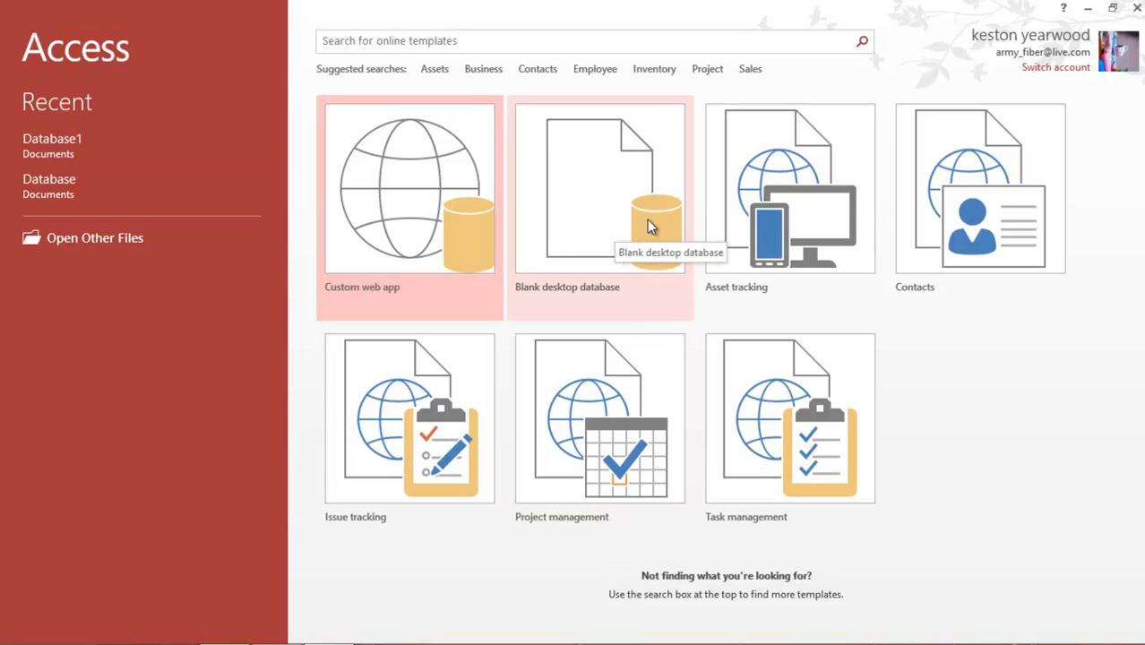
{"action": "left_click", "coordinate": [600, 187]}
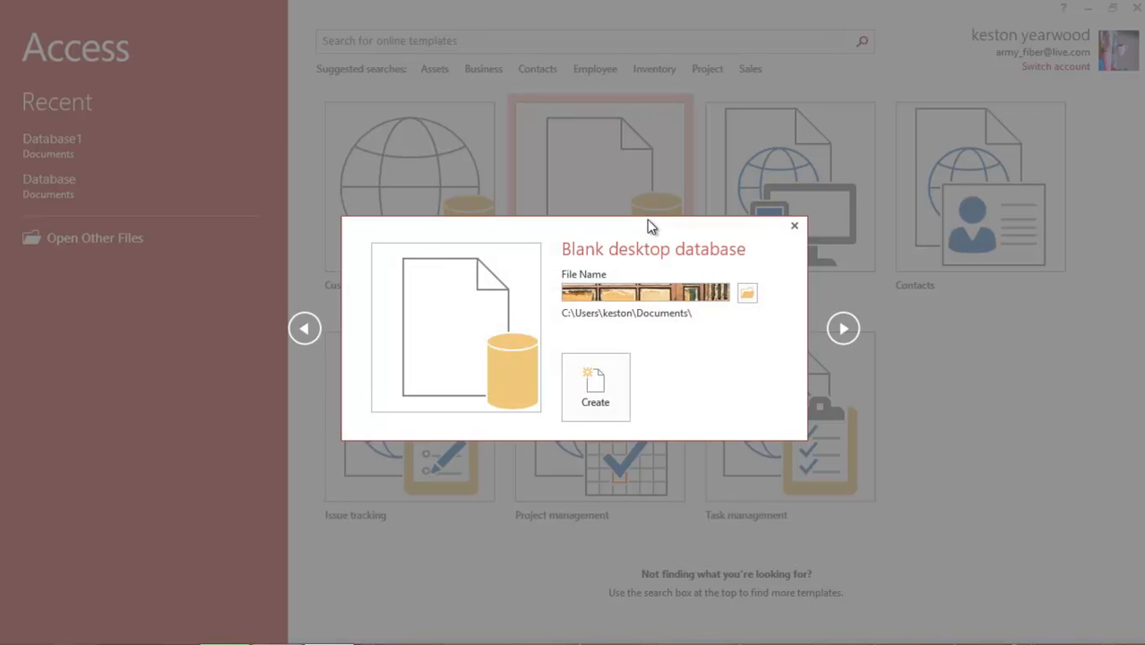
{"action": "mouse_move", "coordinate": [595, 387]}
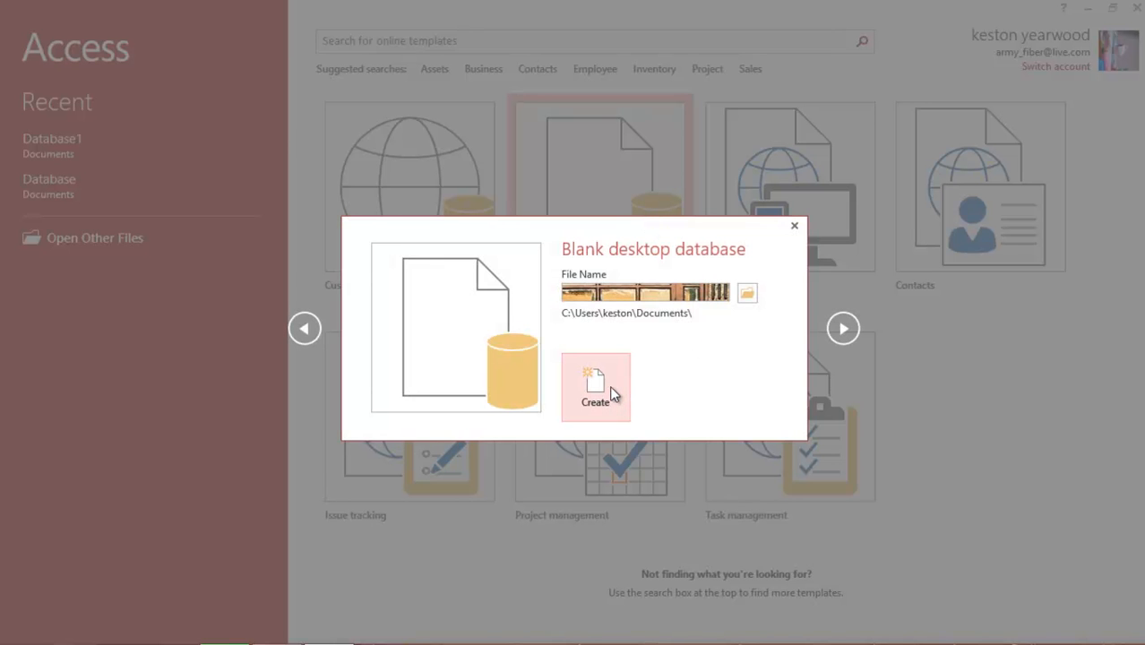
{"action": "left_click", "coordinate": [594, 387]}
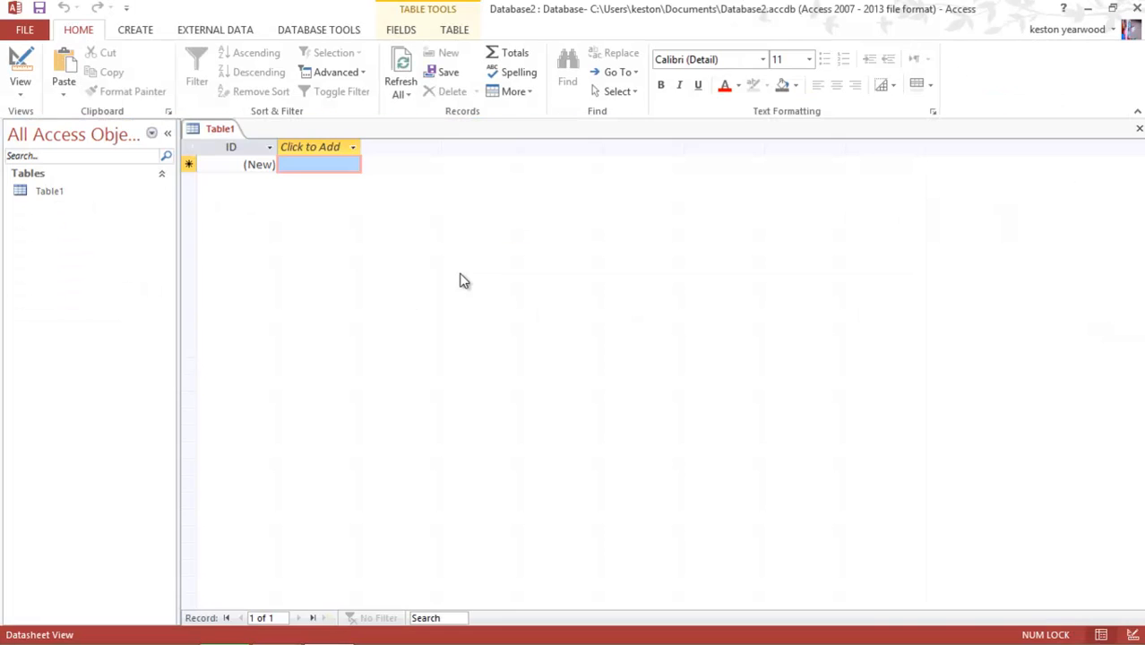
{"action": "mouse_move", "coordinate": [484, 263]}
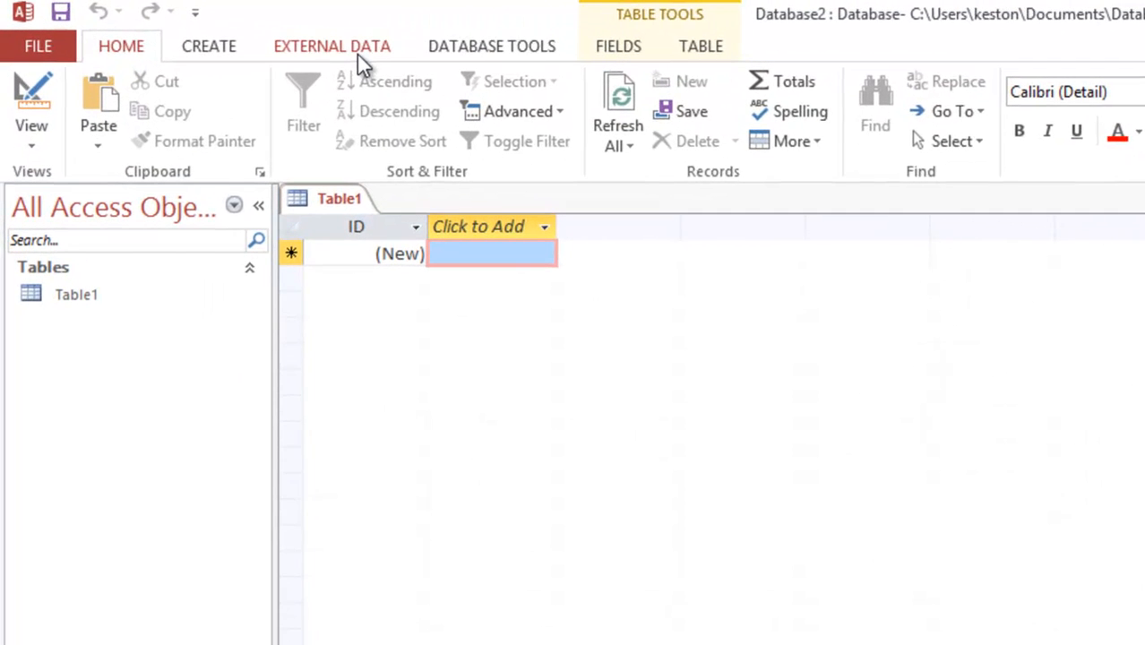
- Start an ODBC Database import from the External Data ribbon
{"action": "left_click", "coordinate": [331, 46]}
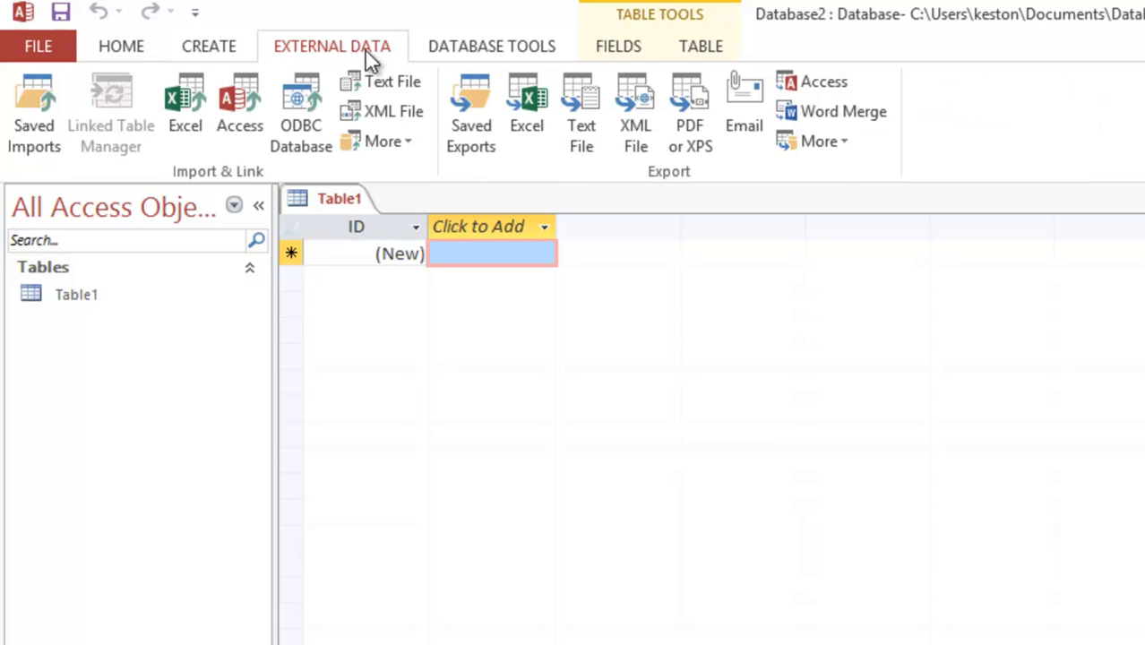
{"action": "mouse_move", "coordinate": [301, 112]}
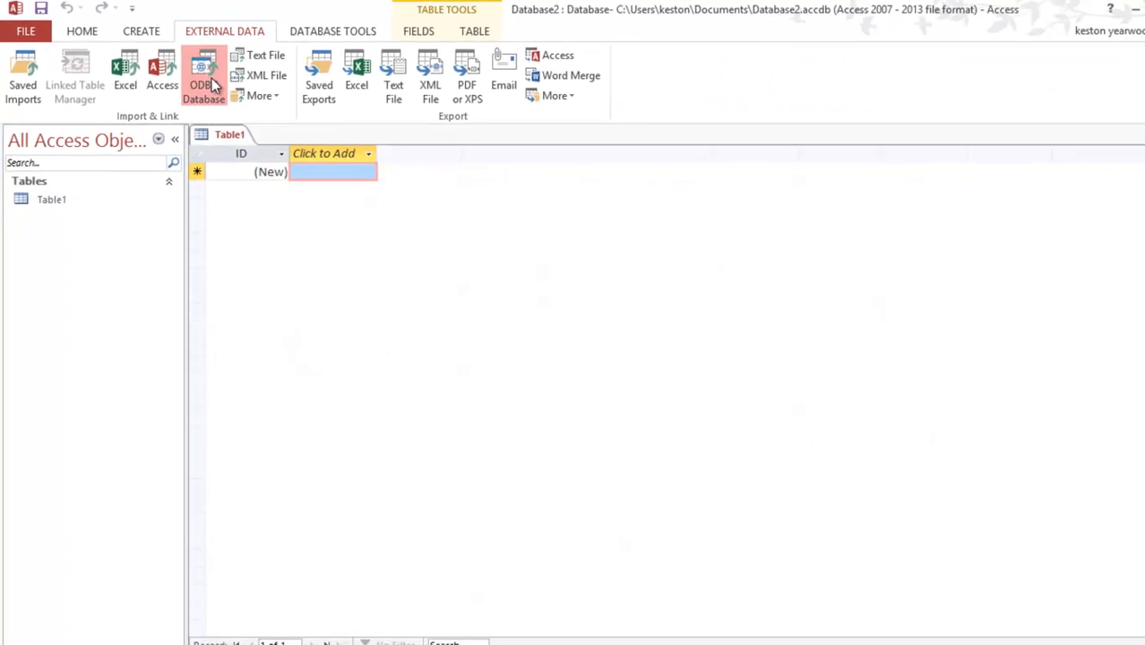
{"action": "left_click", "coordinate": [203, 76]}
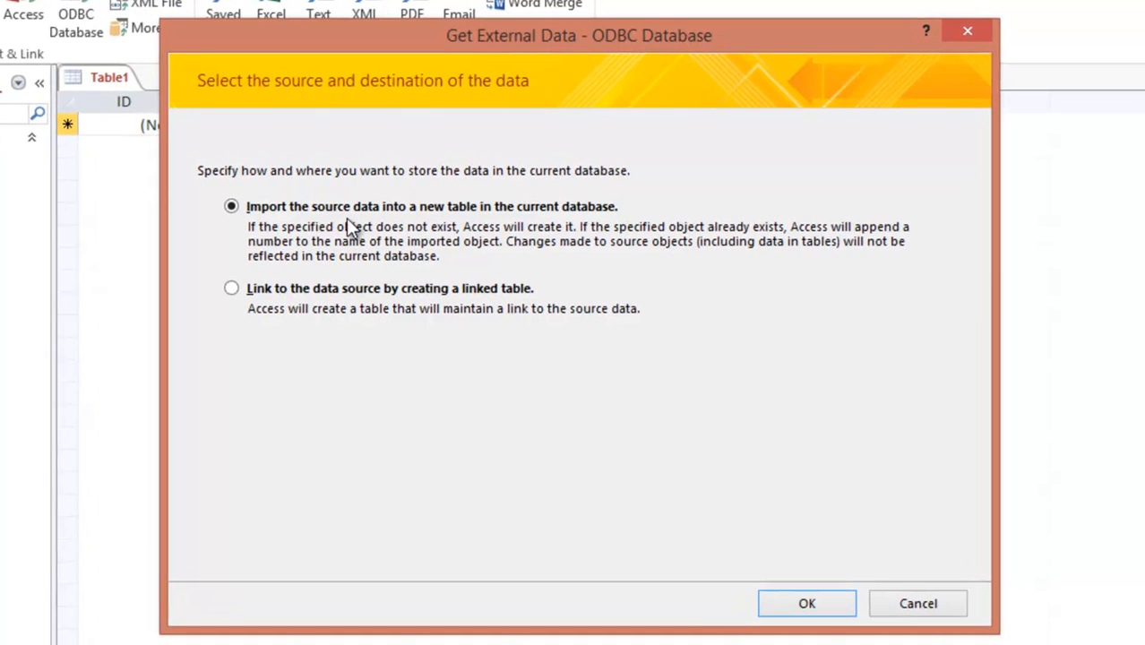
{"action": "mouse_move", "coordinate": [358, 236]}
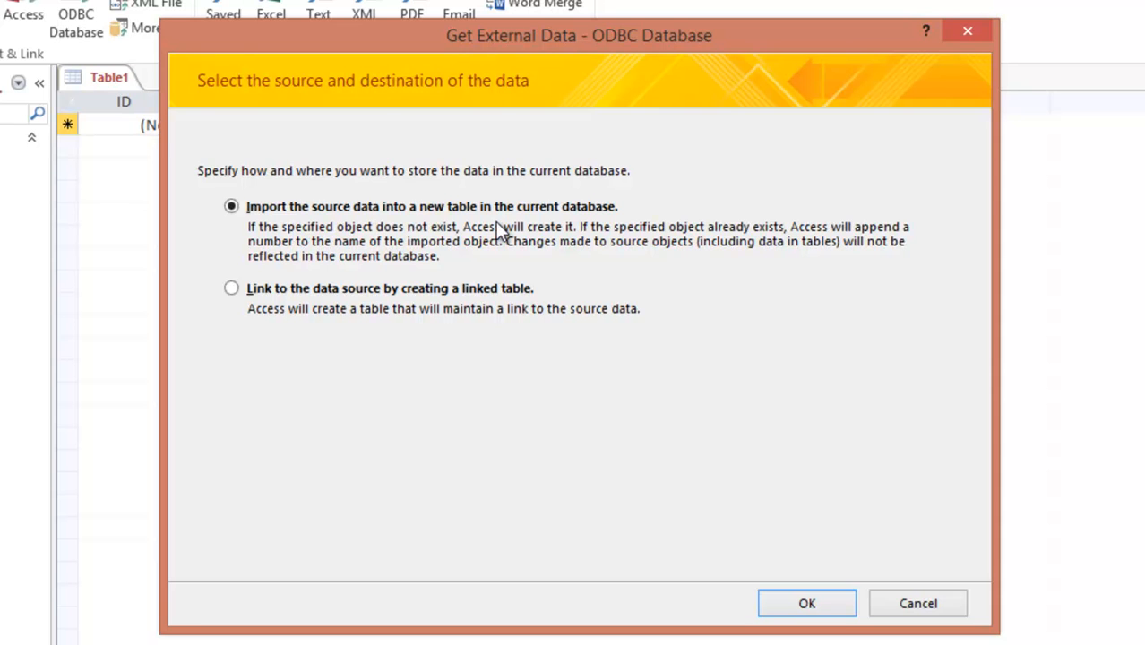
{"action": "mouse_move", "coordinate": [434, 249]}
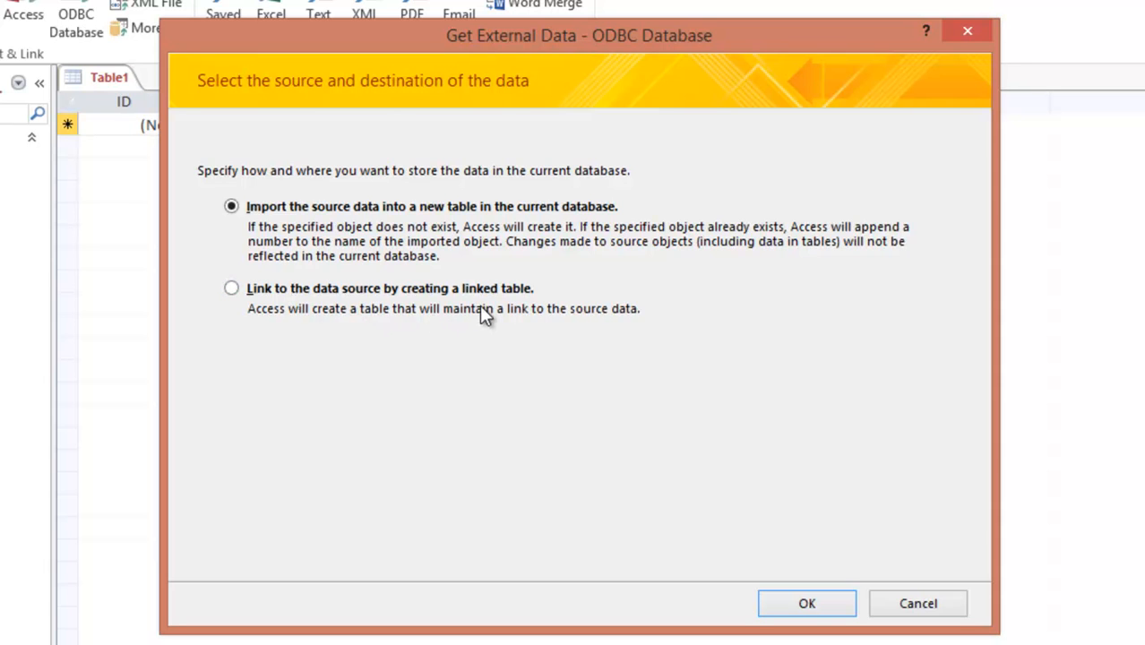
{"action": "mouse_move", "coordinate": [362, 349]}
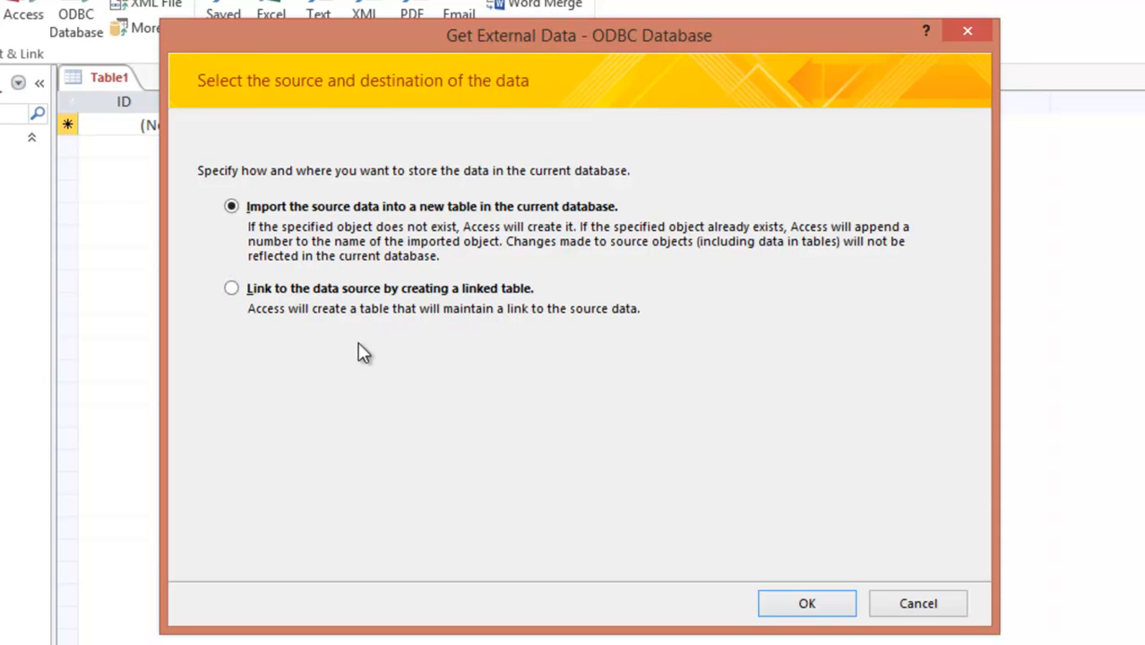
- Choose to link via a linked table, then begin a new machine data source
{"action": "left_click", "coordinate": [232, 287]}
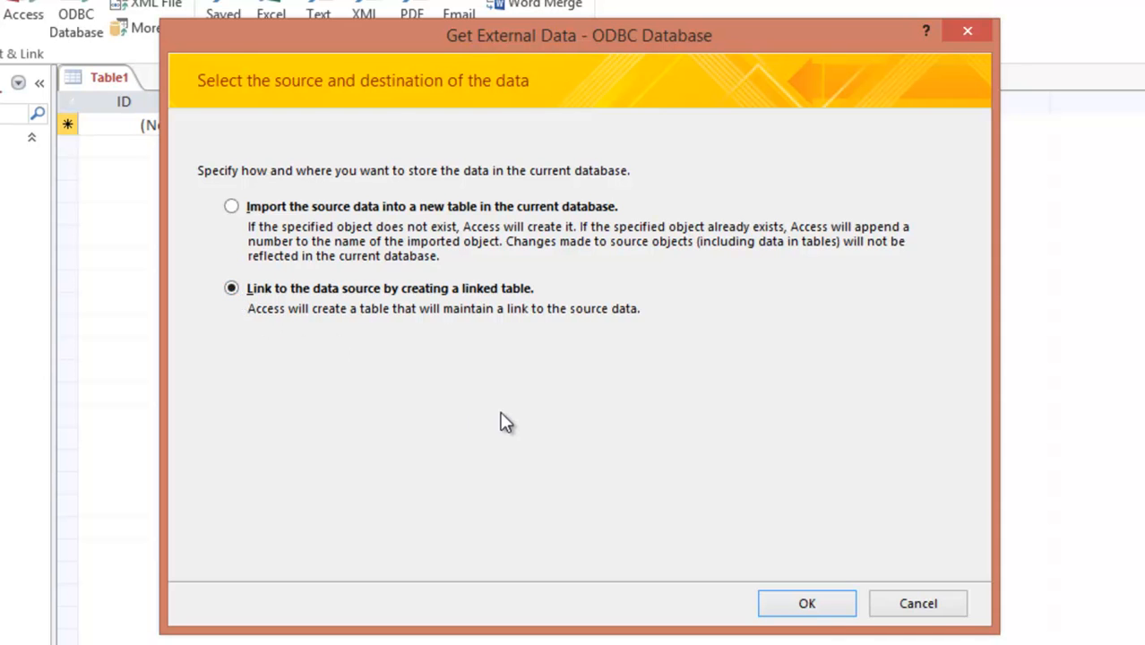
{"action": "left_click", "coordinate": [806, 603]}
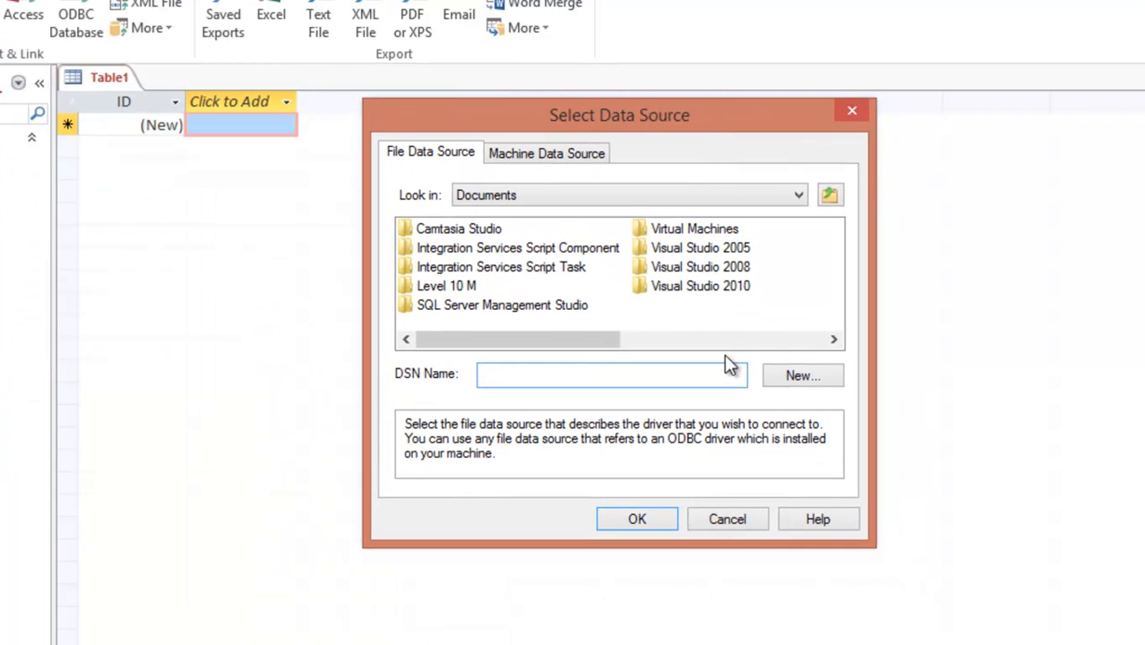
{"action": "mouse_move", "coordinate": [727, 511]}
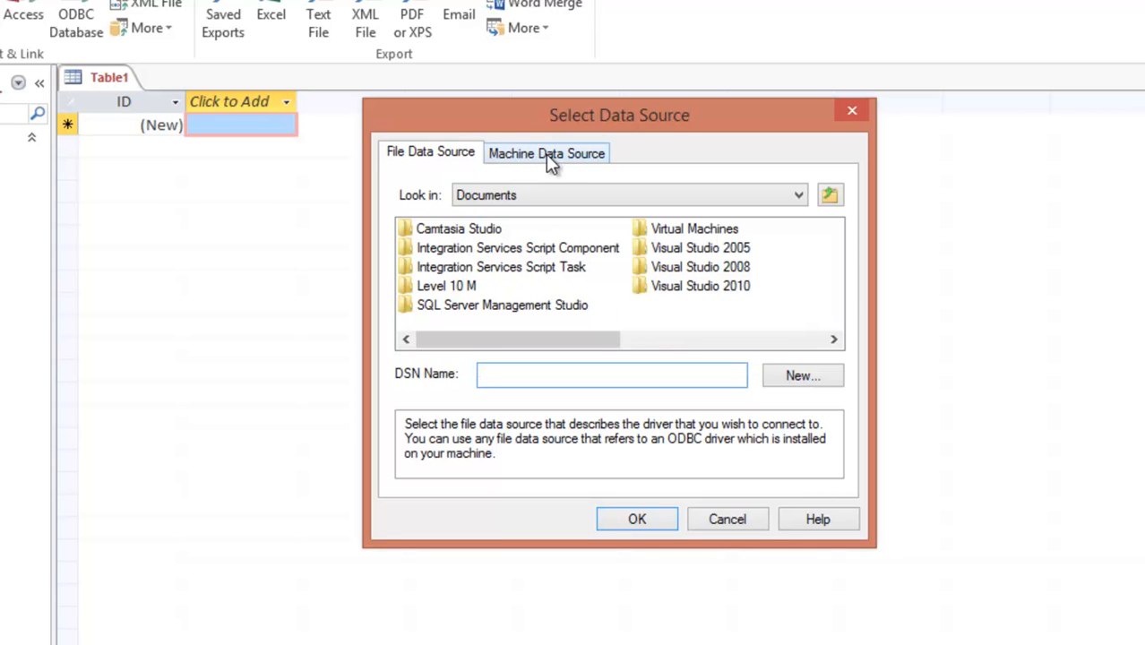
{"action": "left_click", "coordinate": [546, 151]}
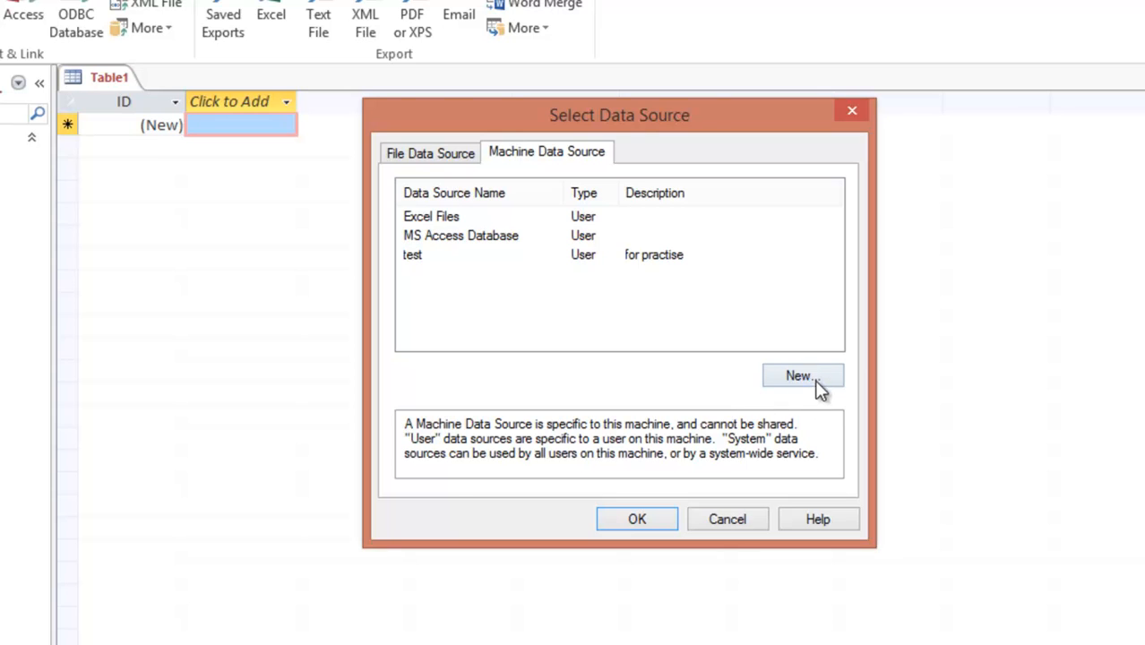
{"action": "left_click", "coordinate": [801, 376]}
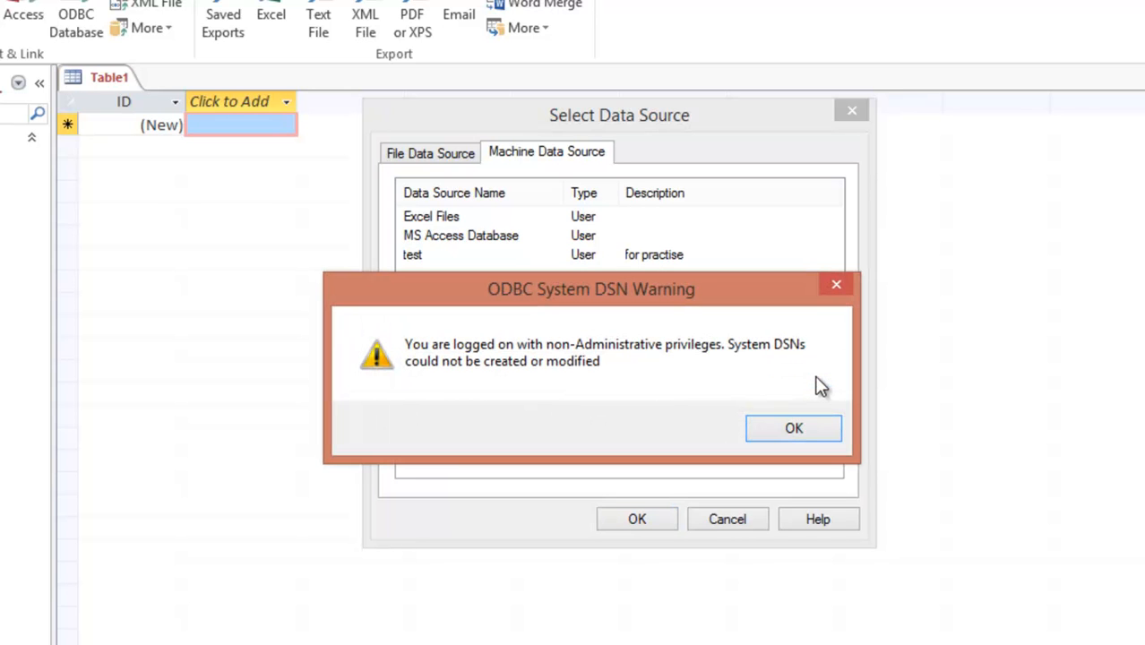
{"action": "mouse_move", "coordinate": [647, 378]}
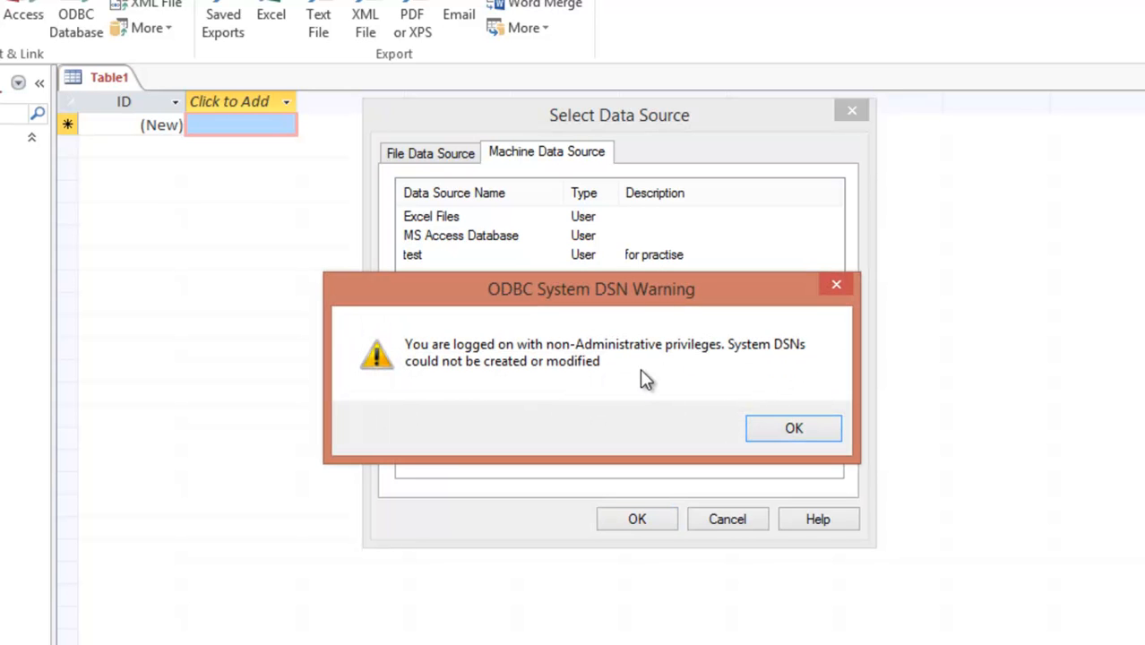
{"action": "mouse_move", "coordinate": [679, 392]}
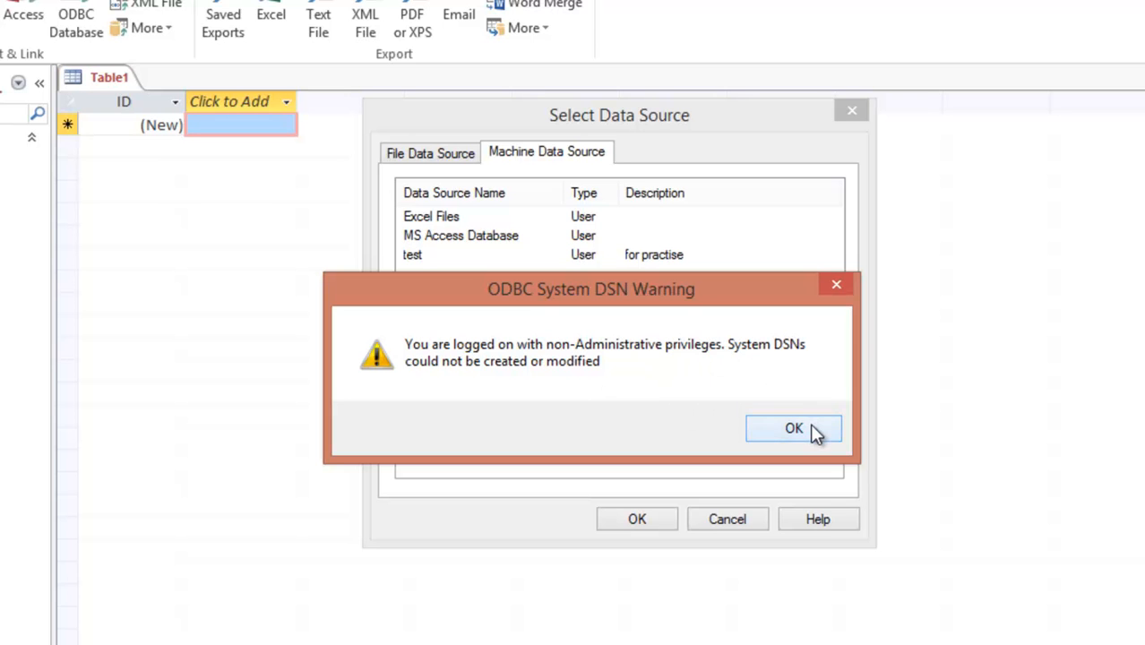
- Dismiss the System DSN warning and create a User Data Source with the SQL Server driver
{"action": "left_click", "coordinate": [794, 427]}
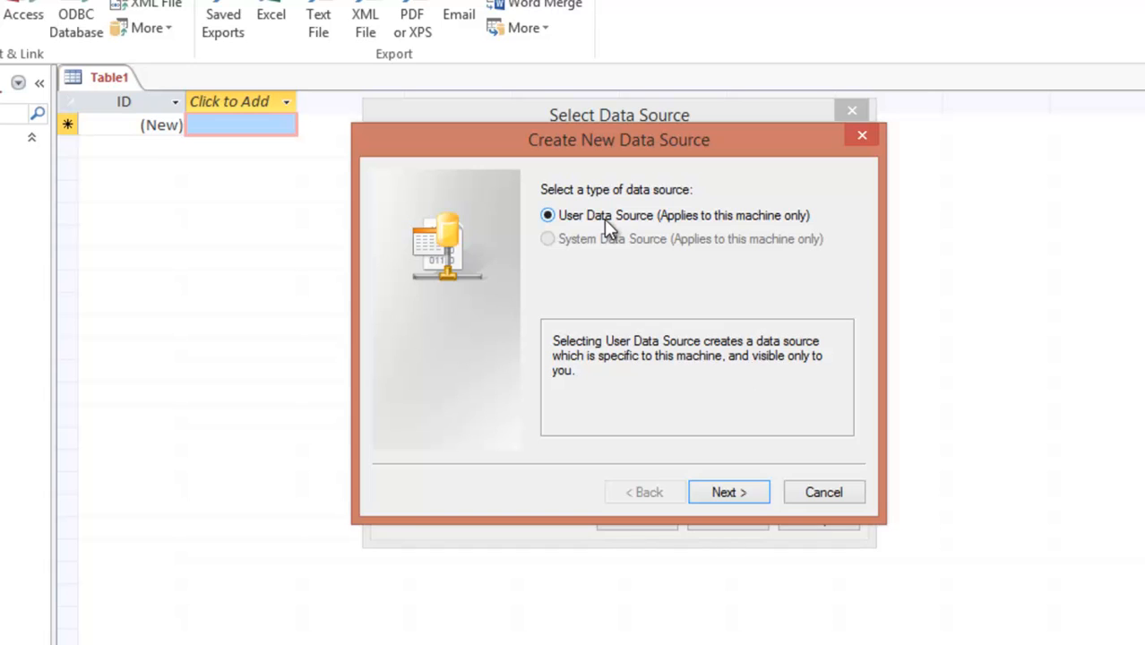
{"action": "mouse_move", "coordinate": [638, 161]}
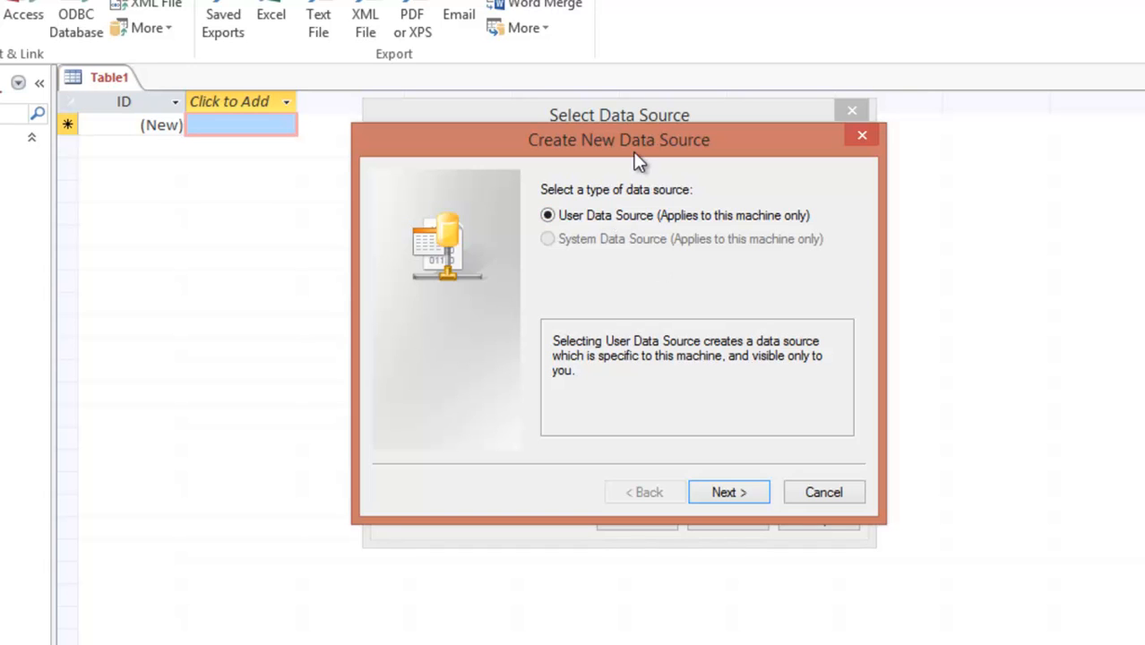
{"action": "mouse_move", "coordinate": [658, 166]}
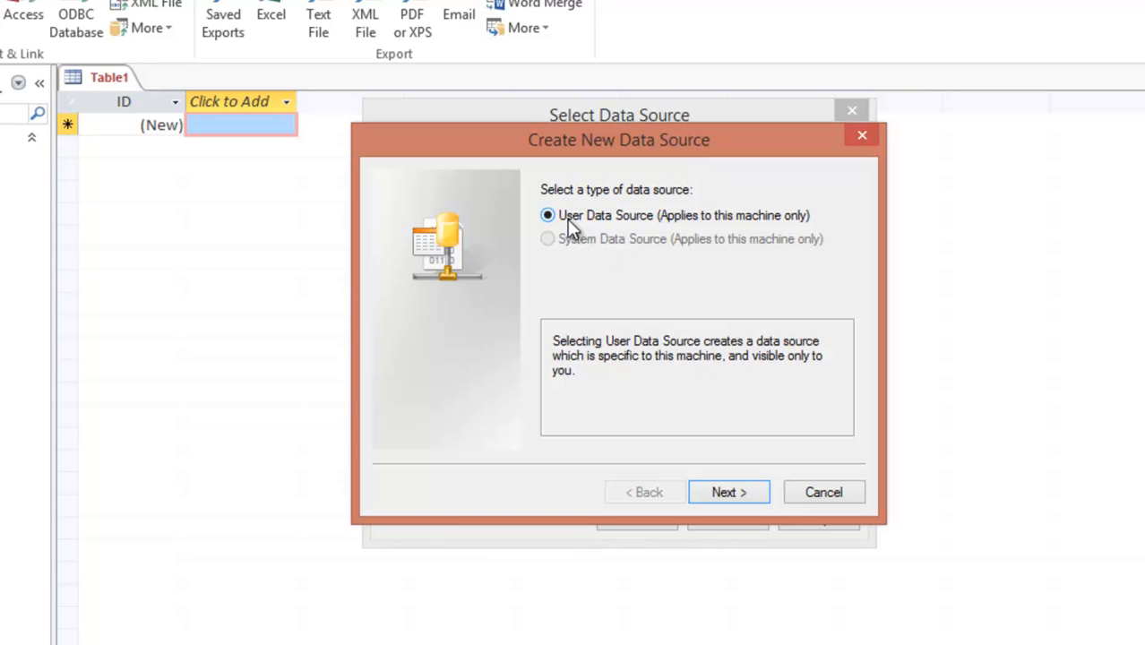
{"action": "mouse_move", "coordinate": [766, 254]}
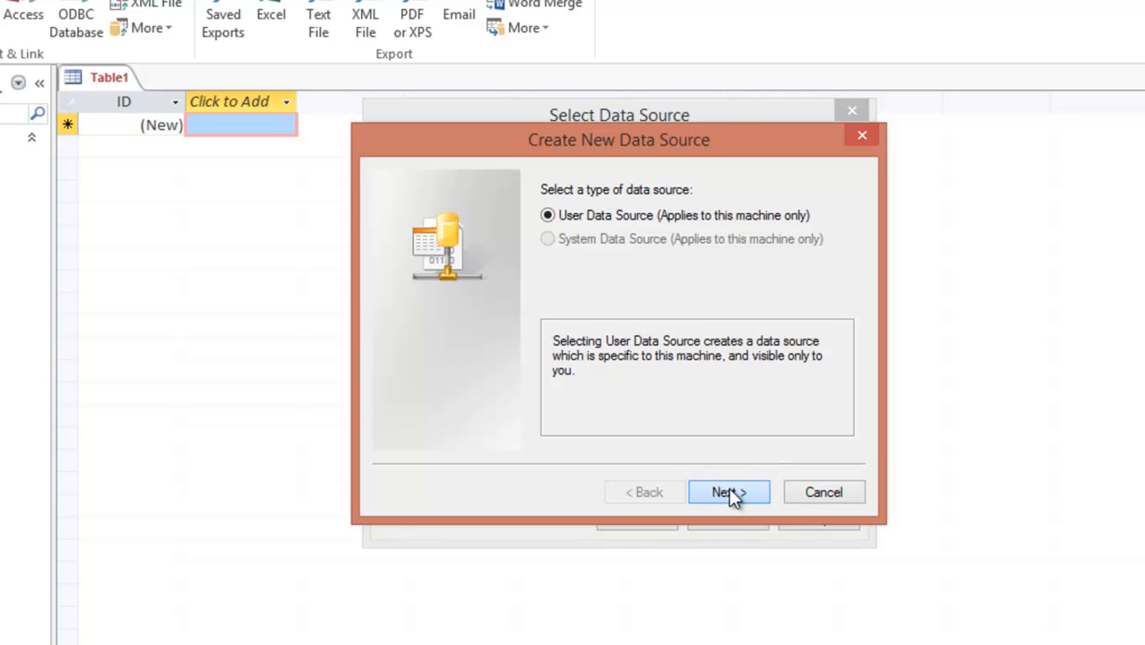
{"action": "left_click", "coordinate": [728, 492]}
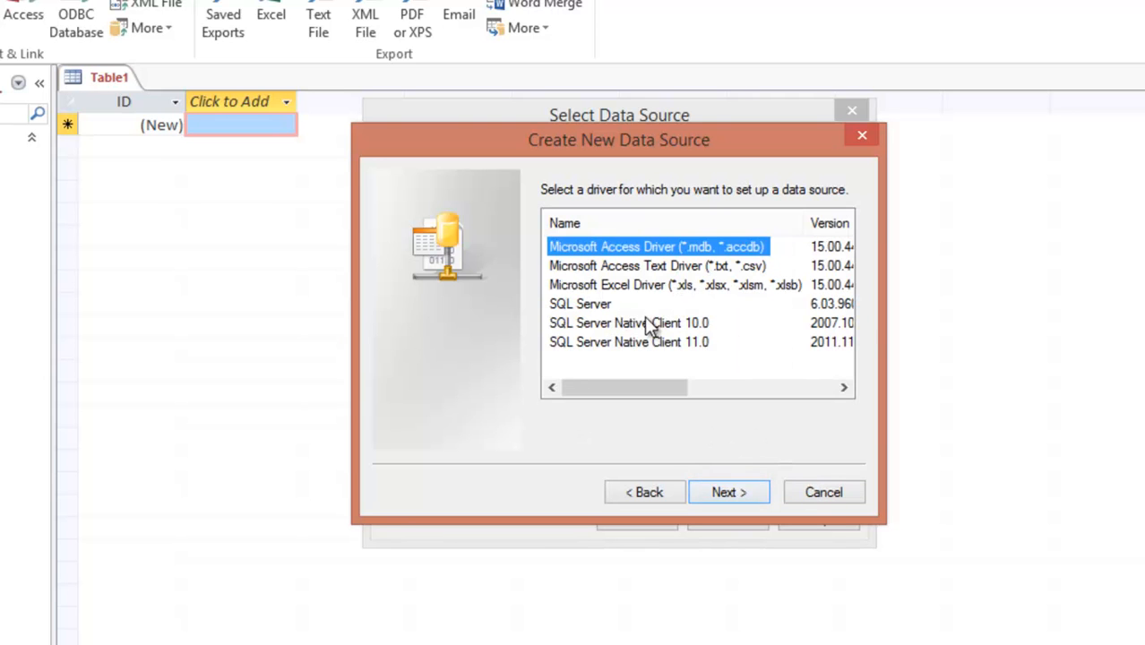
{"action": "mouse_move", "coordinate": [636, 358]}
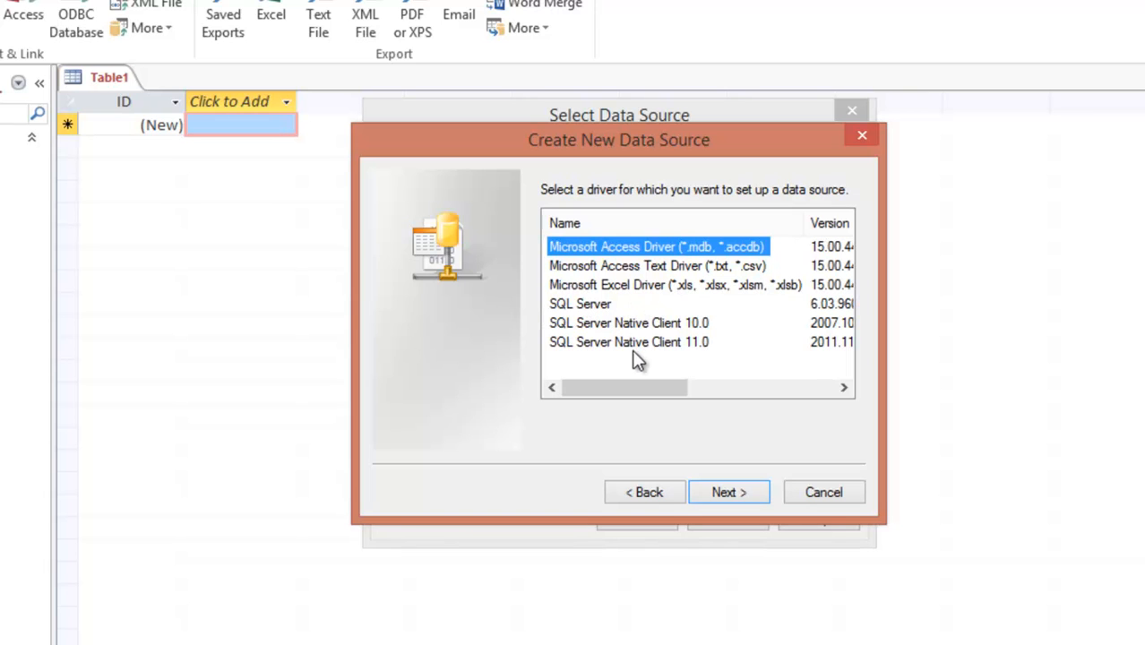
{"action": "left_click", "coordinate": [580, 304]}
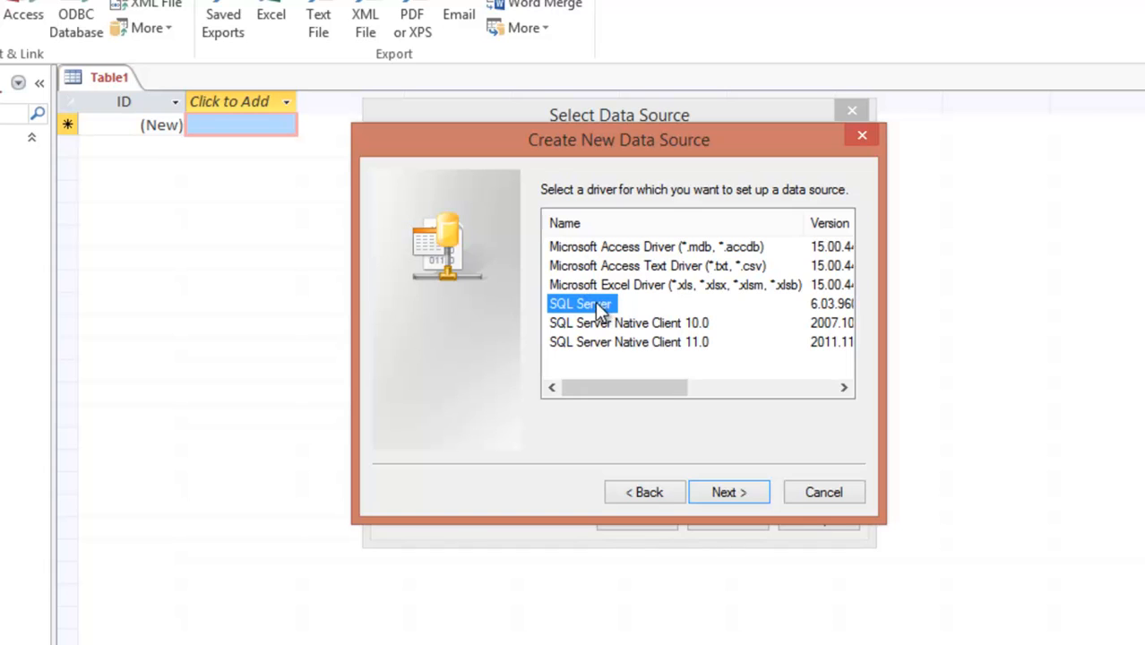
{"action": "left_click", "coordinate": [729, 492]}
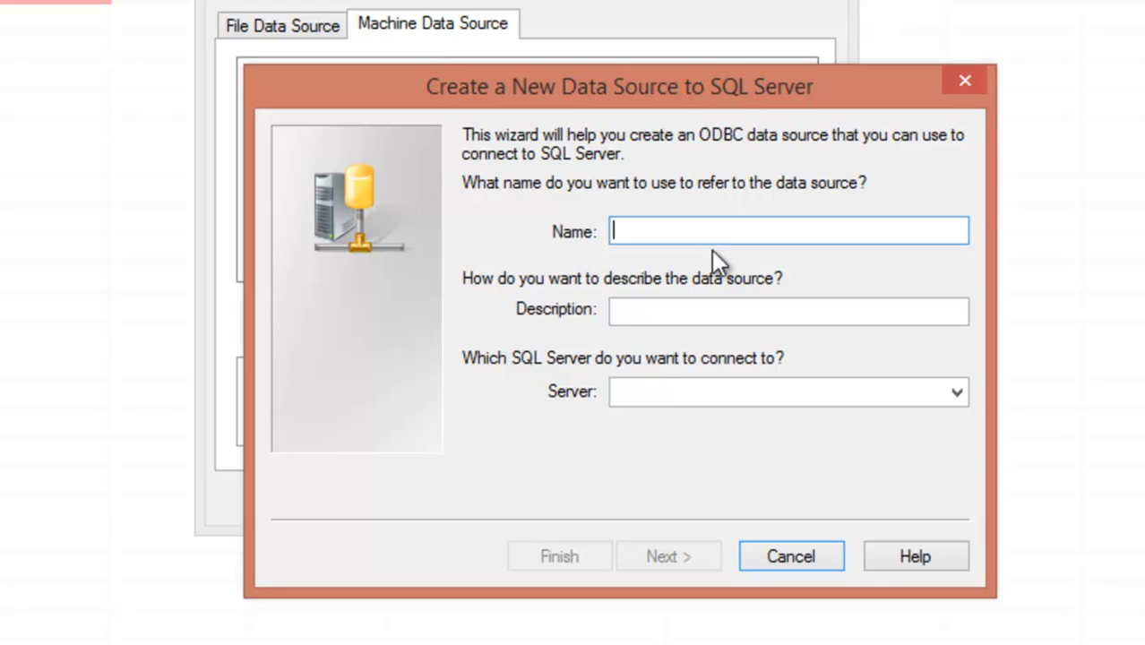
- Enter name 'Assignment', description 'Project Assignment', and server PEARL for the new data source
{"action": "type", "text": "A"}
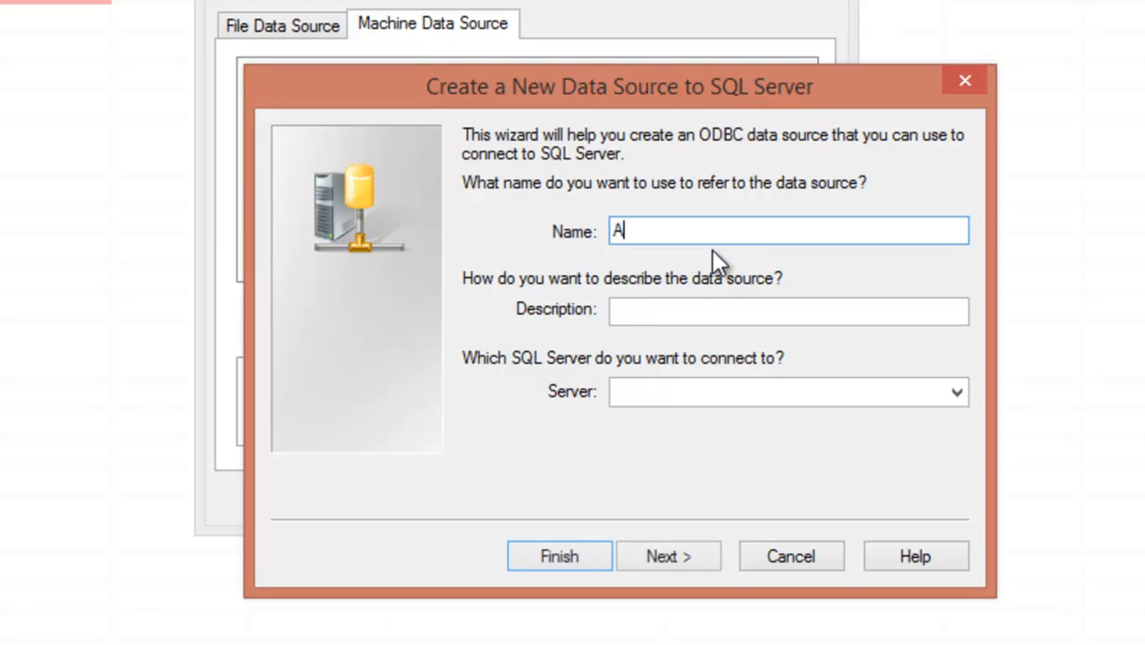
{"action": "type", "text": "ssi"}
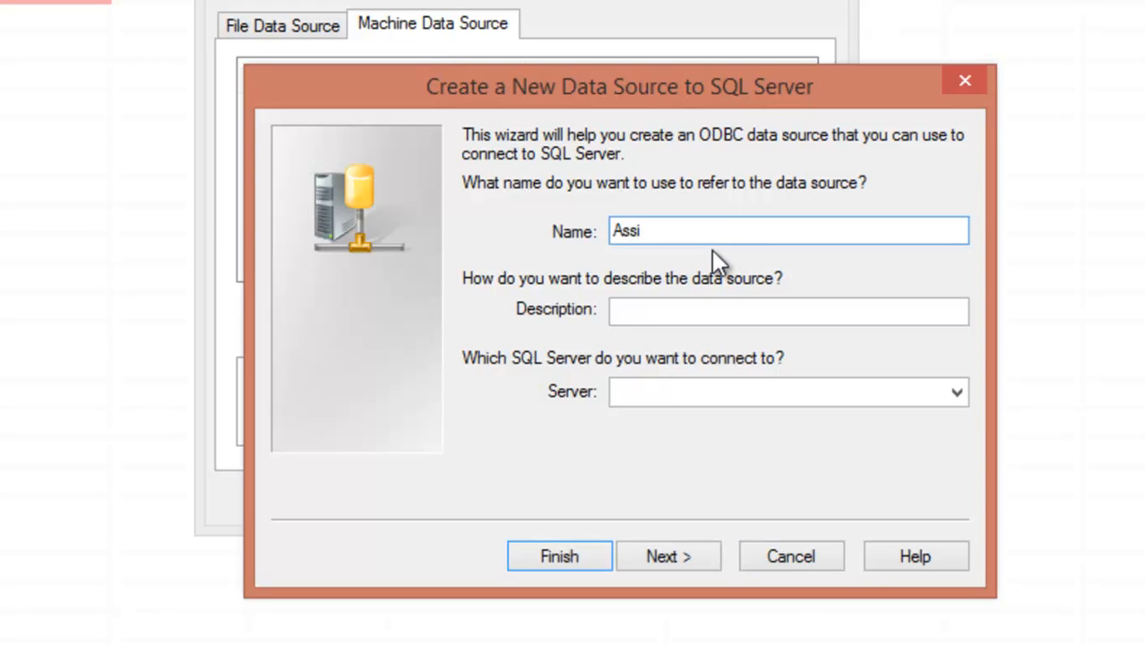
{"action": "type", "text": "gnment"}
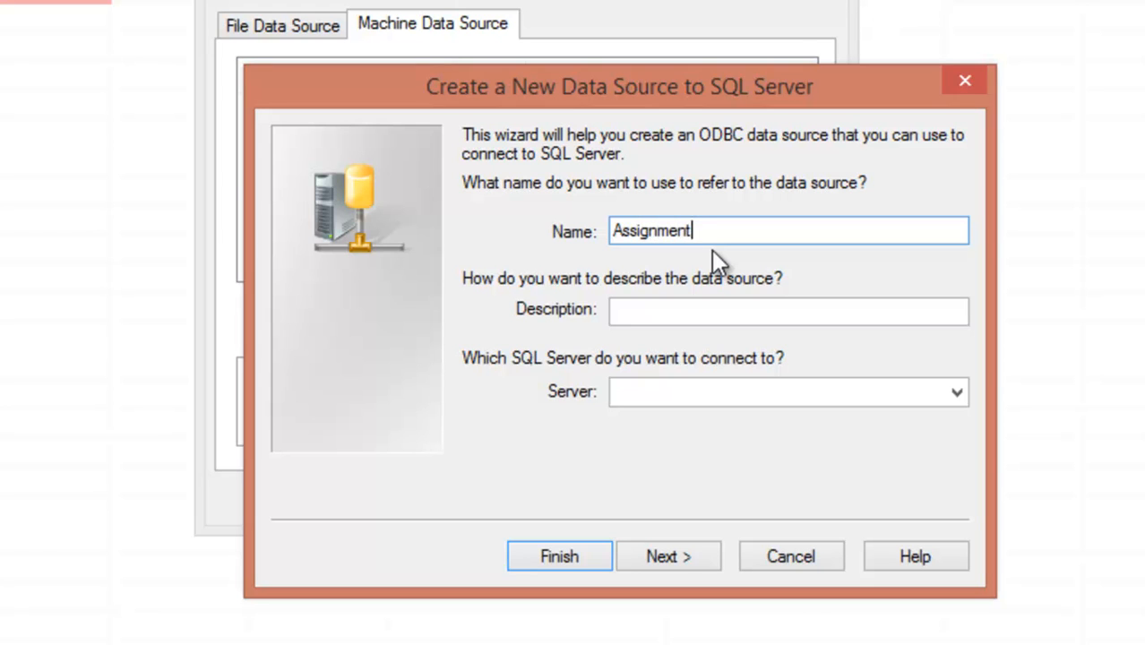
{"action": "left_click", "coordinate": [788, 310]}
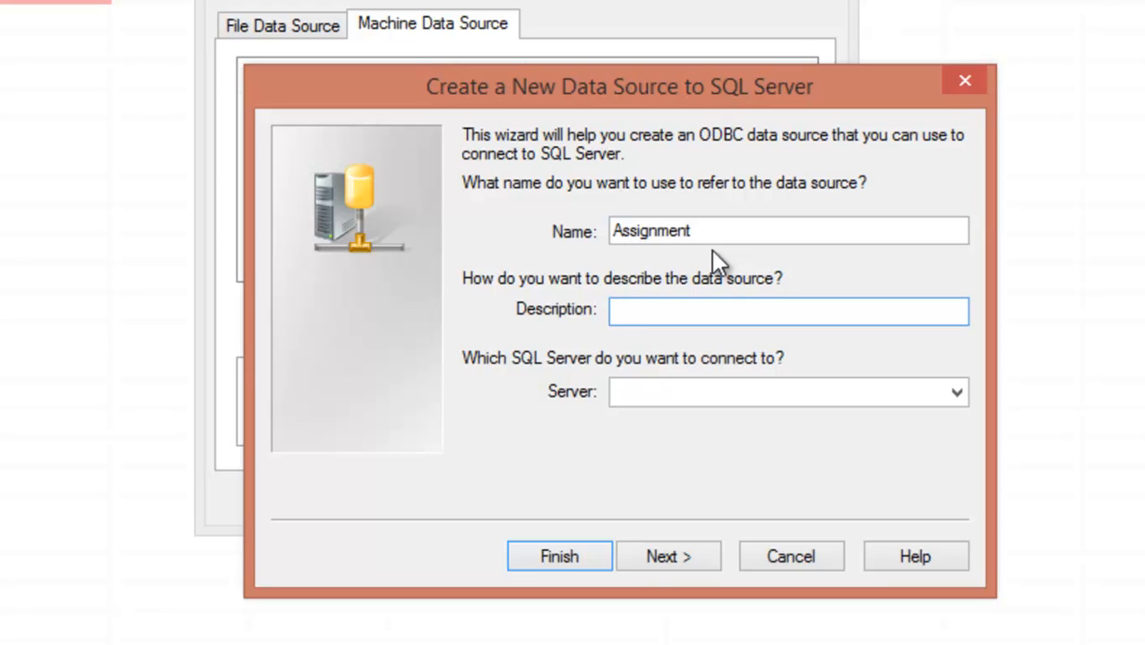
{"action": "type", "text": "Project Assi"}
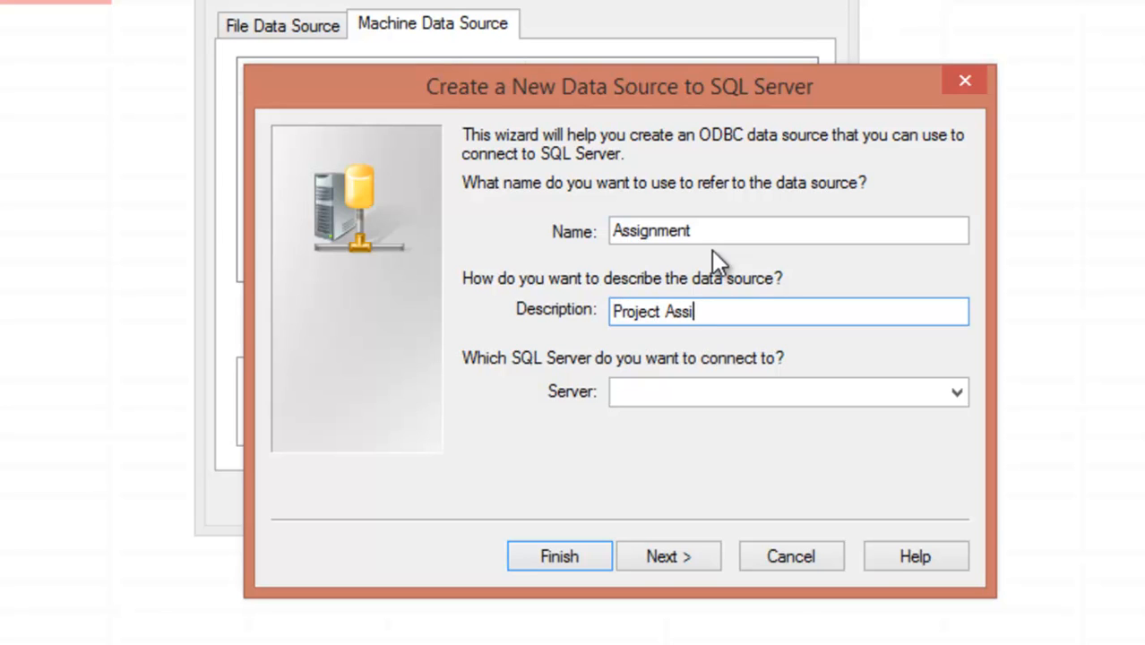
{"action": "type", "text": "gnment"}
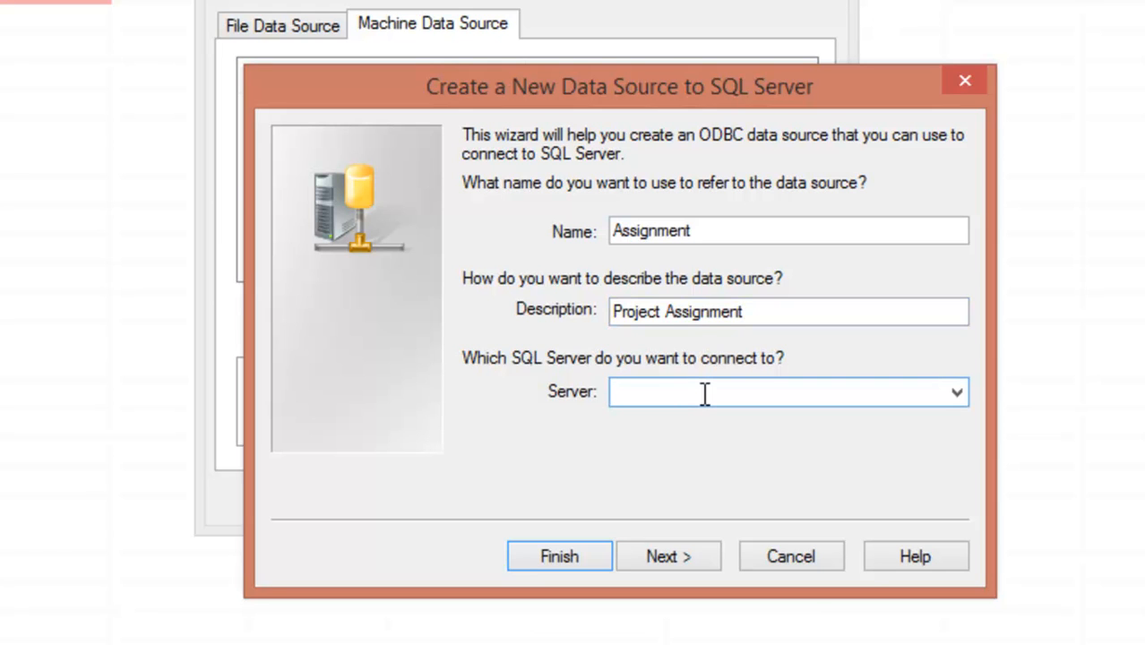
{"action": "right_click", "coordinate": [704, 392]}
{"action": "type", "text": "PEARL"}
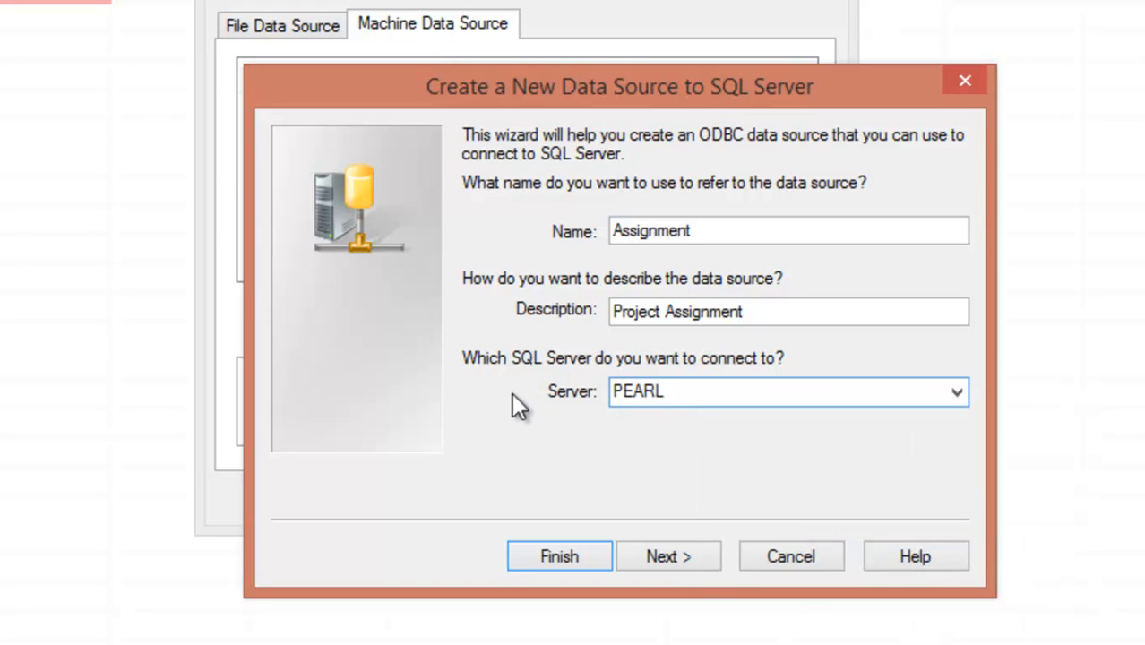
{"action": "left_click", "coordinate": [762, 391]}
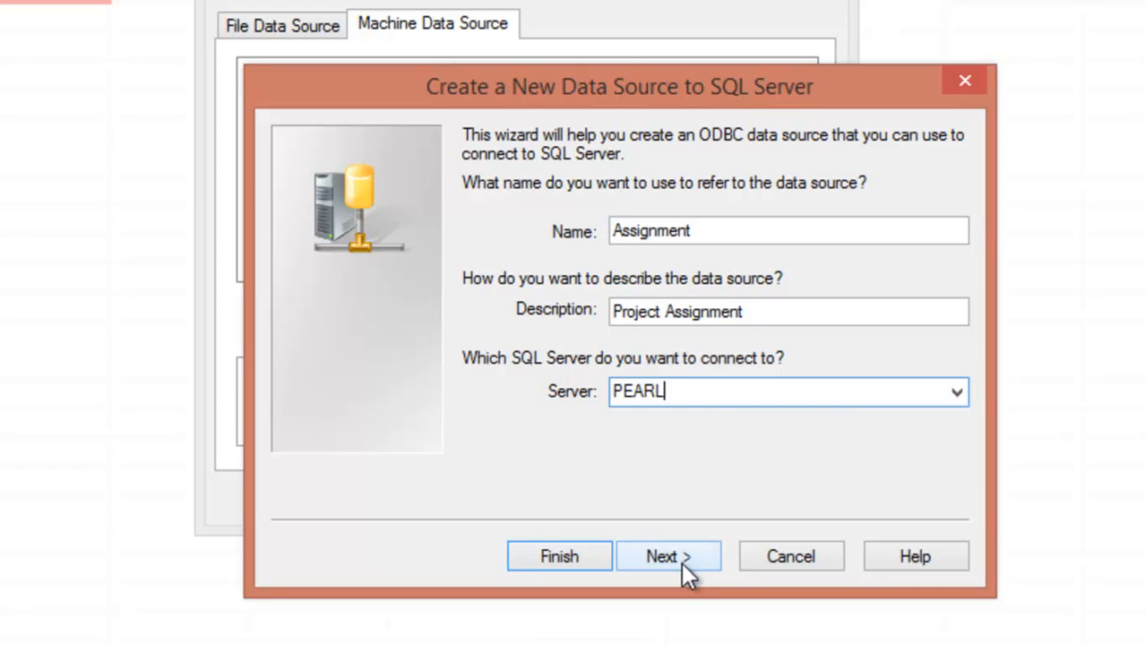
- Tick 'Change the default database to', select People, and advance to the final settings page
{"action": "left_click", "coordinate": [667, 555]}
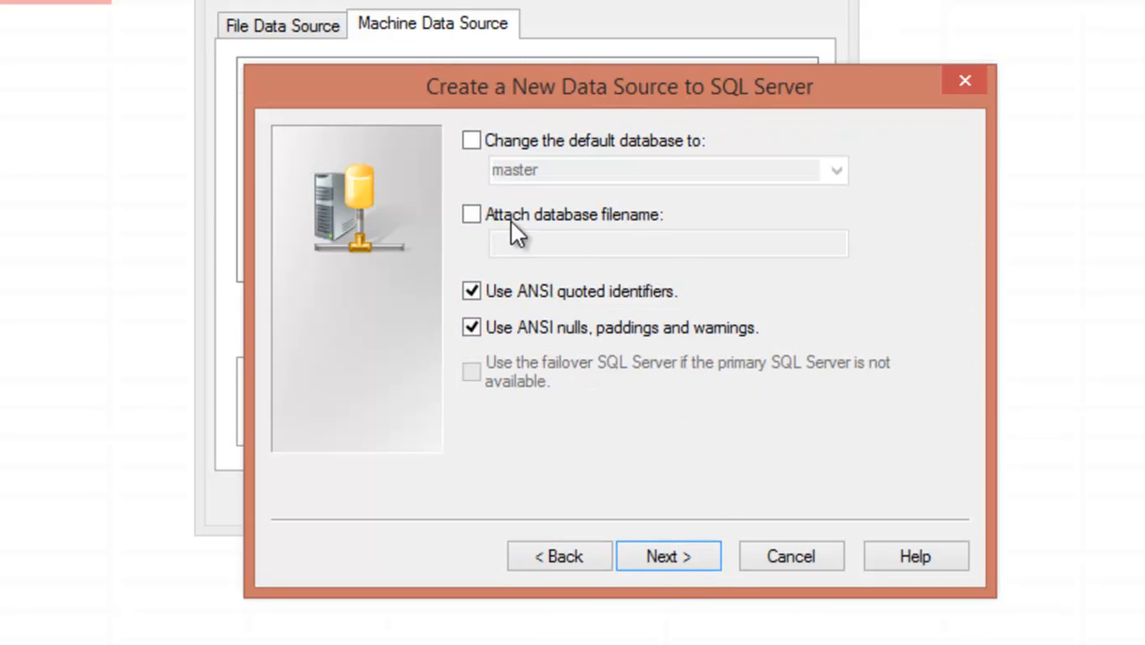
{"action": "mouse_move", "coordinate": [570, 162]}
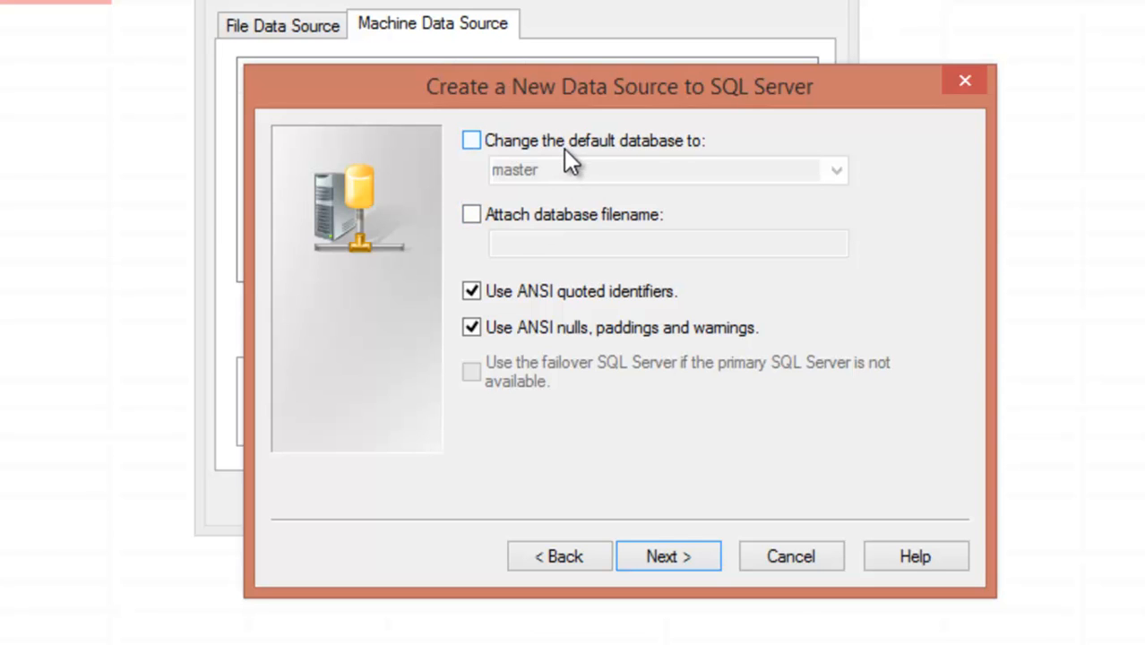
{"action": "mouse_move", "coordinate": [499, 161]}
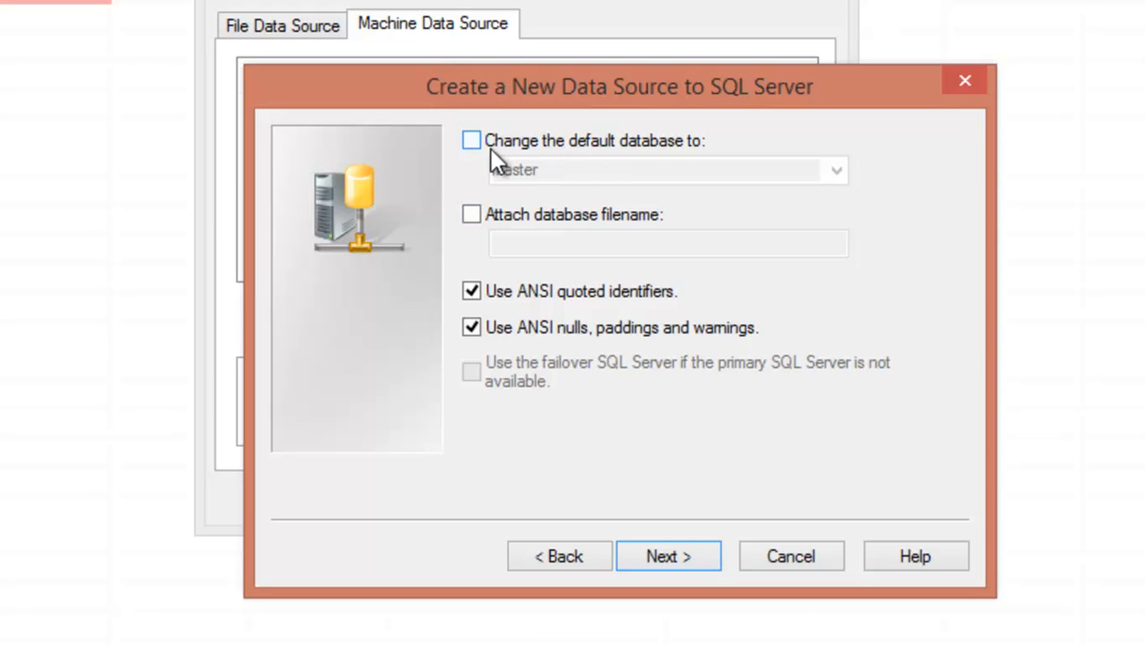
{"action": "left_click", "coordinate": [471, 140]}
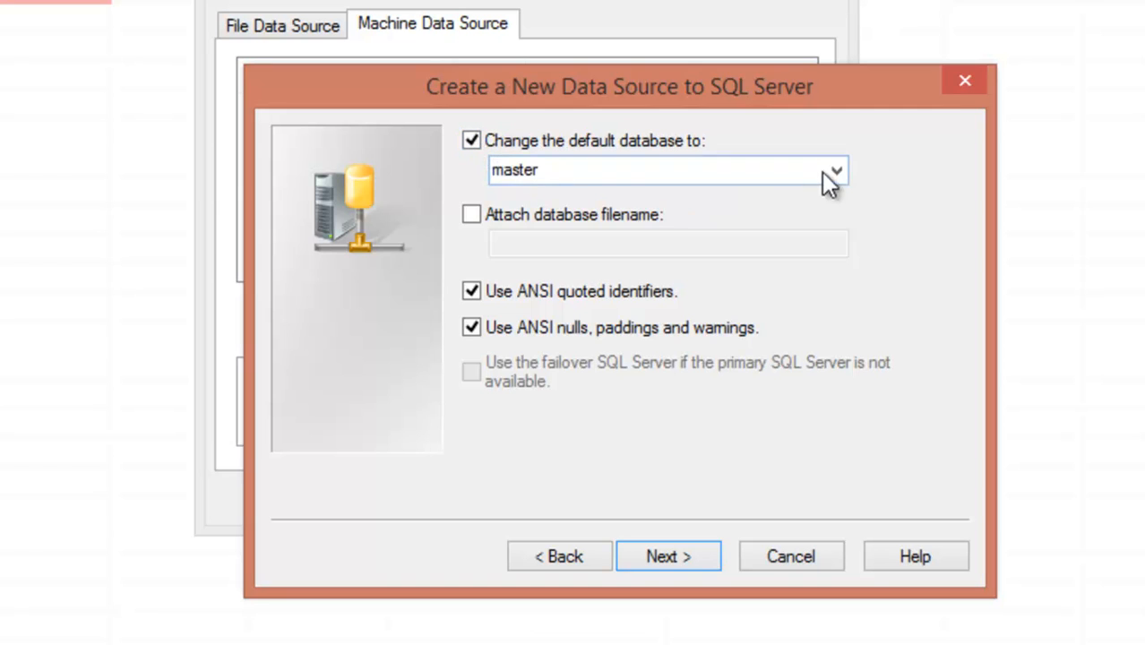
{"action": "left_click", "coordinate": [834, 170]}
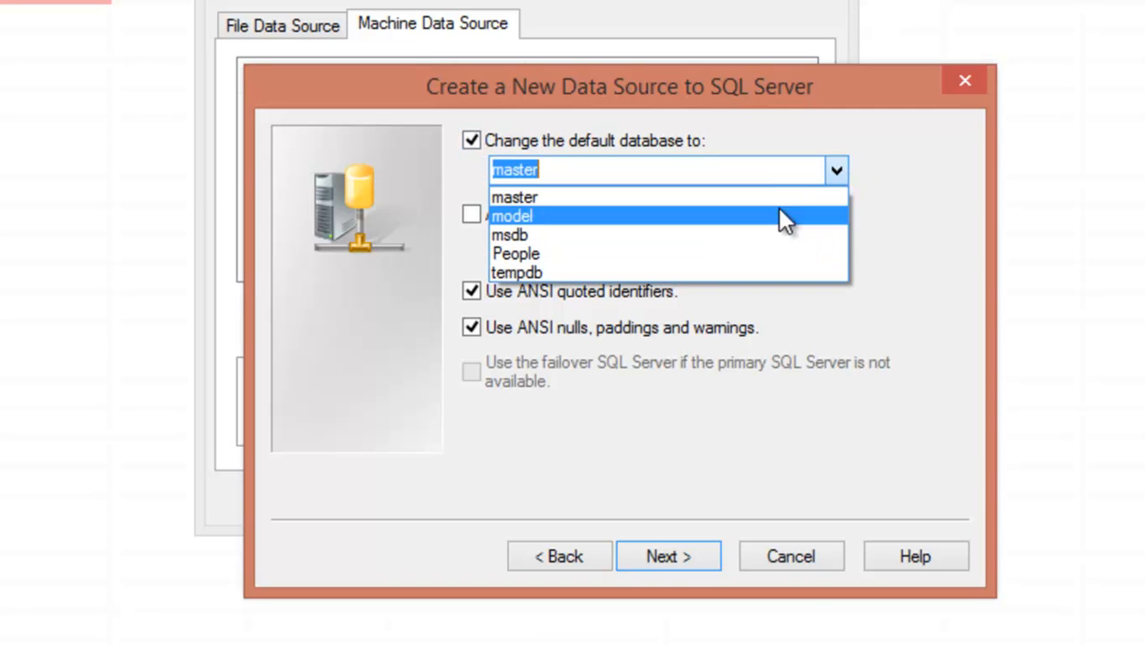
{"action": "mouse_move", "coordinate": [551, 222]}
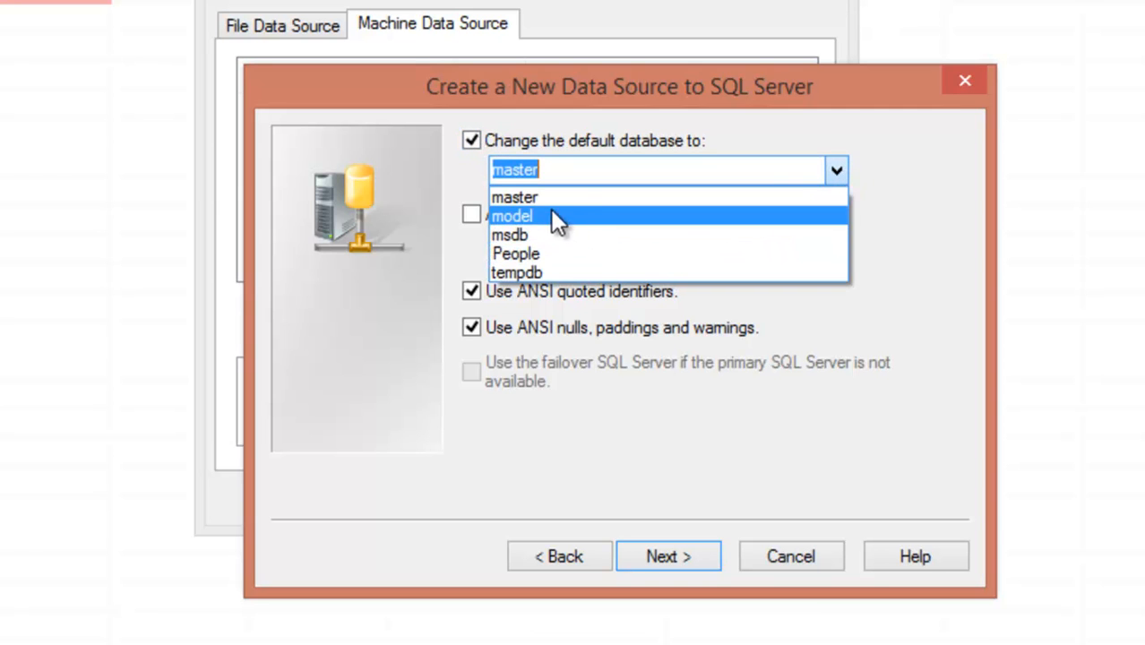
{"action": "mouse_move", "coordinate": [541, 254]}
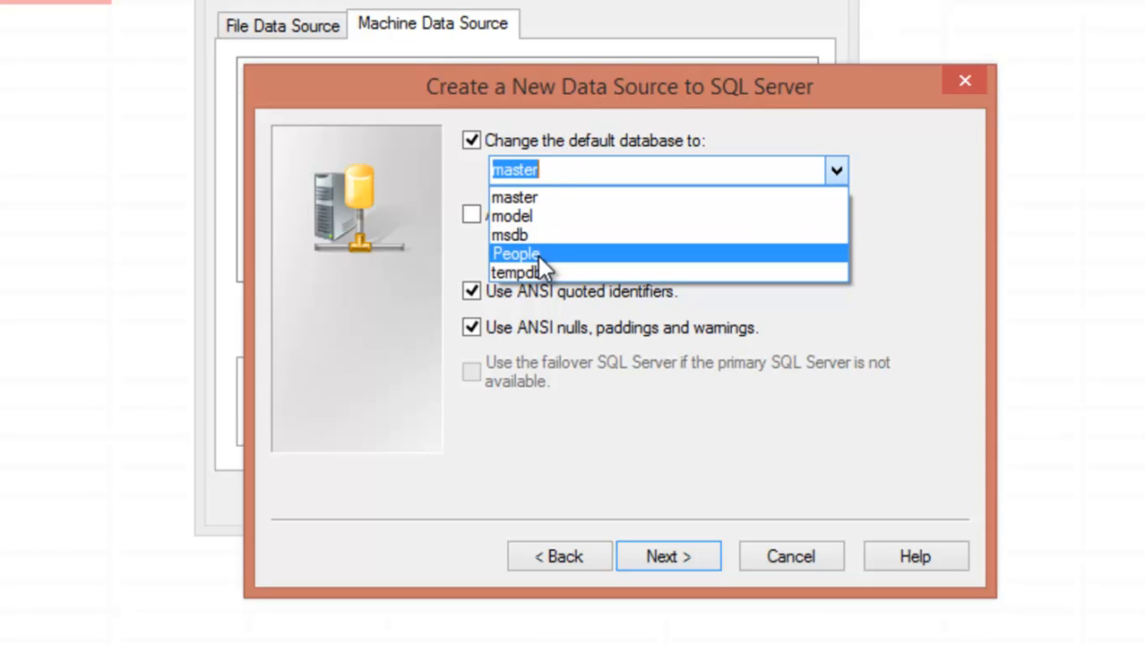
{"action": "left_click", "coordinate": [516, 253]}
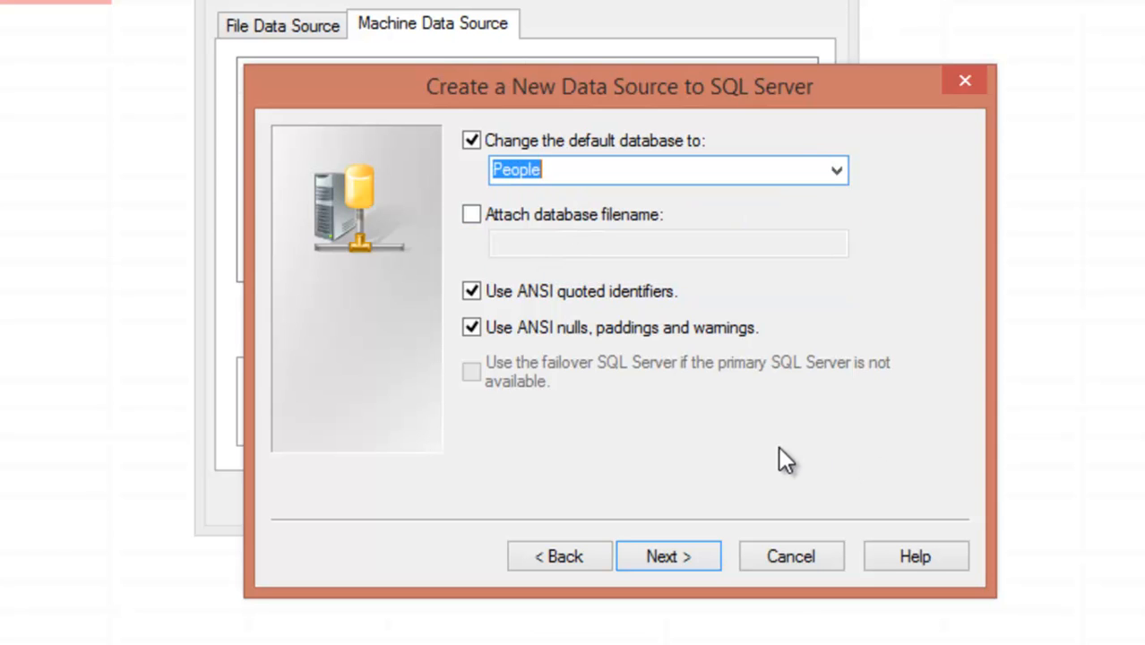
{"action": "left_click", "coordinate": [667, 556]}
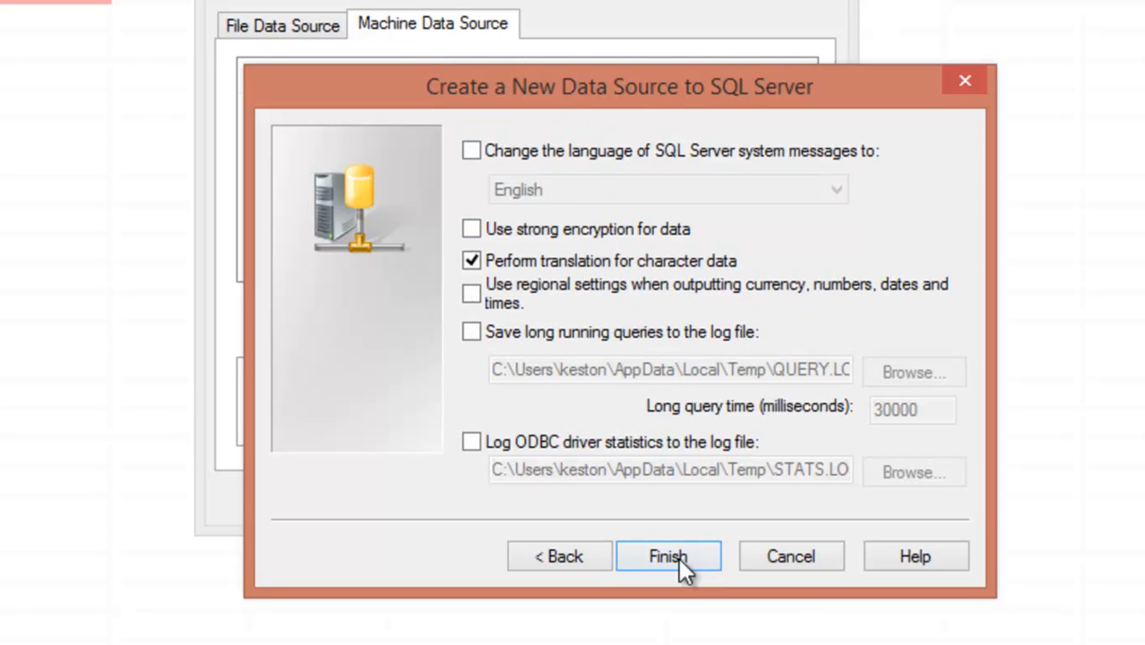
- Finish the wizard, pass the Test Data Source check, and confirm the Assignment data source
{"action": "left_click", "coordinate": [667, 556]}
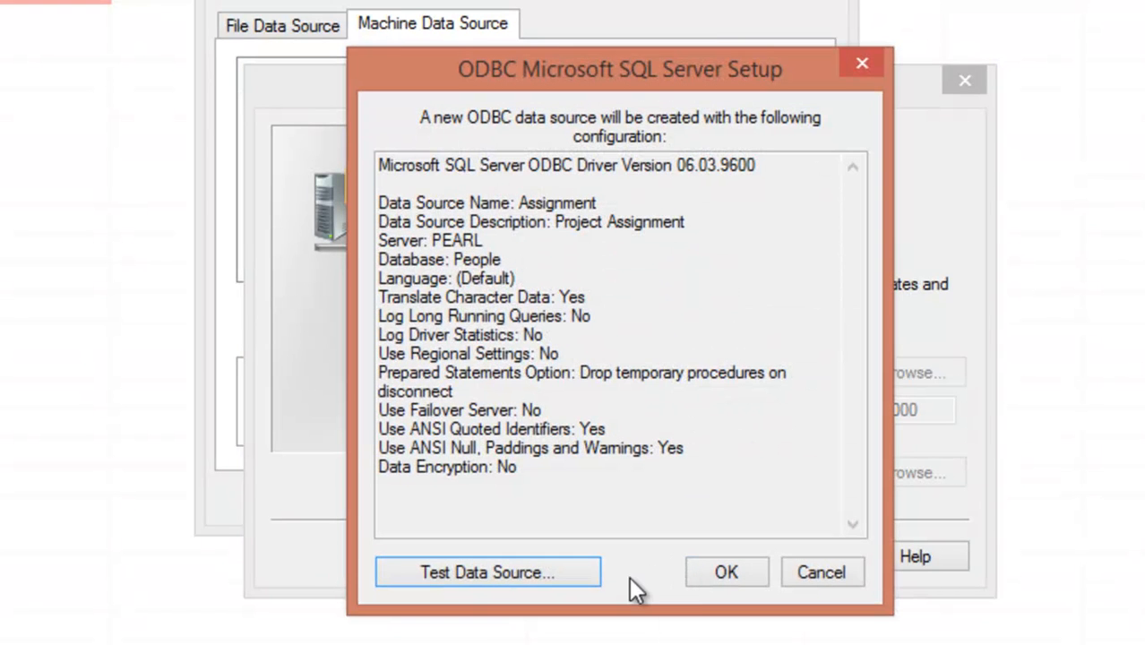
{"action": "mouse_move", "coordinate": [678, 558]}
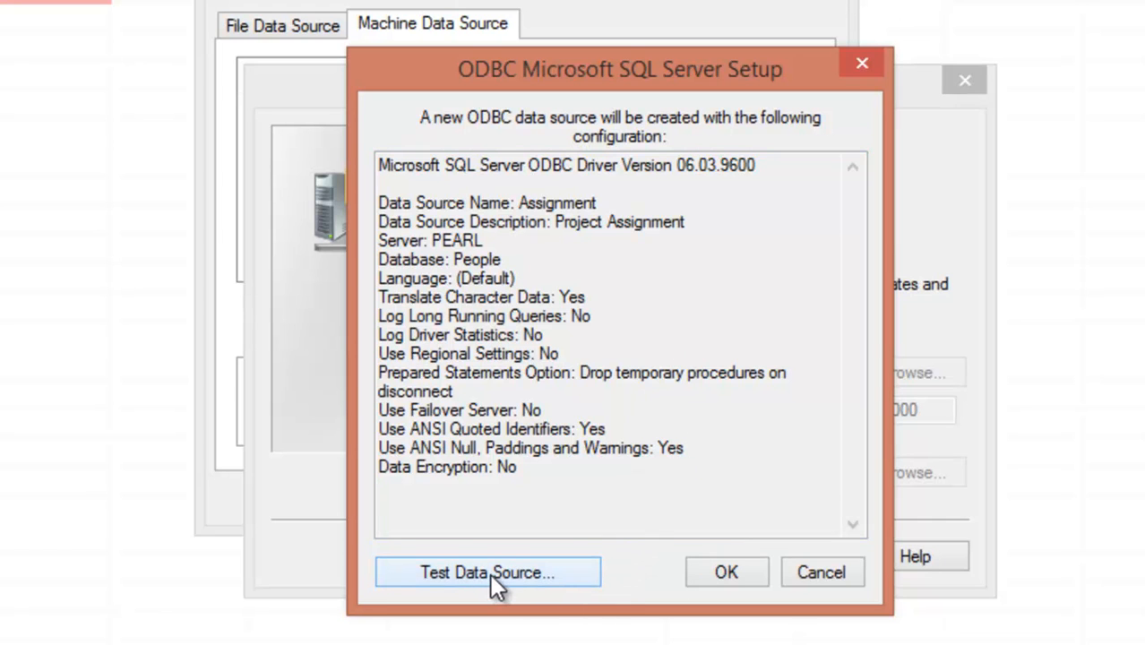
{"action": "left_click", "coordinate": [489, 573]}
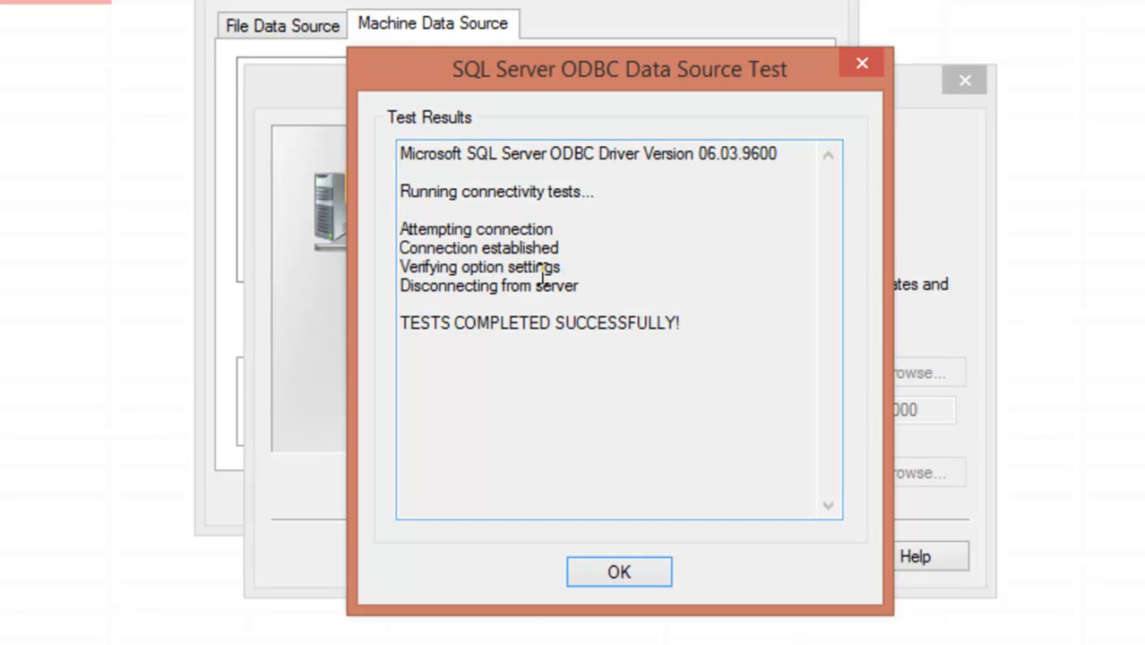
{"action": "mouse_move", "coordinate": [537, 325]}
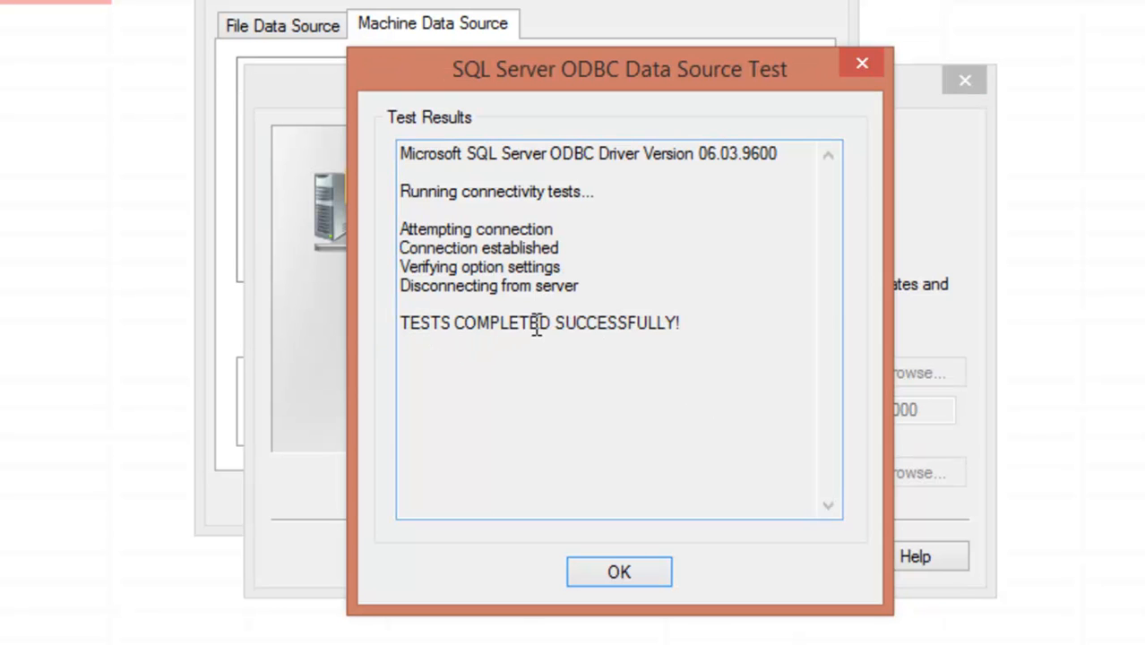
{"action": "mouse_move", "coordinate": [694, 445]}
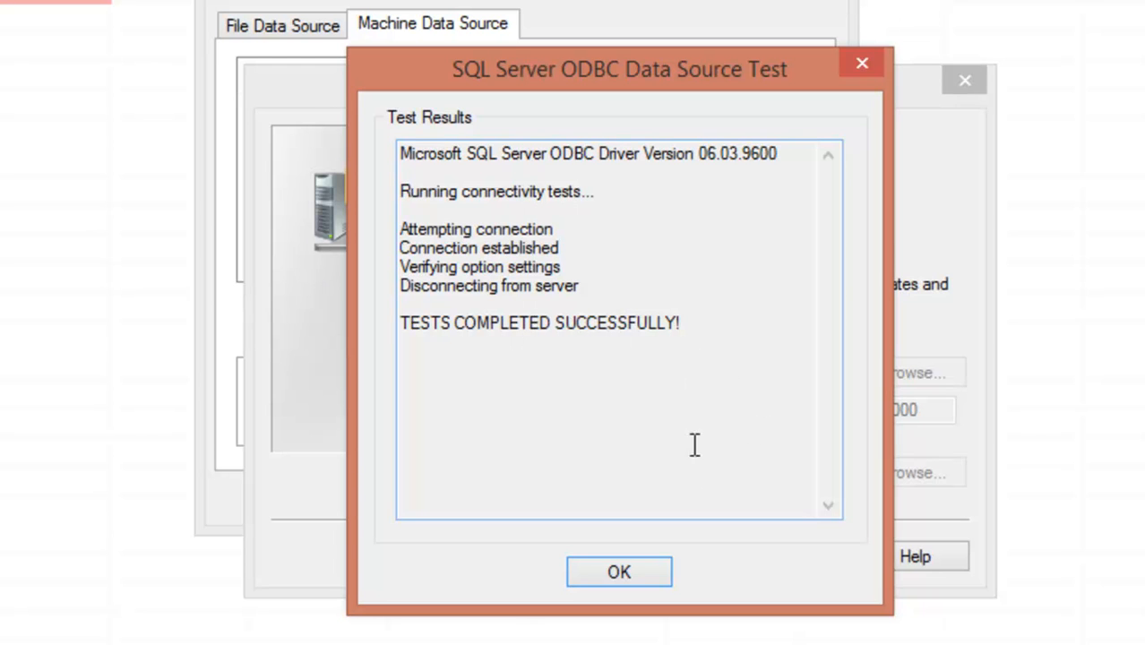
{"action": "mouse_move", "coordinate": [660, 503]}
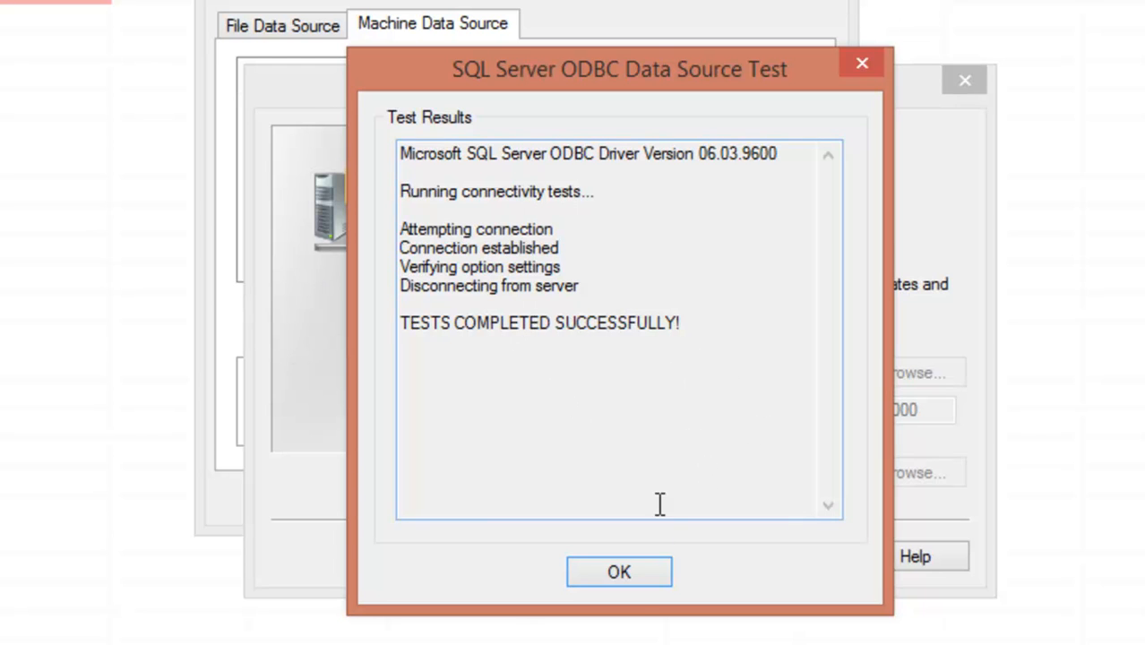
{"action": "left_click", "coordinate": [618, 572]}
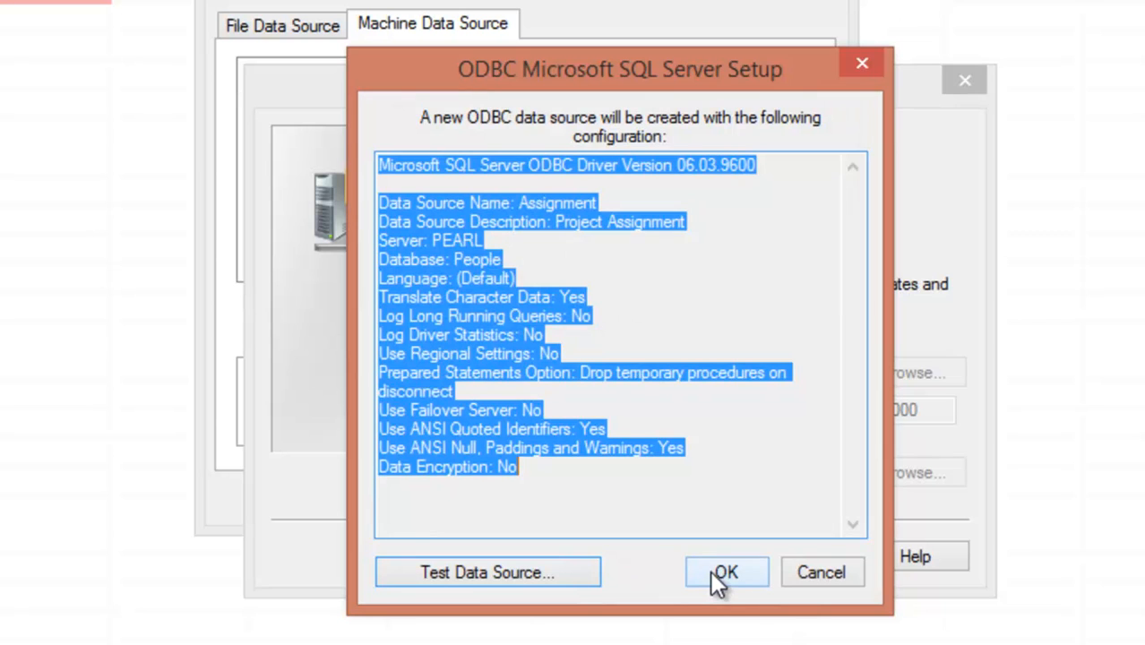
{"action": "left_click", "coordinate": [725, 573]}
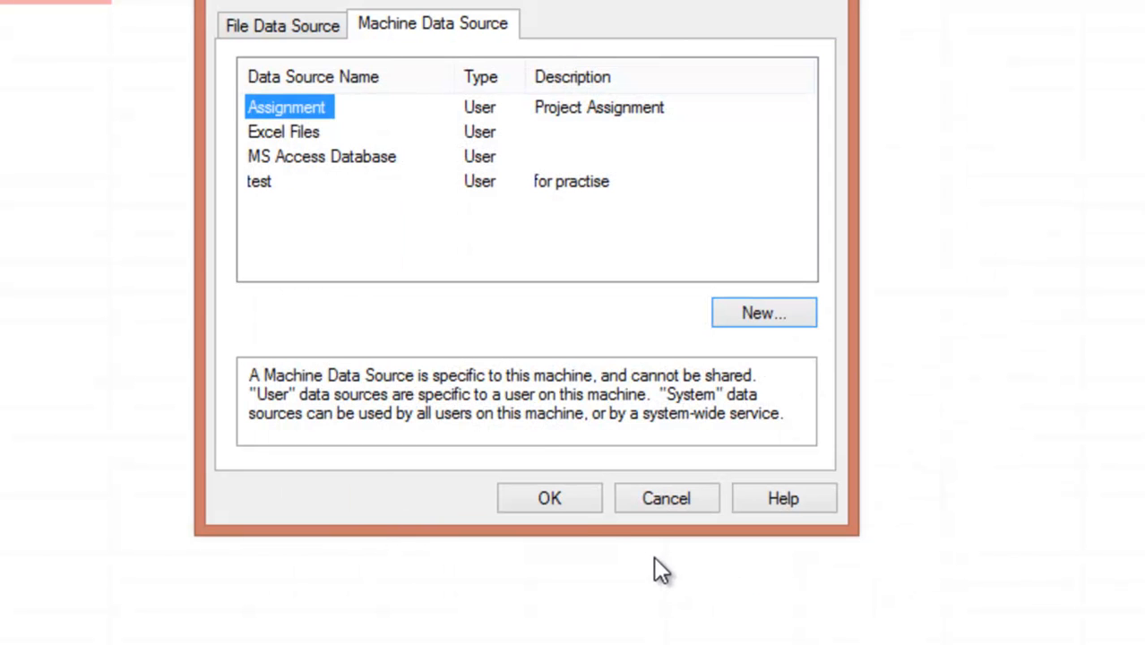
- Pick the Assignment data source and link dbo.Table_1
{"action": "left_click", "coordinate": [667, 498]}
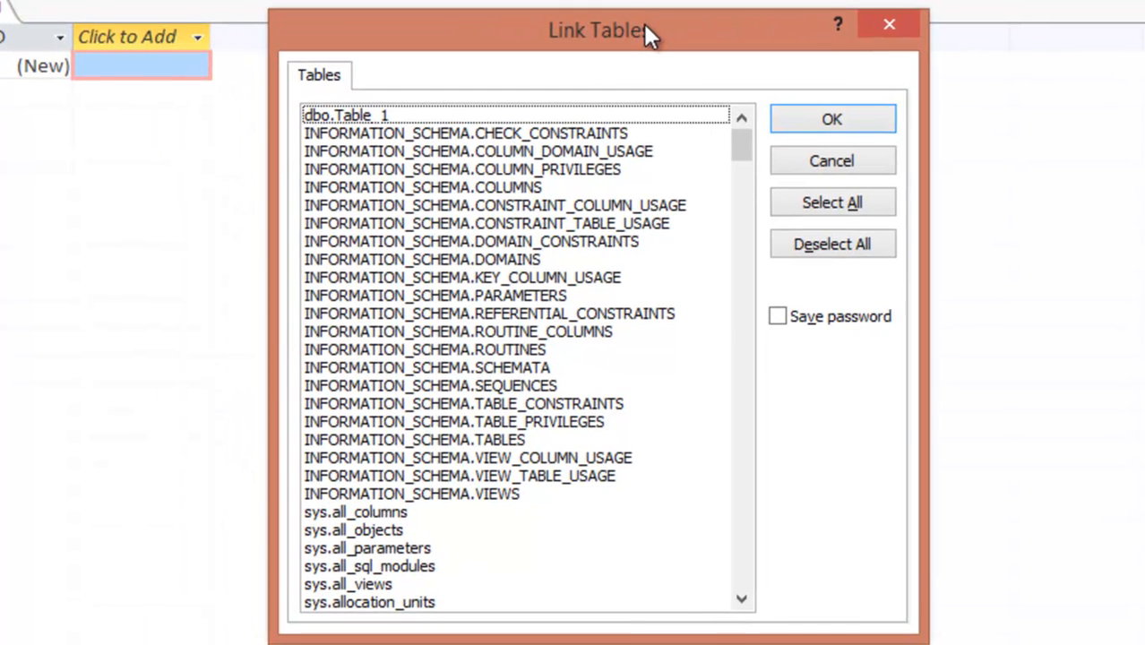
{"action": "mouse_move", "coordinate": [394, 166]}
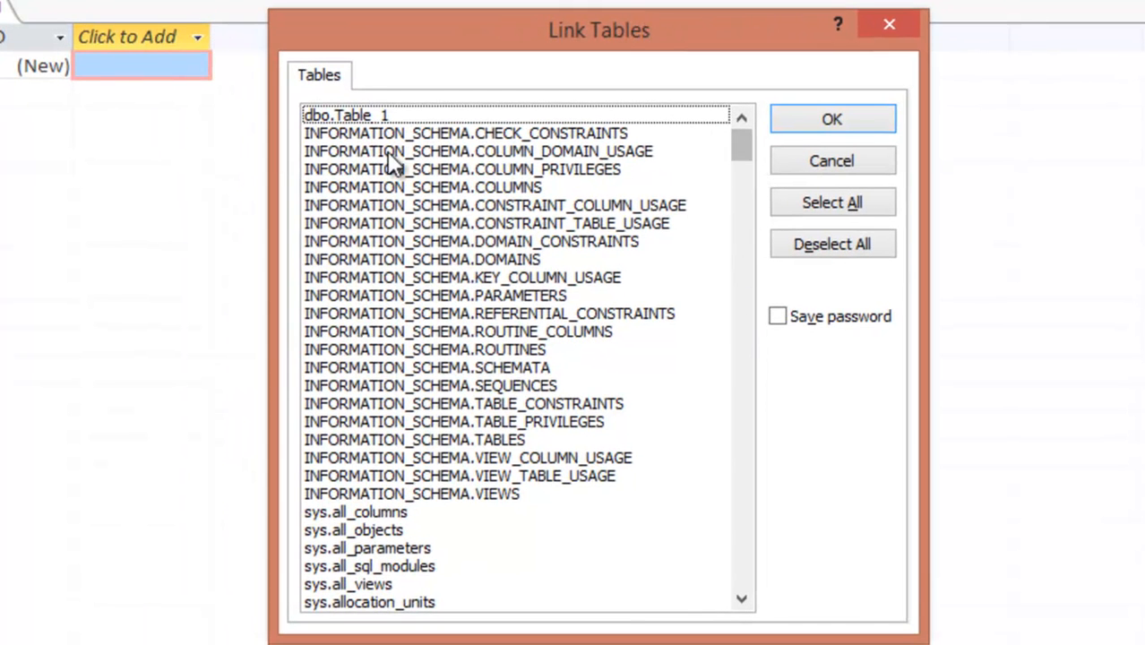
{"action": "left_click", "coordinate": [345, 114]}
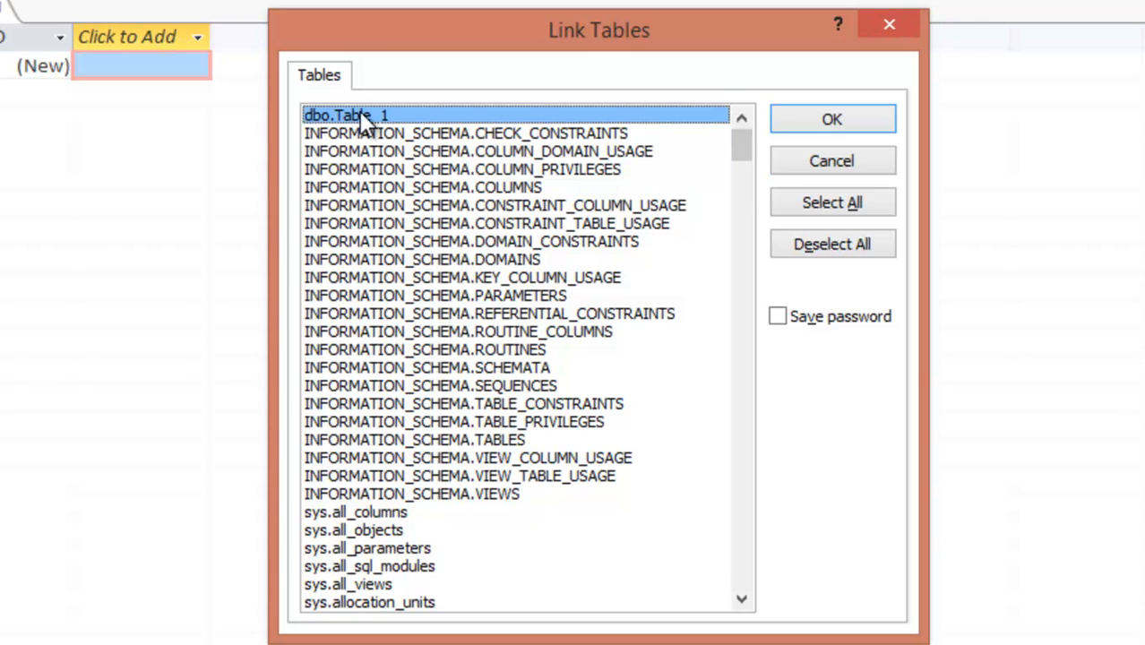
{"action": "left_click", "coordinate": [832, 119]}
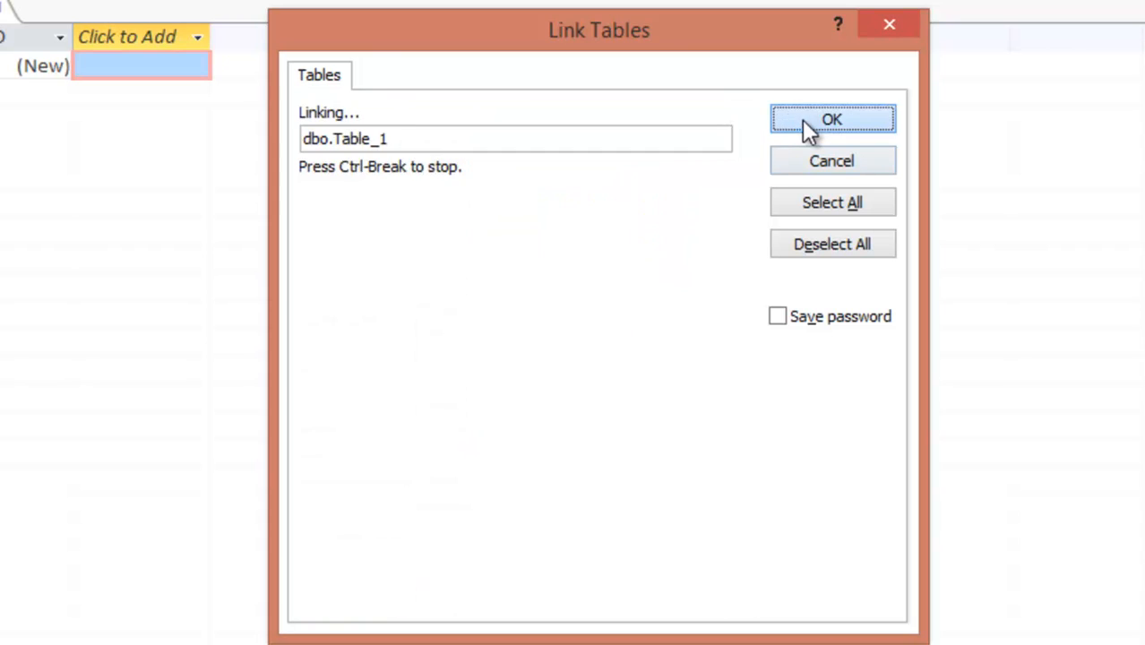
{"action": "left_click", "coordinate": [831, 119]}
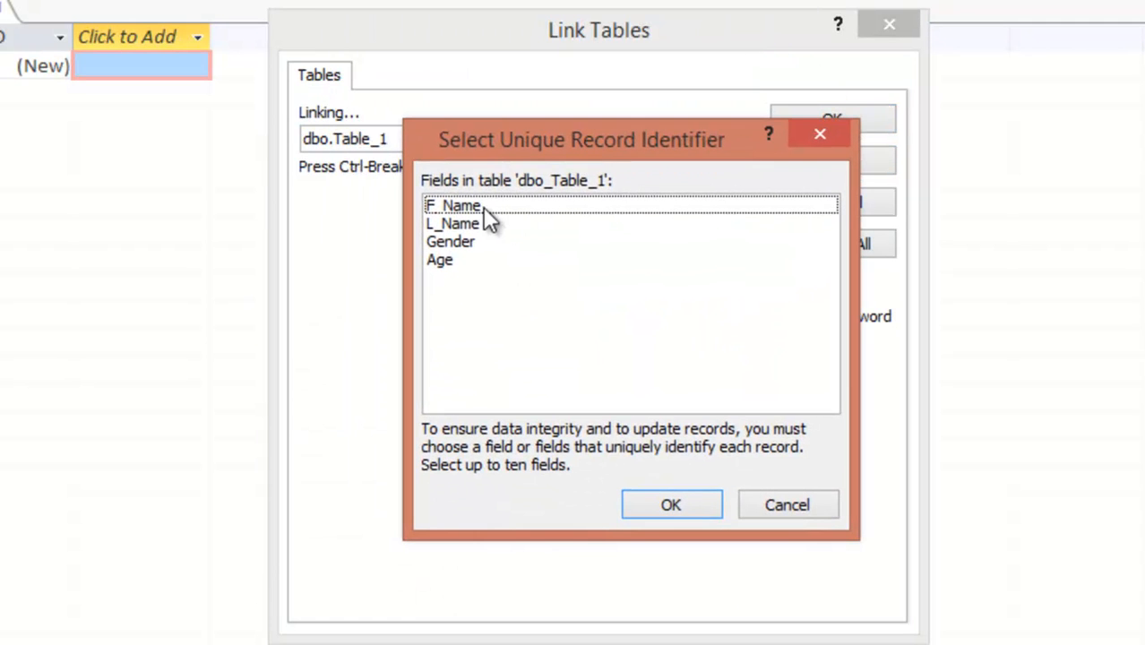
{"action": "mouse_move", "coordinate": [488, 213]}
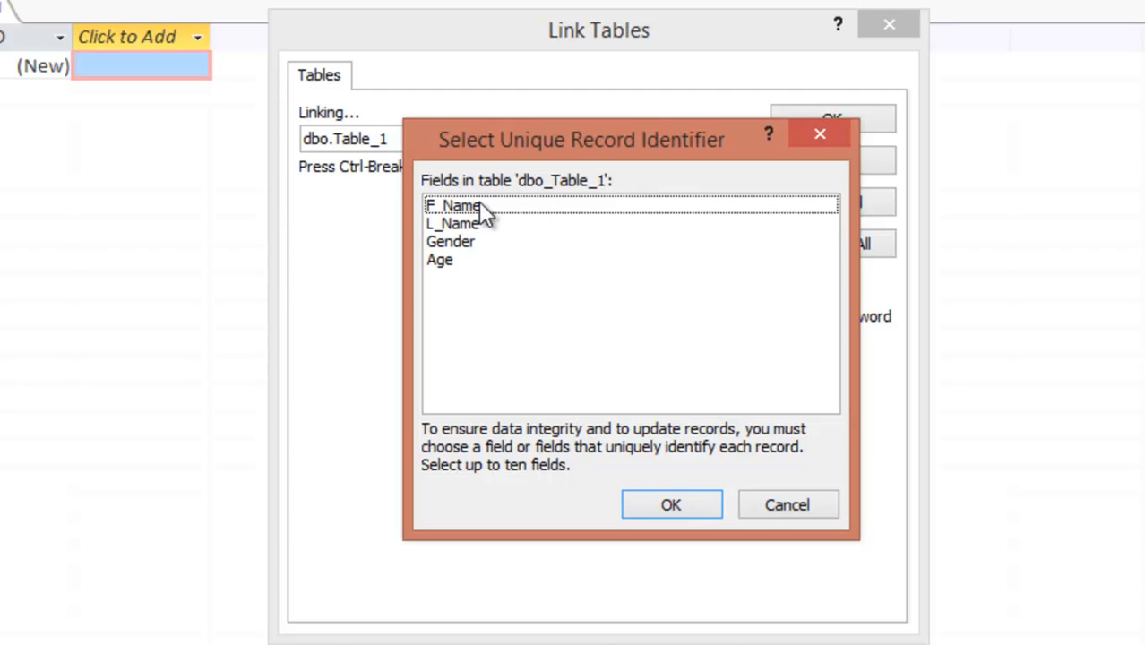
- Set F_Name, L_Name, Gender and Age as the unique record identifier
{"action": "left_click", "coordinate": [453, 205]}
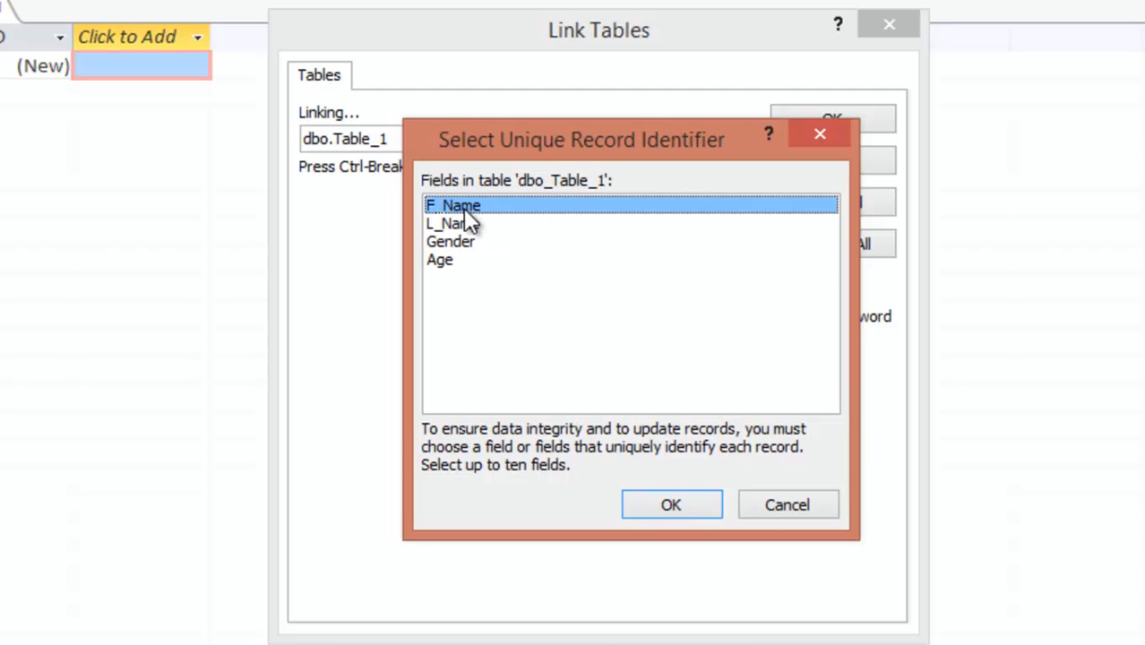
{"action": "mouse_move", "coordinate": [500, 287]}
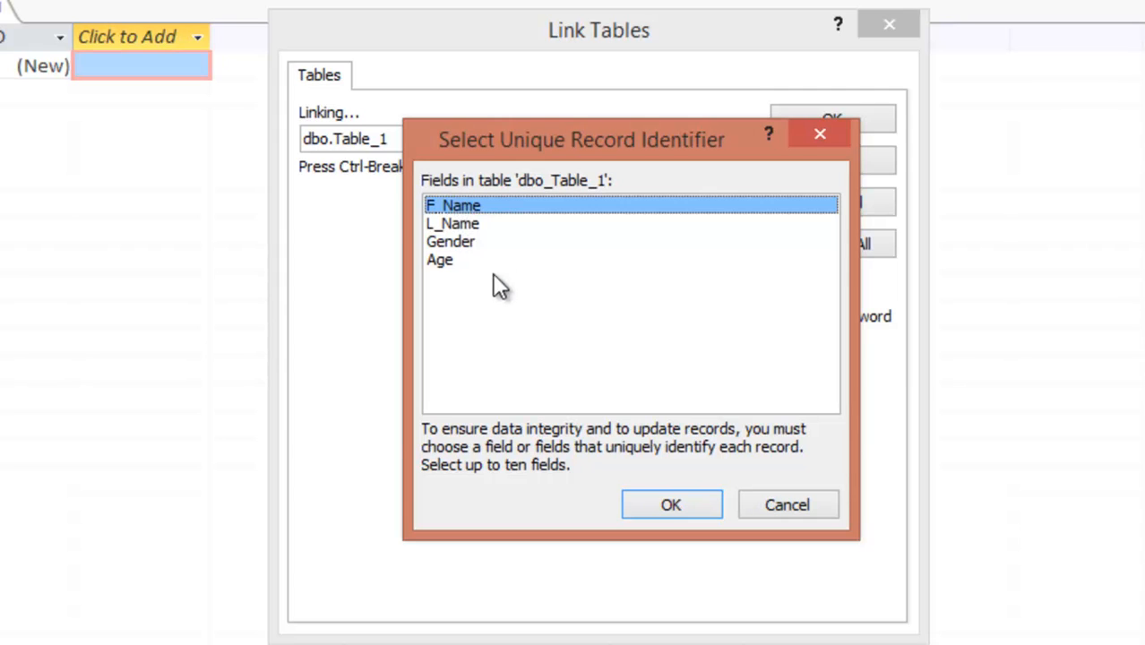
{"action": "mouse_move", "coordinate": [467, 231]}
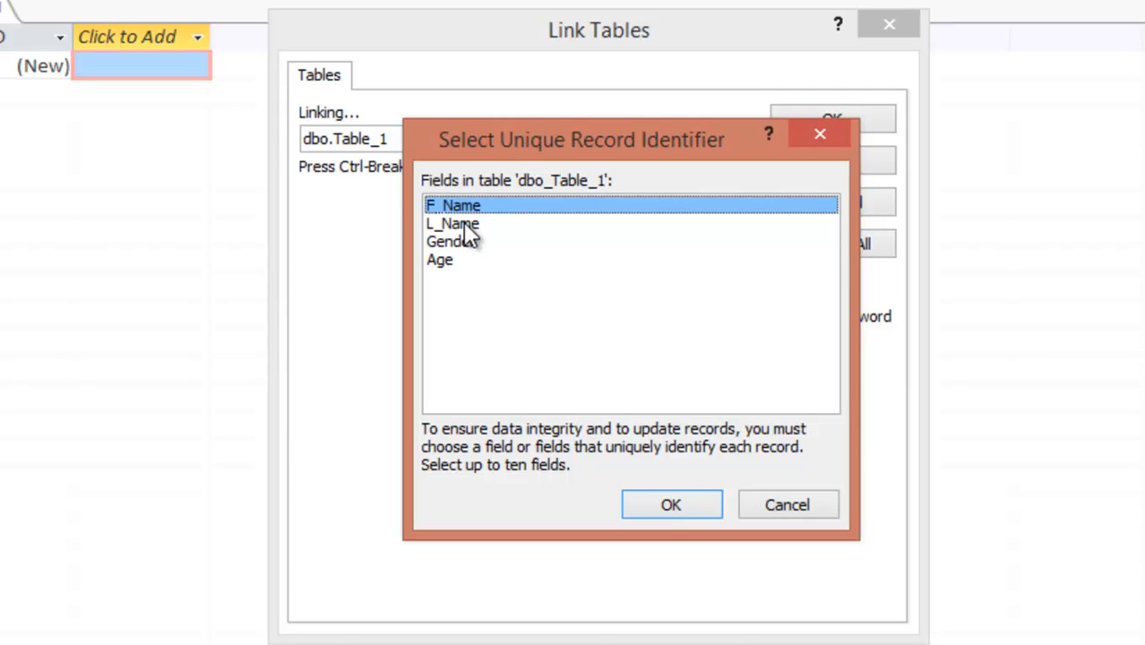
{"action": "left_click", "coordinate": [453, 223]}
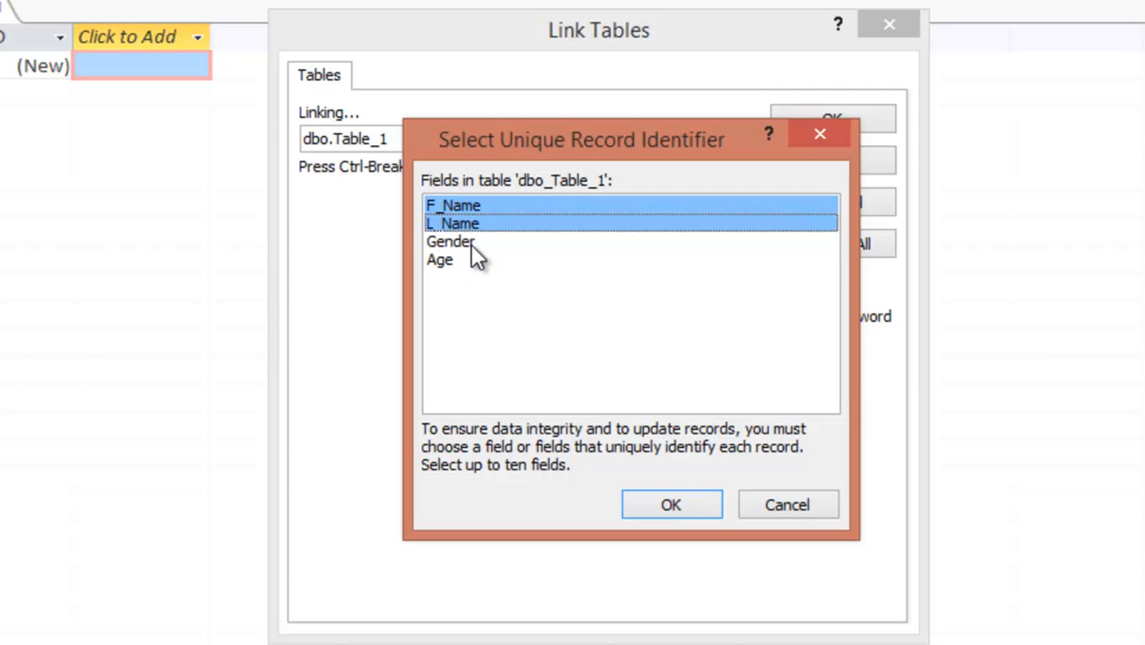
{"action": "left_click", "coordinate": [440, 260]}
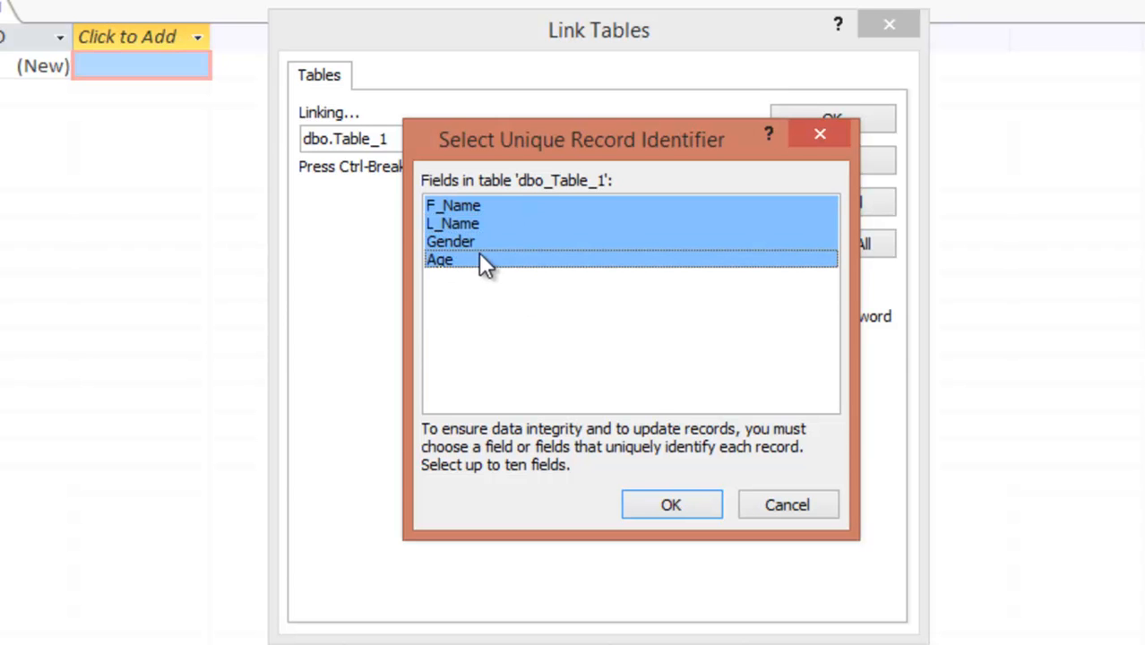
{"action": "mouse_move", "coordinate": [439, 262]}
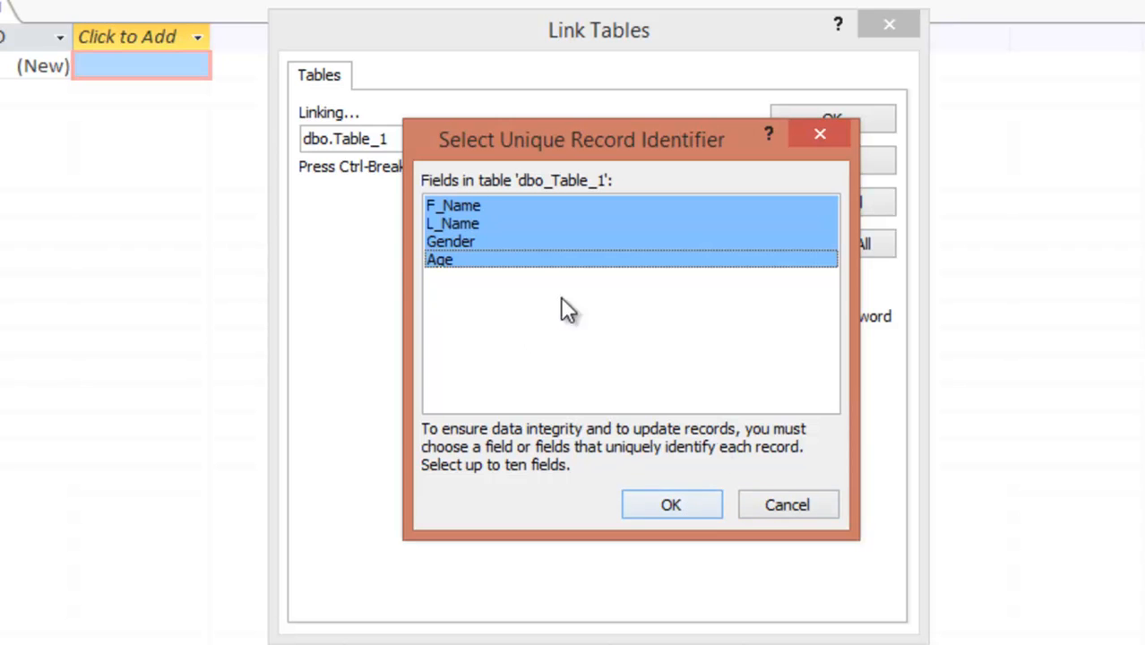
{"action": "left_click", "coordinate": [671, 505]}
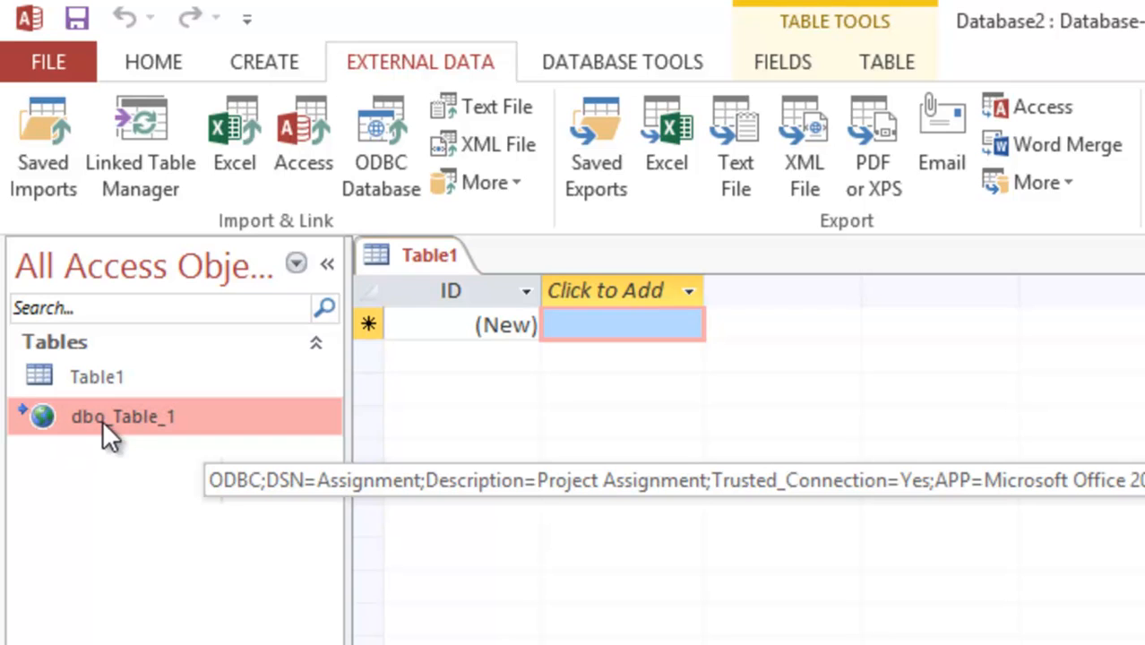
{"action": "mouse_move", "coordinate": [136, 439]}
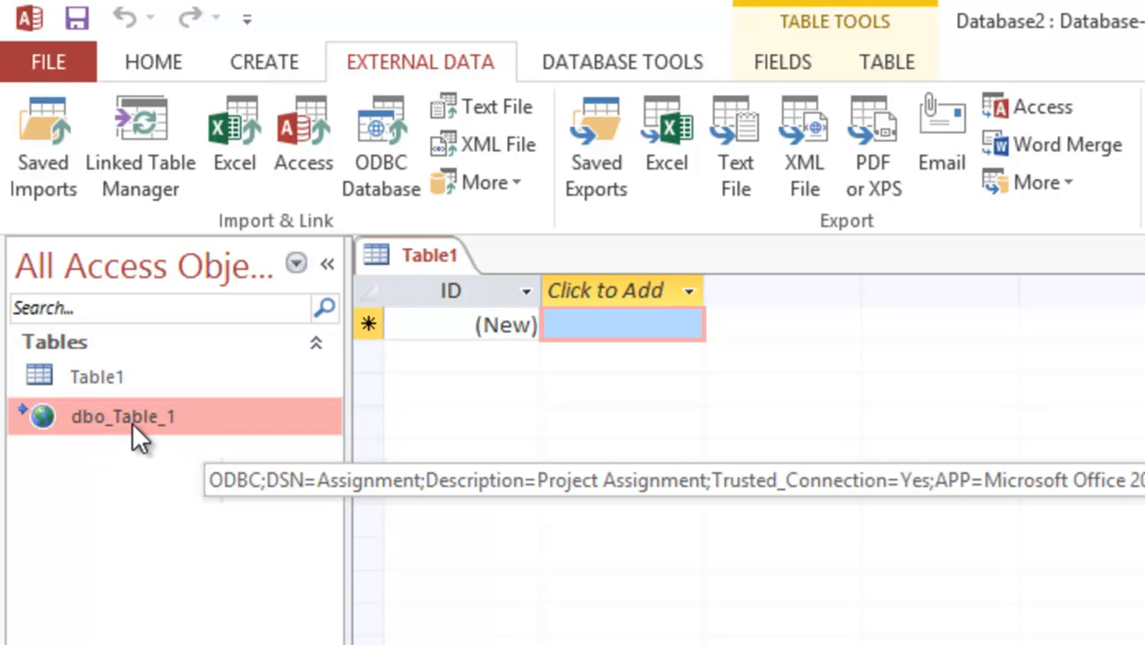
{"action": "mouse_move", "coordinate": [157, 438]}
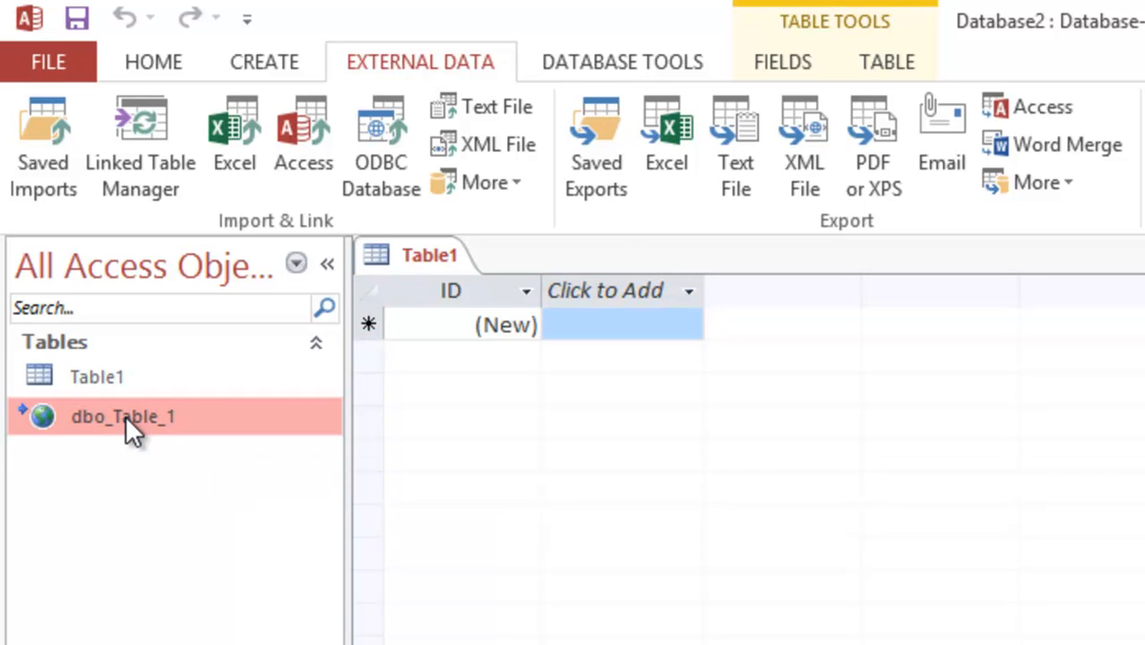
- Open dbo_Table_1 as a datasheet from the navigation pane
{"action": "double_click", "coordinate": [123, 417]}
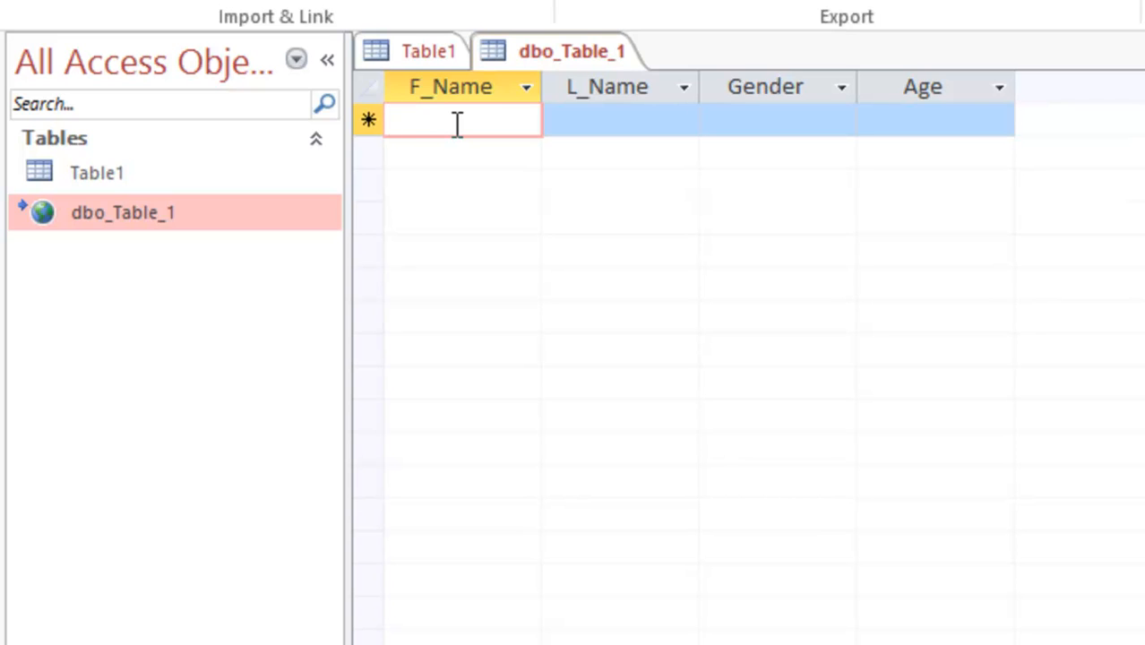
{"action": "type", "text": "Ken"}
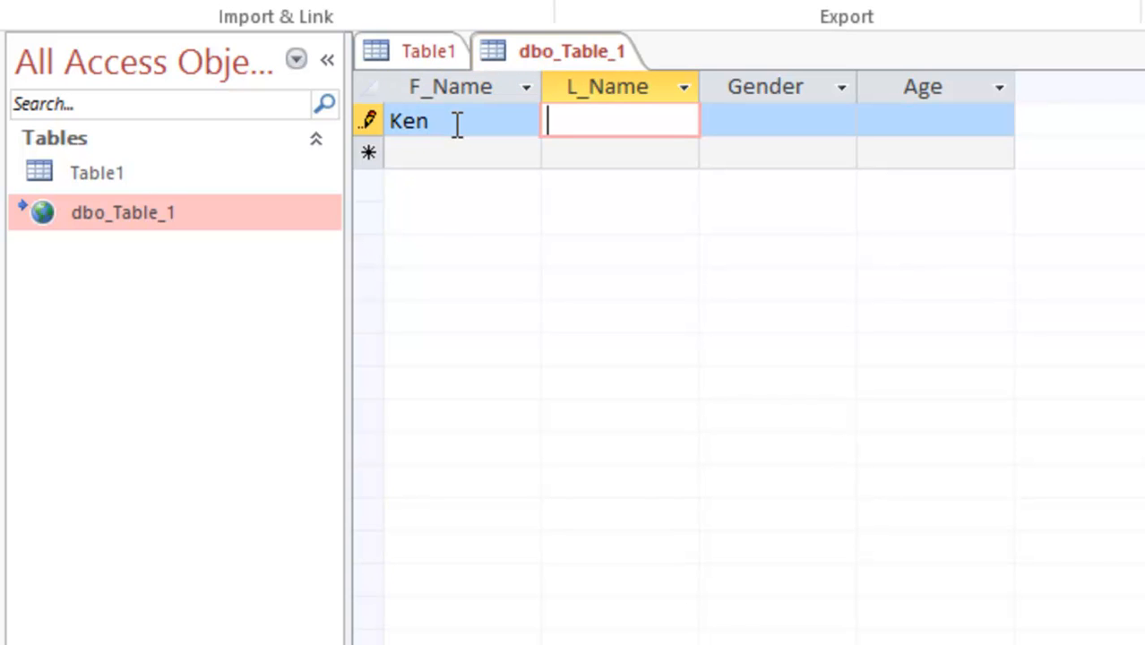
{"action": "type", "text": "Kent"}
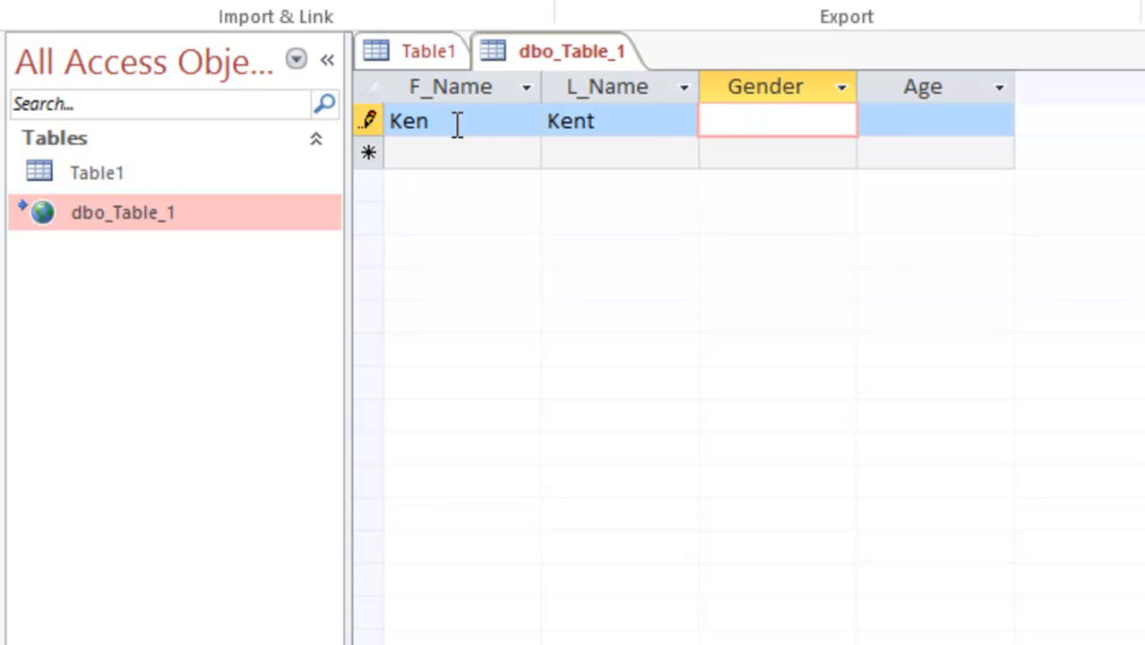
{"action": "type", "text": "male"}
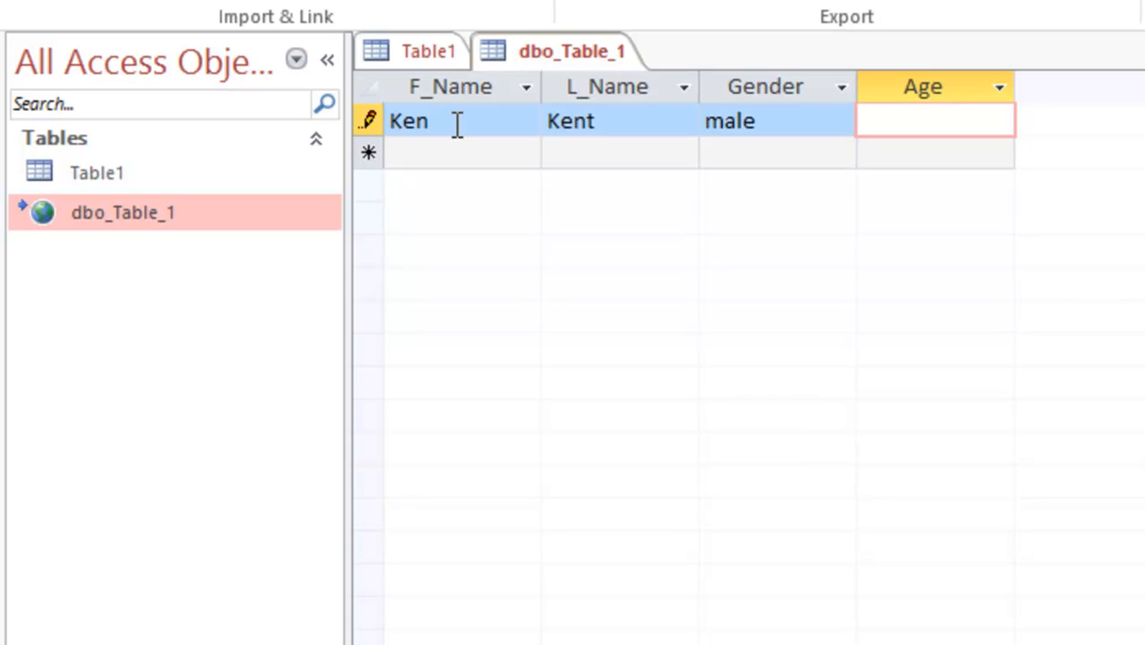
{"action": "type", "text": "23"}
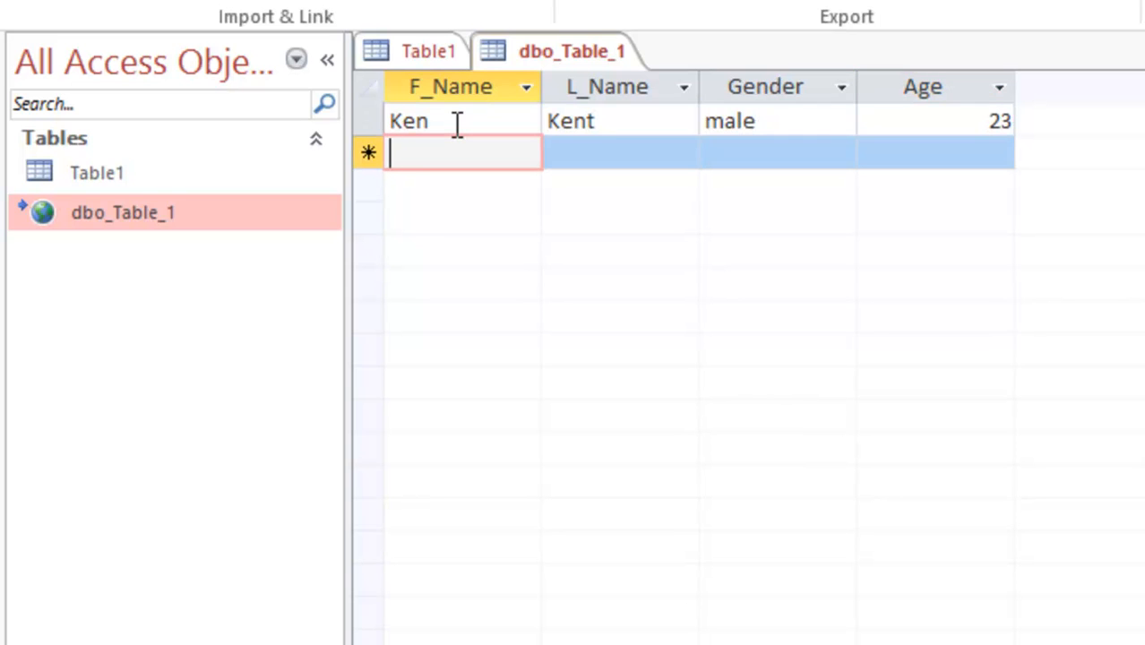
{"action": "type", "text": "Pual"}
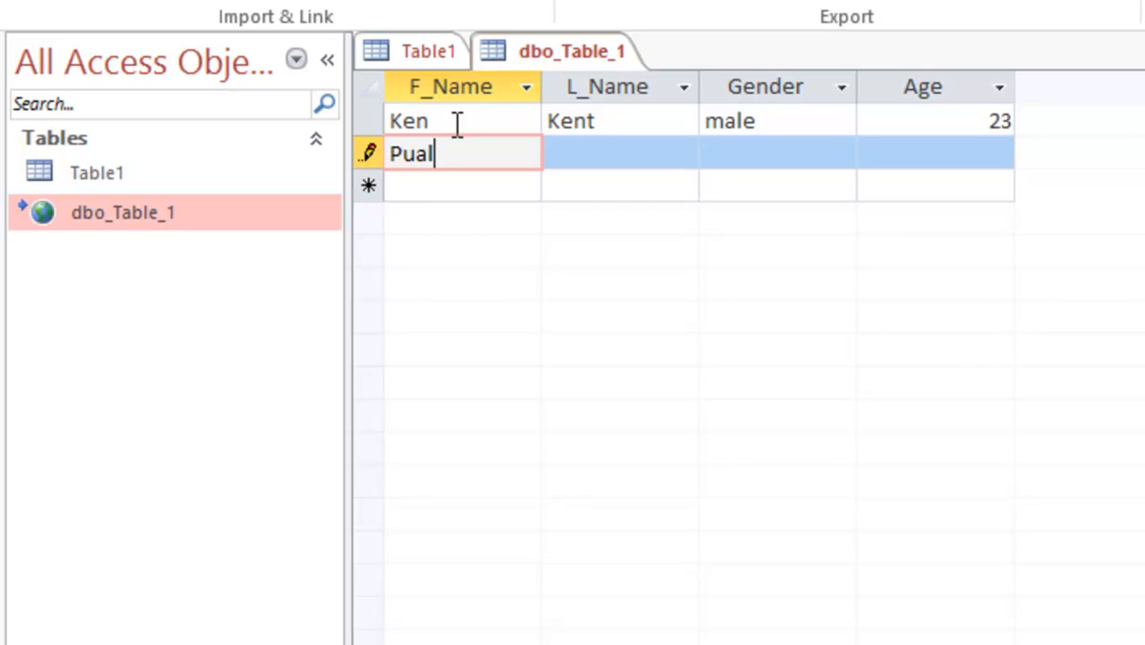
{"action": "key", "text": "Backspace"}
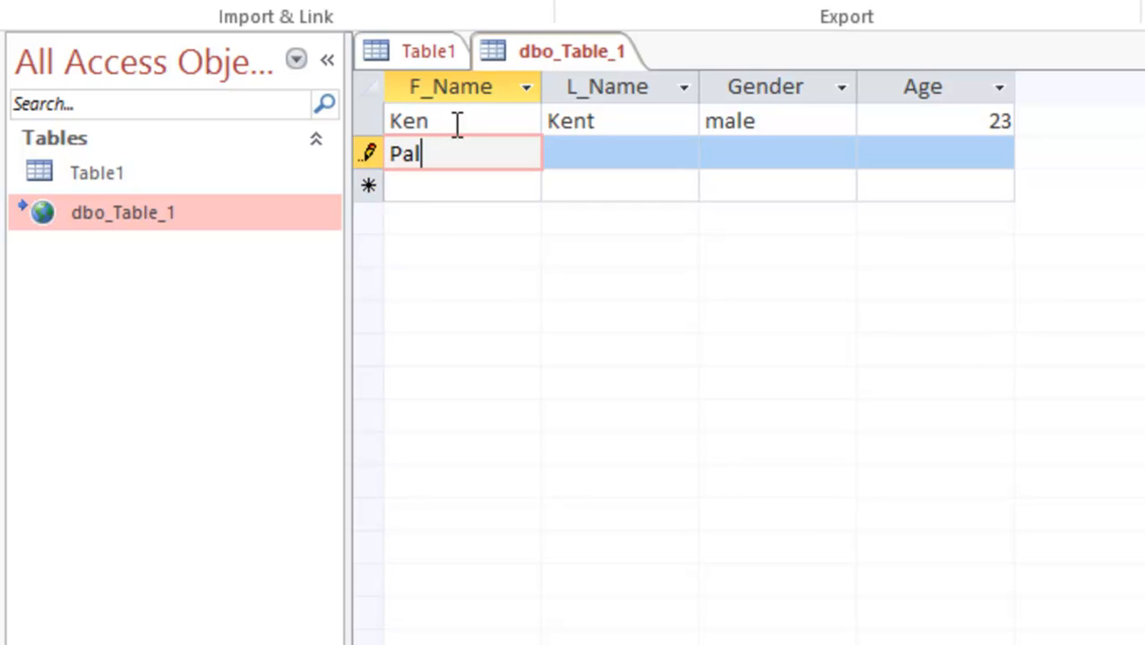
{"action": "type", "text": "u"}
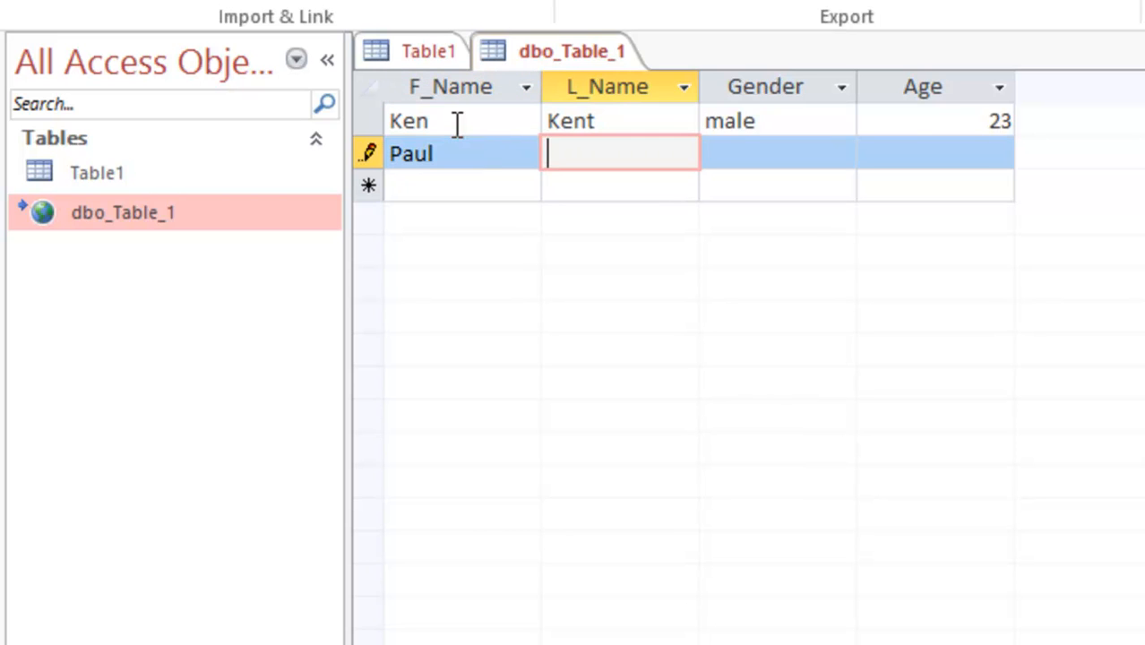
{"action": "type", "text": "Alexander"}
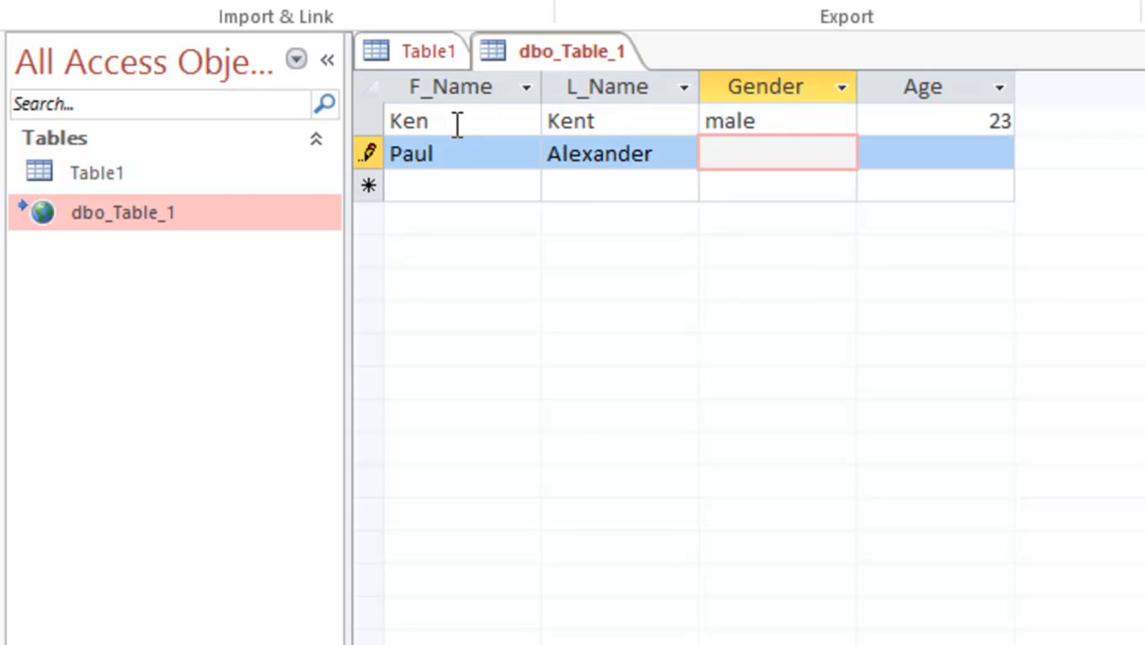
{"action": "type", "text": "male"}
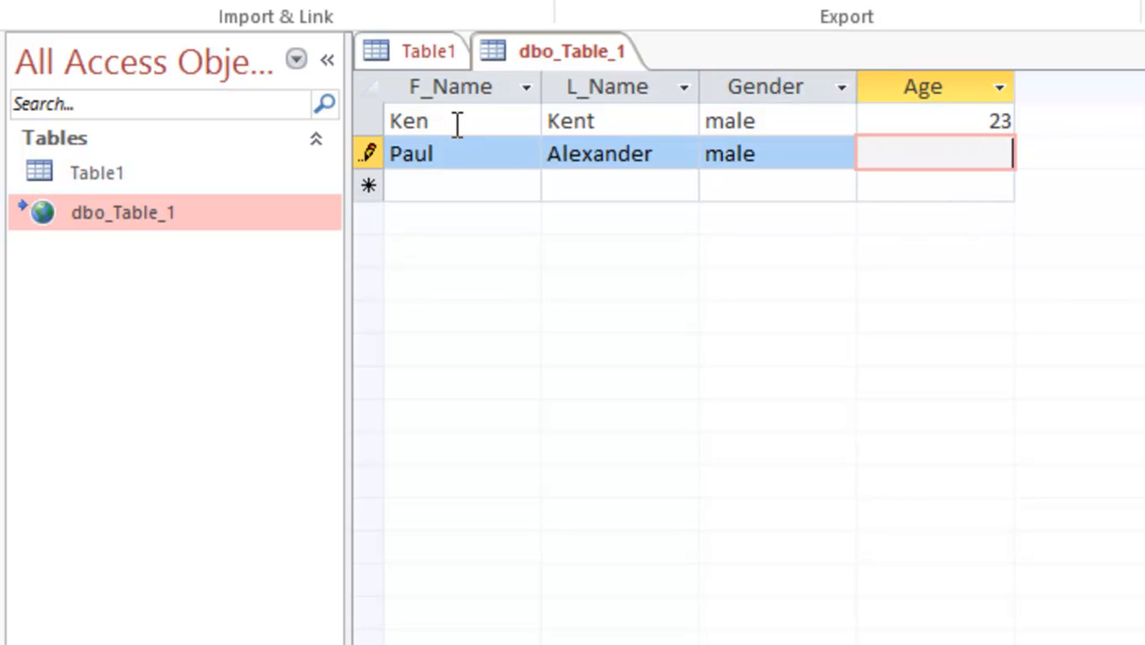
{"action": "type", "text": "35"}
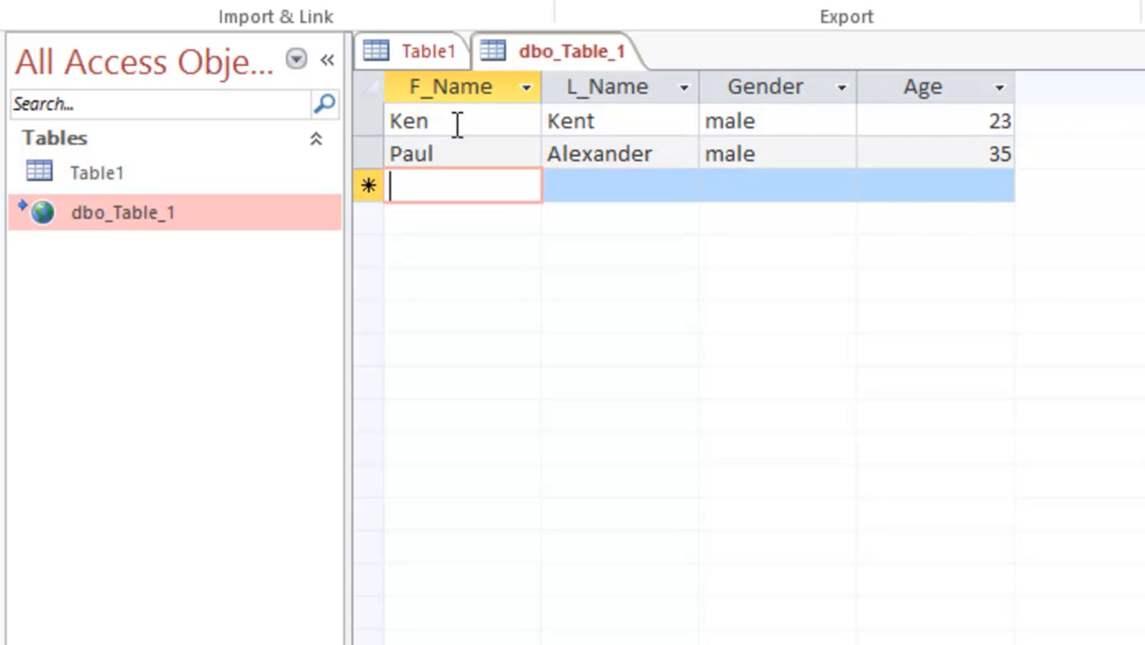
{"action": "type", "text": "Liz"}
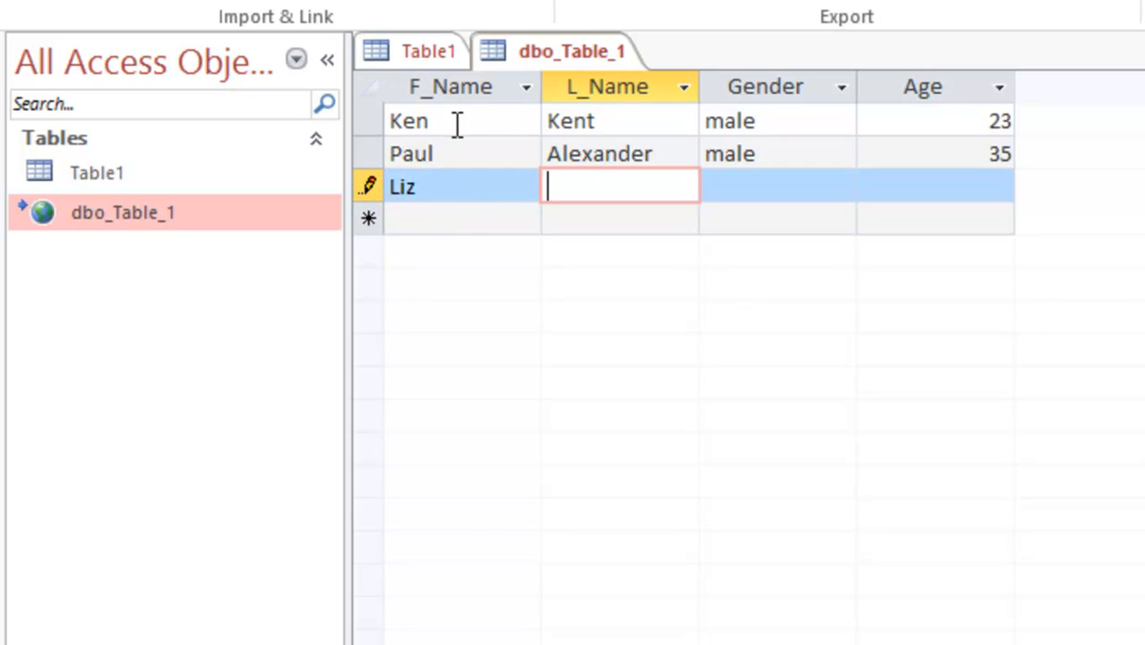
{"action": "type", "text": "Yea"}
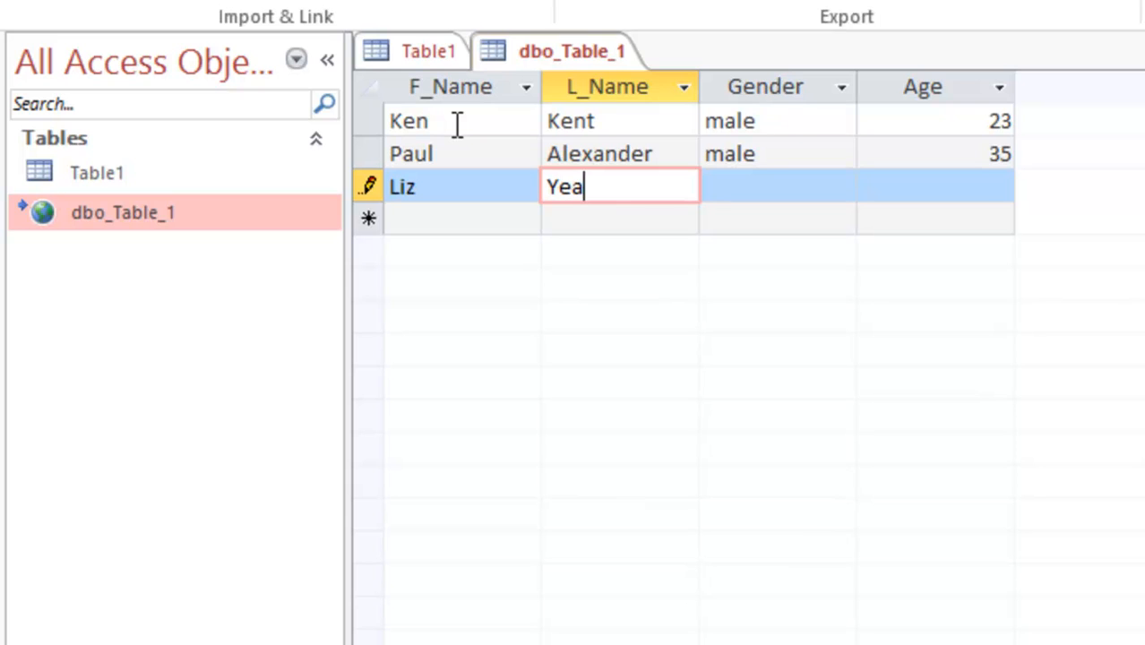
{"action": "type", "text": "rwoo"}
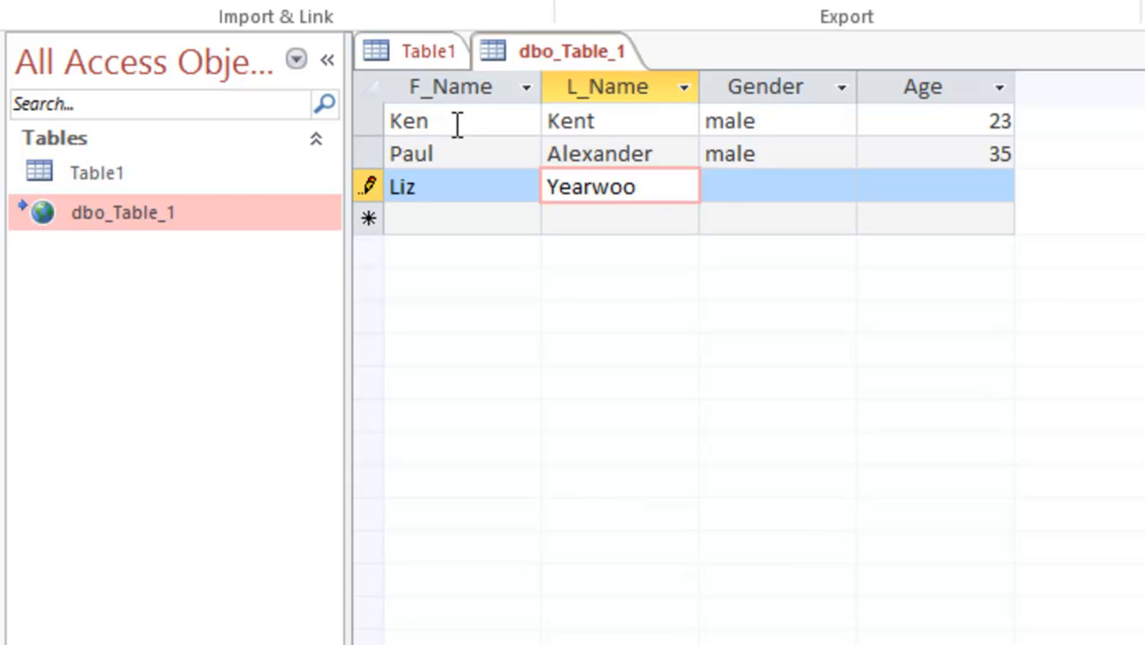
{"action": "type", "text": "female"}
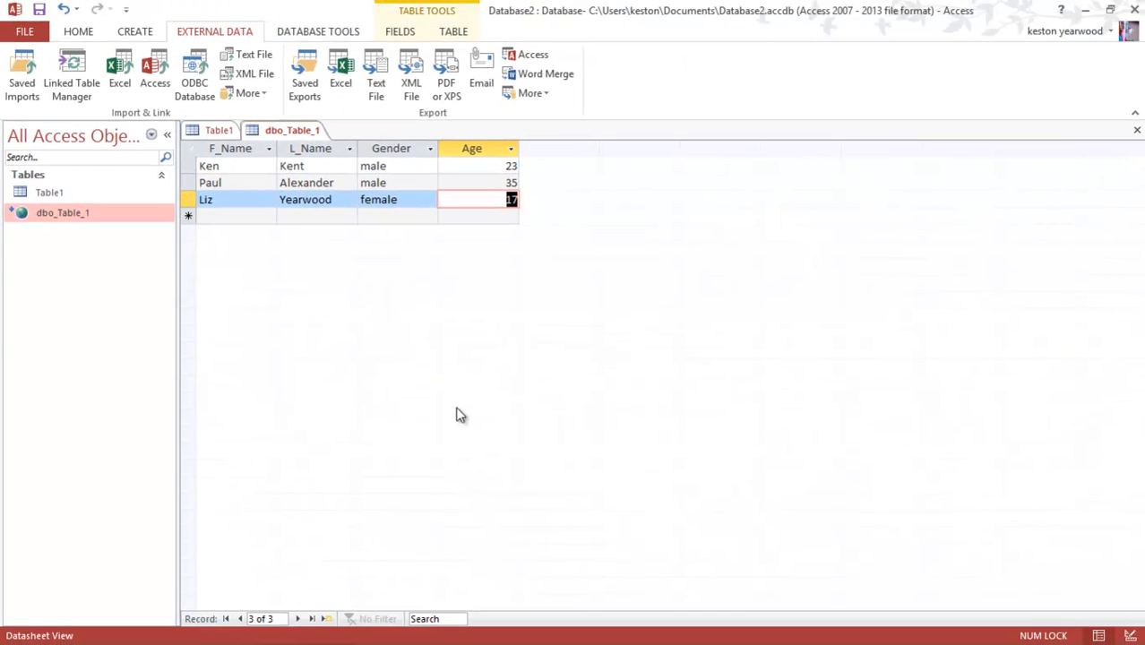
{"action": "mouse_move", "coordinate": [195, 76]}
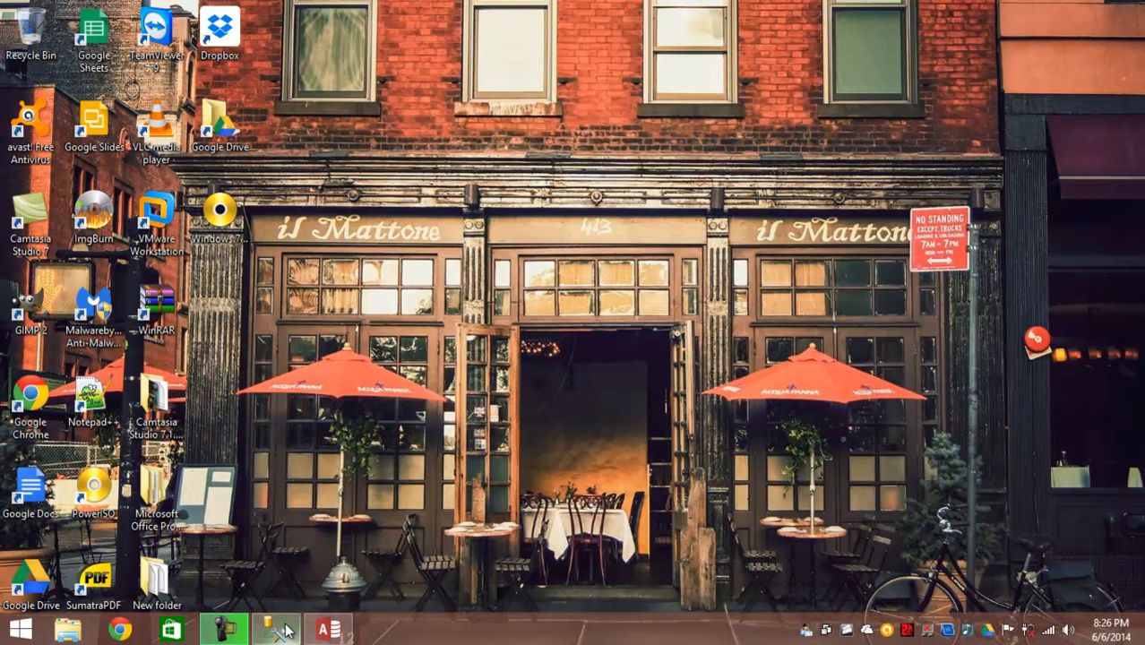
{"action": "mouse_move", "coordinate": [273, 630]}
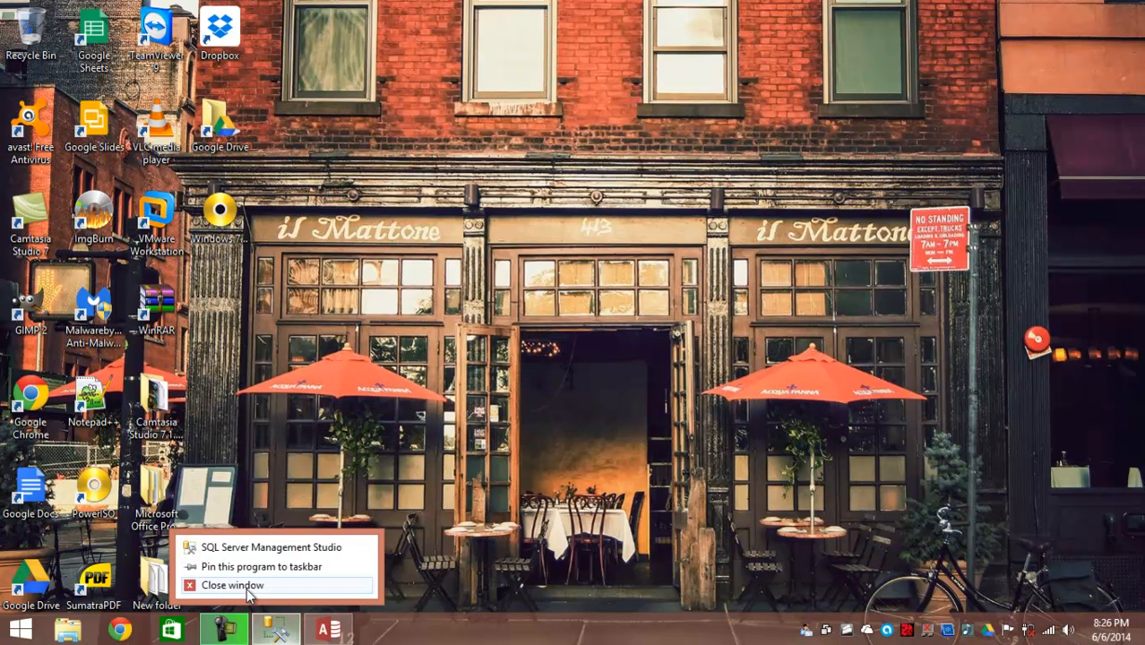
- Close the old Management Studio window and search Windows for 'sql'
{"action": "left_click", "coordinate": [233, 584]}
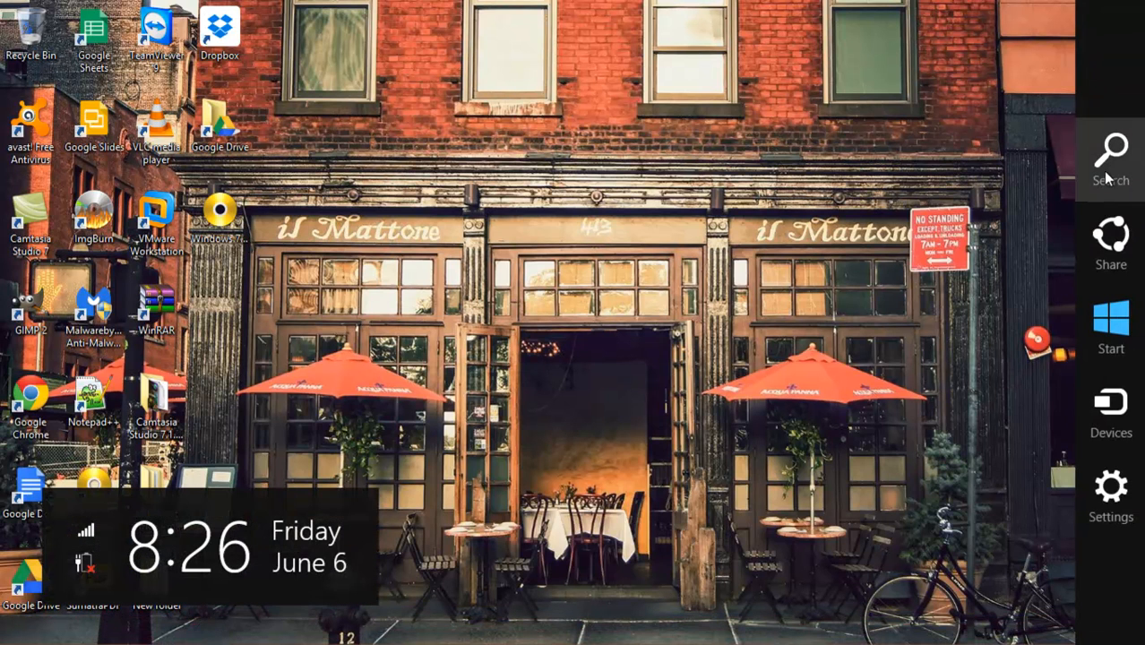
{"action": "left_click", "coordinate": [1110, 158]}
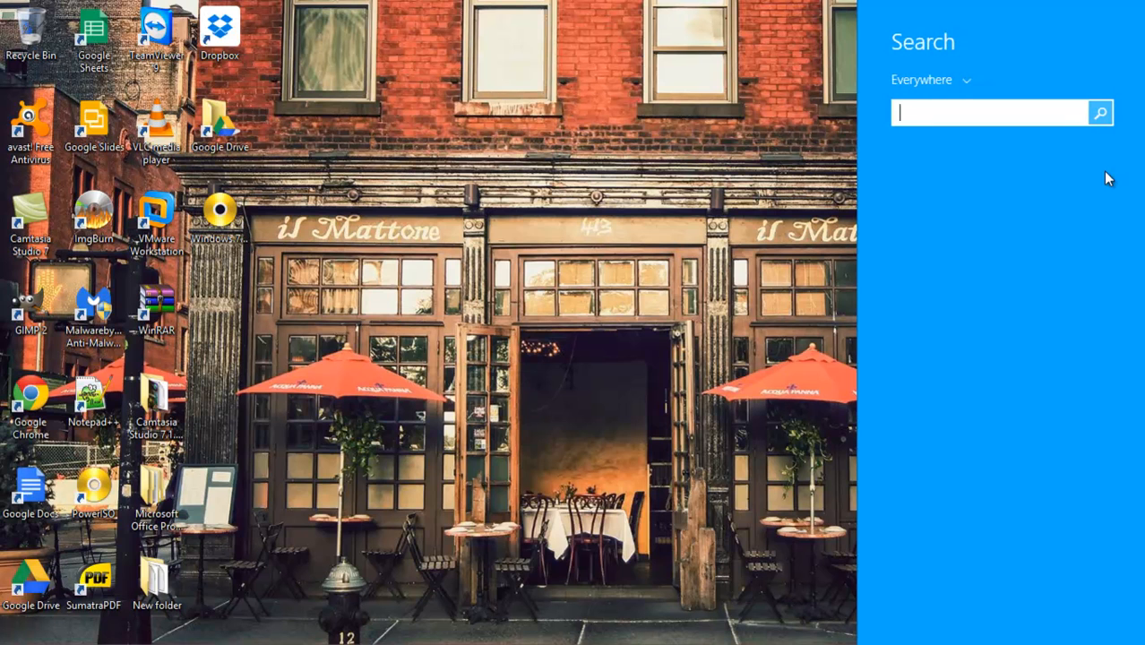
{"action": "type", "text": "sql"}
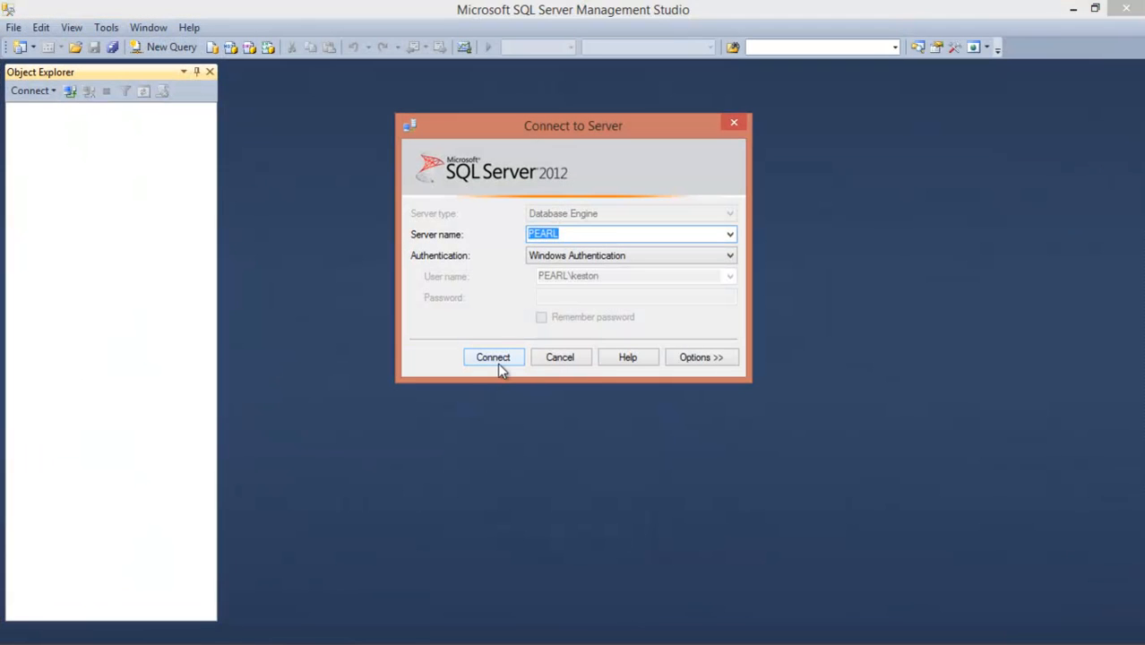
- Connect to PEARL and open dbo.Table_1 with Edit Top 200 Rows
{"action": "left_click", "coordinate": [493, 356]}
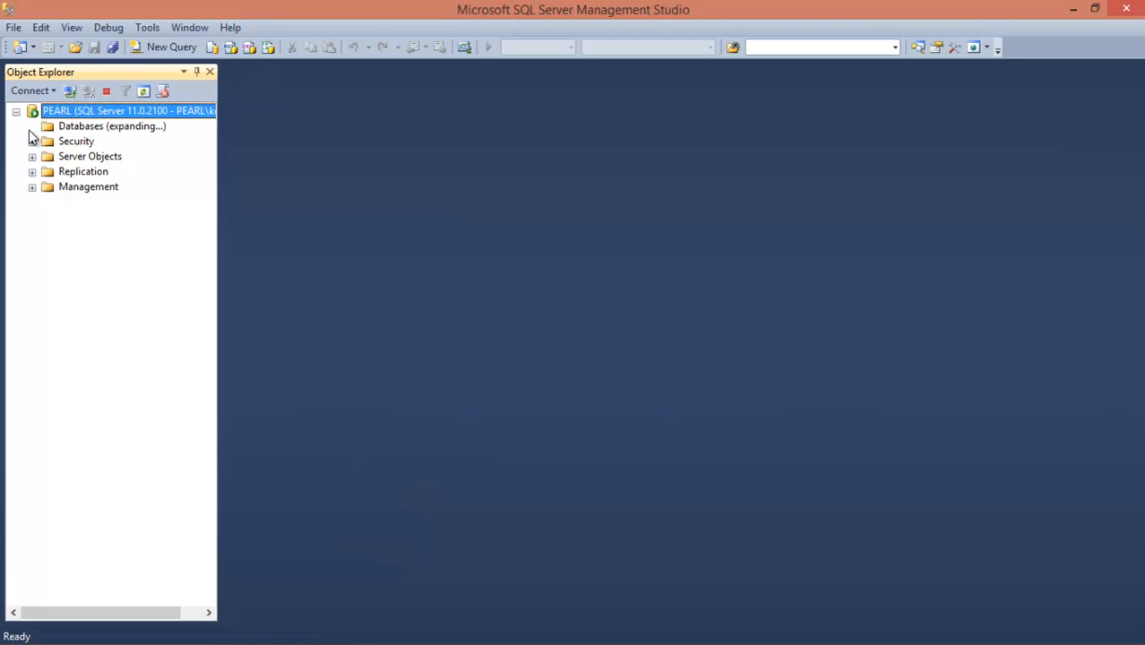
{"action": "left_click", "coordinate": [32, 125]}
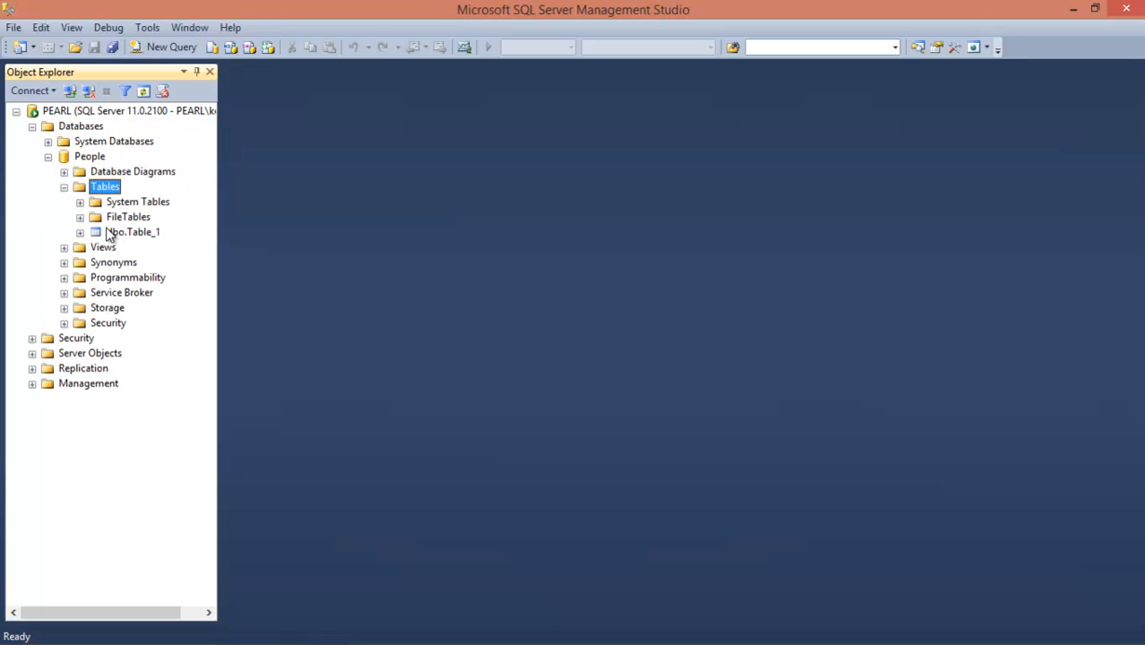
{"action": "right_click", "coordinate": [133, 232]}
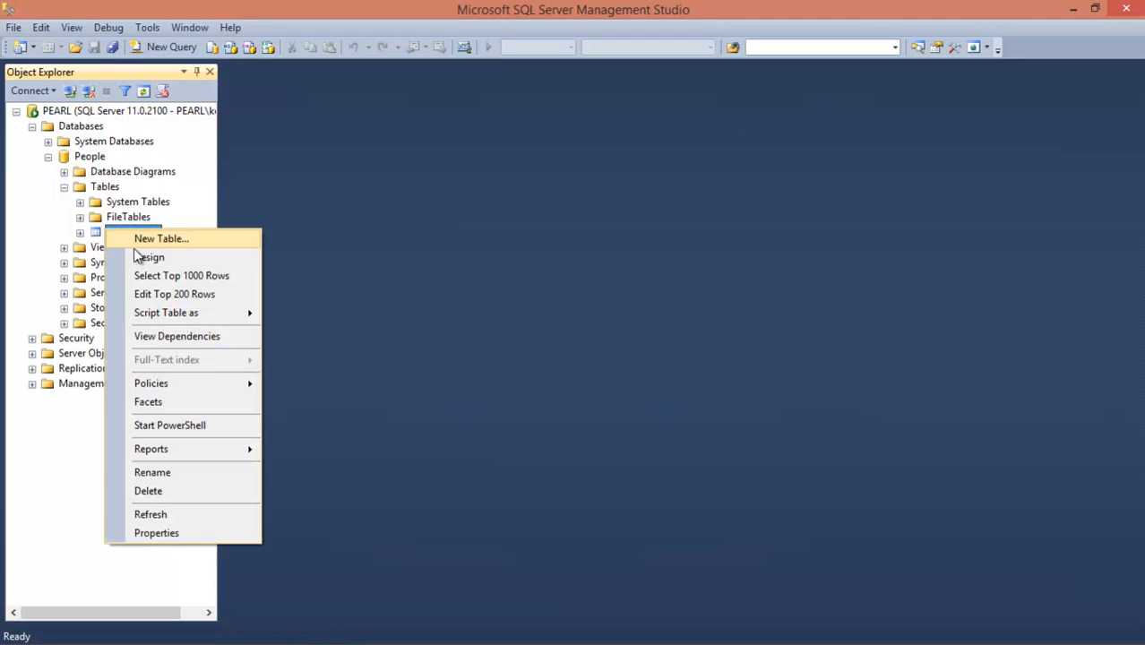
{"action": "left_click", "coordinate": [161, 238]}
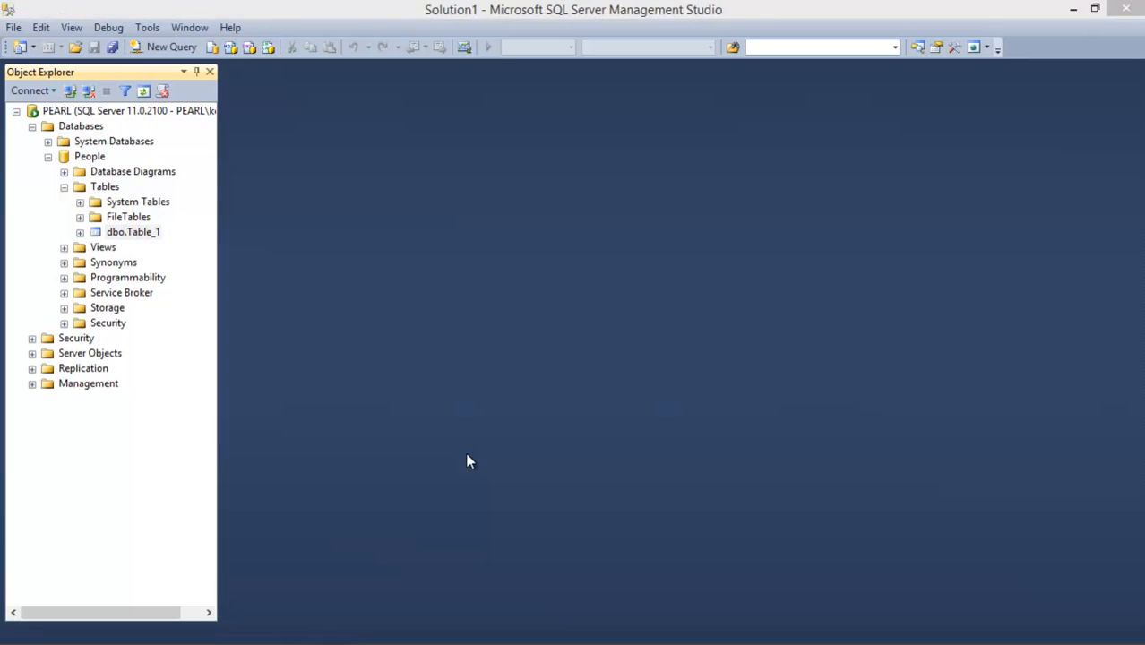
{"action": "double_click", "coordinate": [132, 231]}
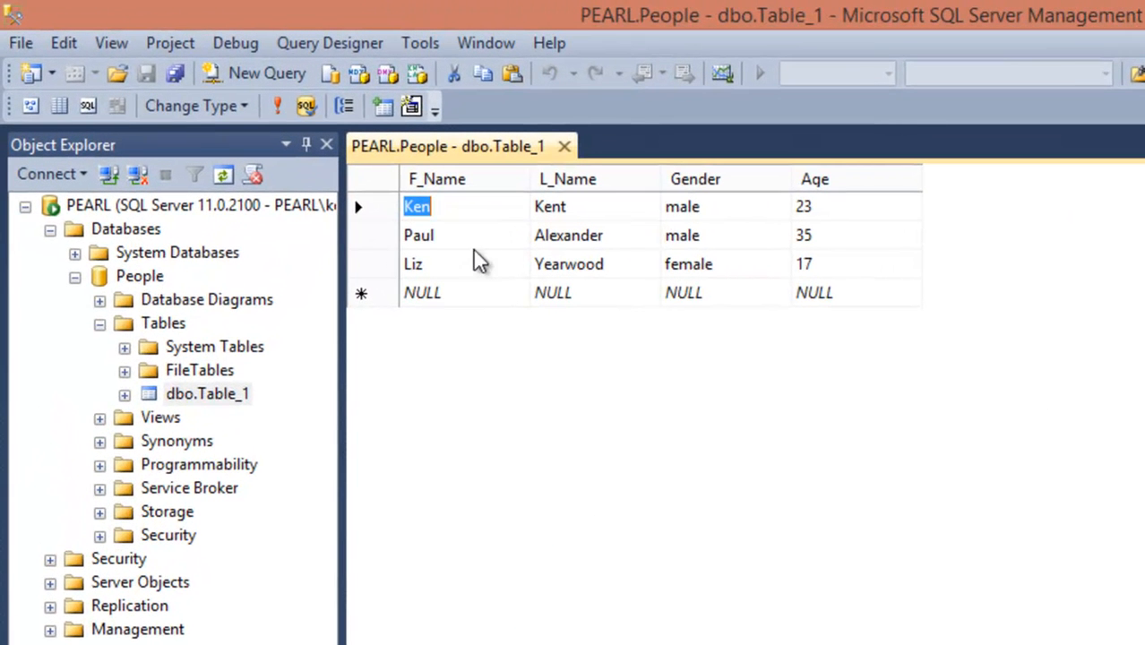
{"action": "mouse_move", "coordinate": [860, 311]}
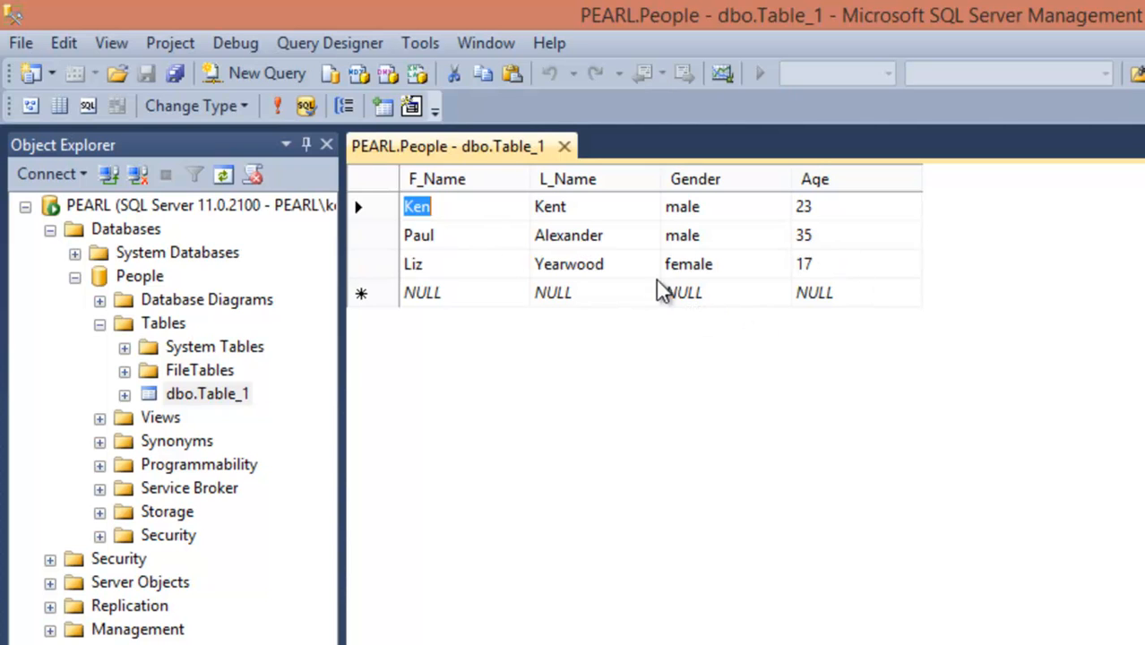
{"action": "mouse_move", "coordinate": [819, 292]}
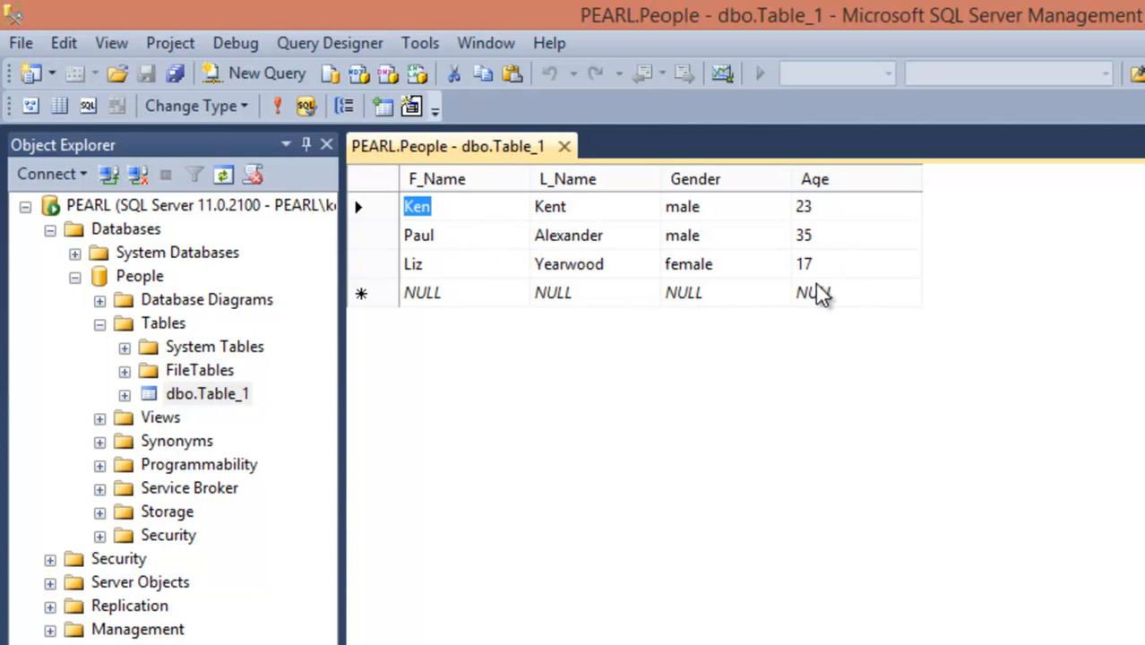
{"action": "mouse_move", "coordinate": [864, 282]}
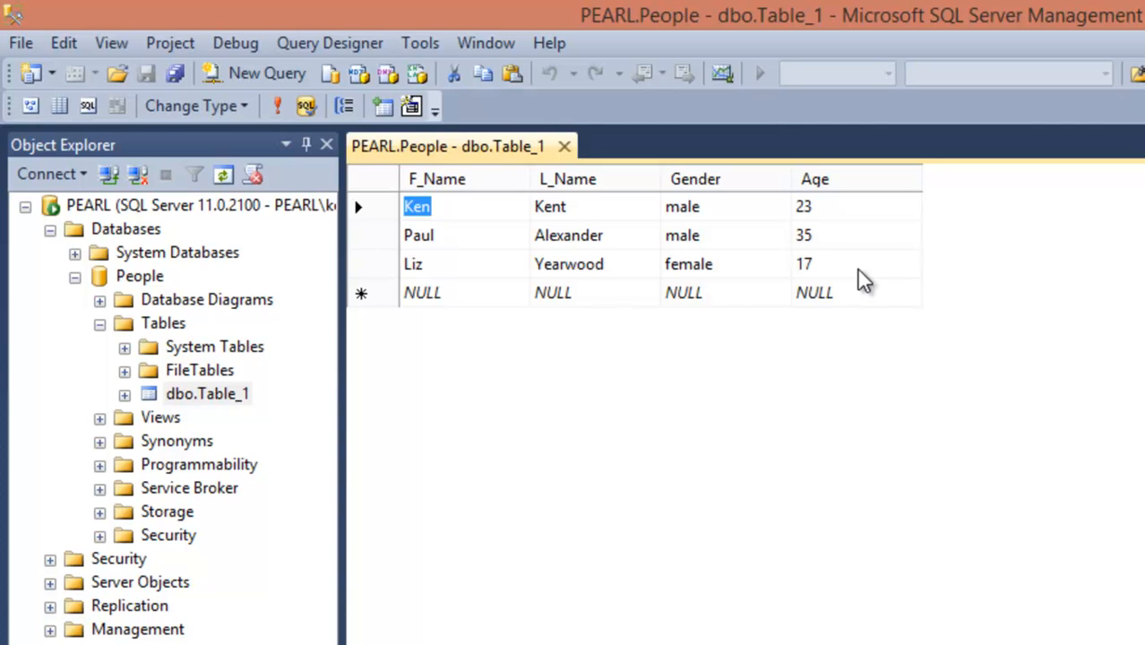